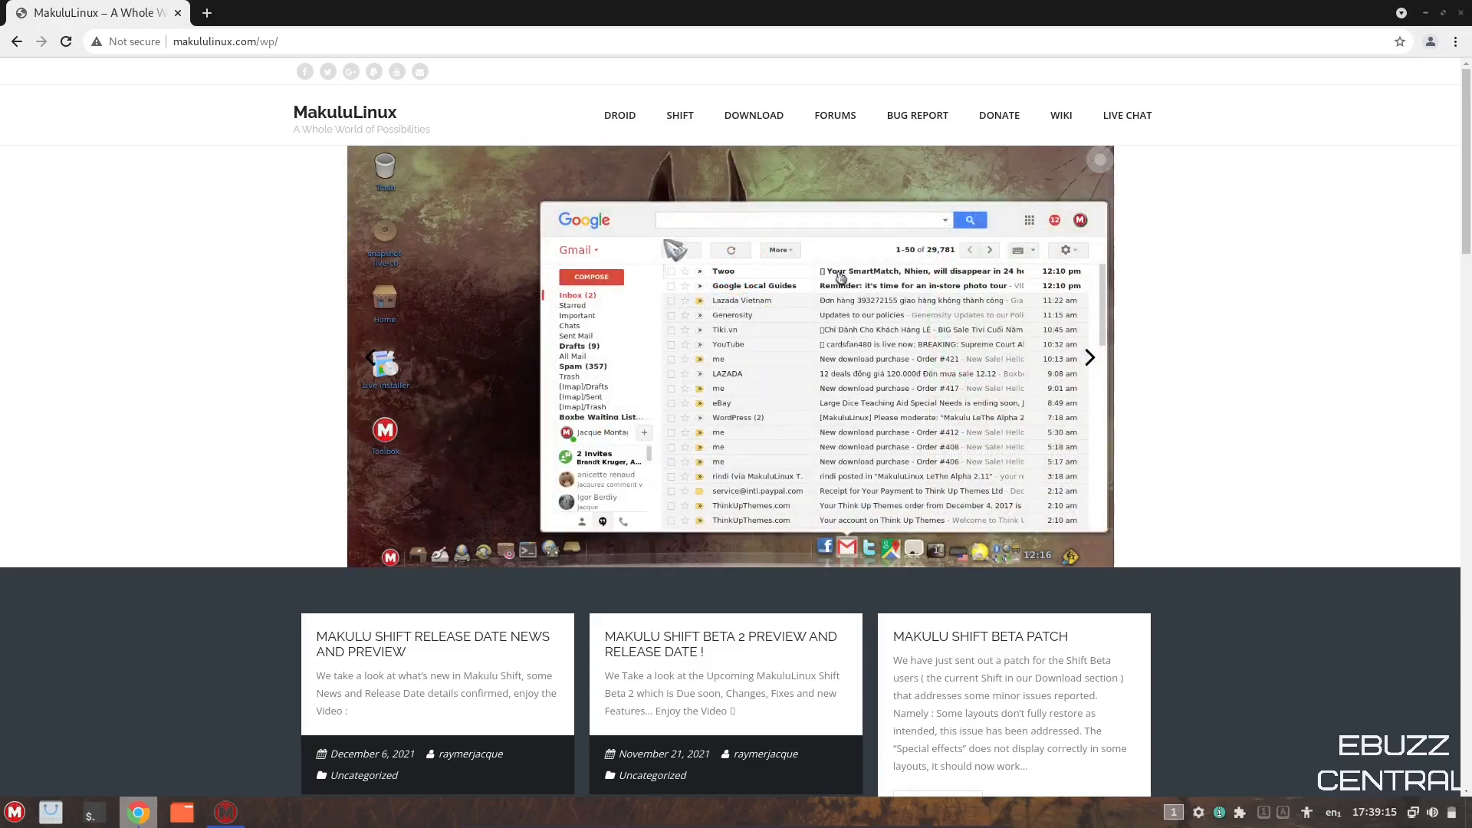
mouse_move(925, 540)
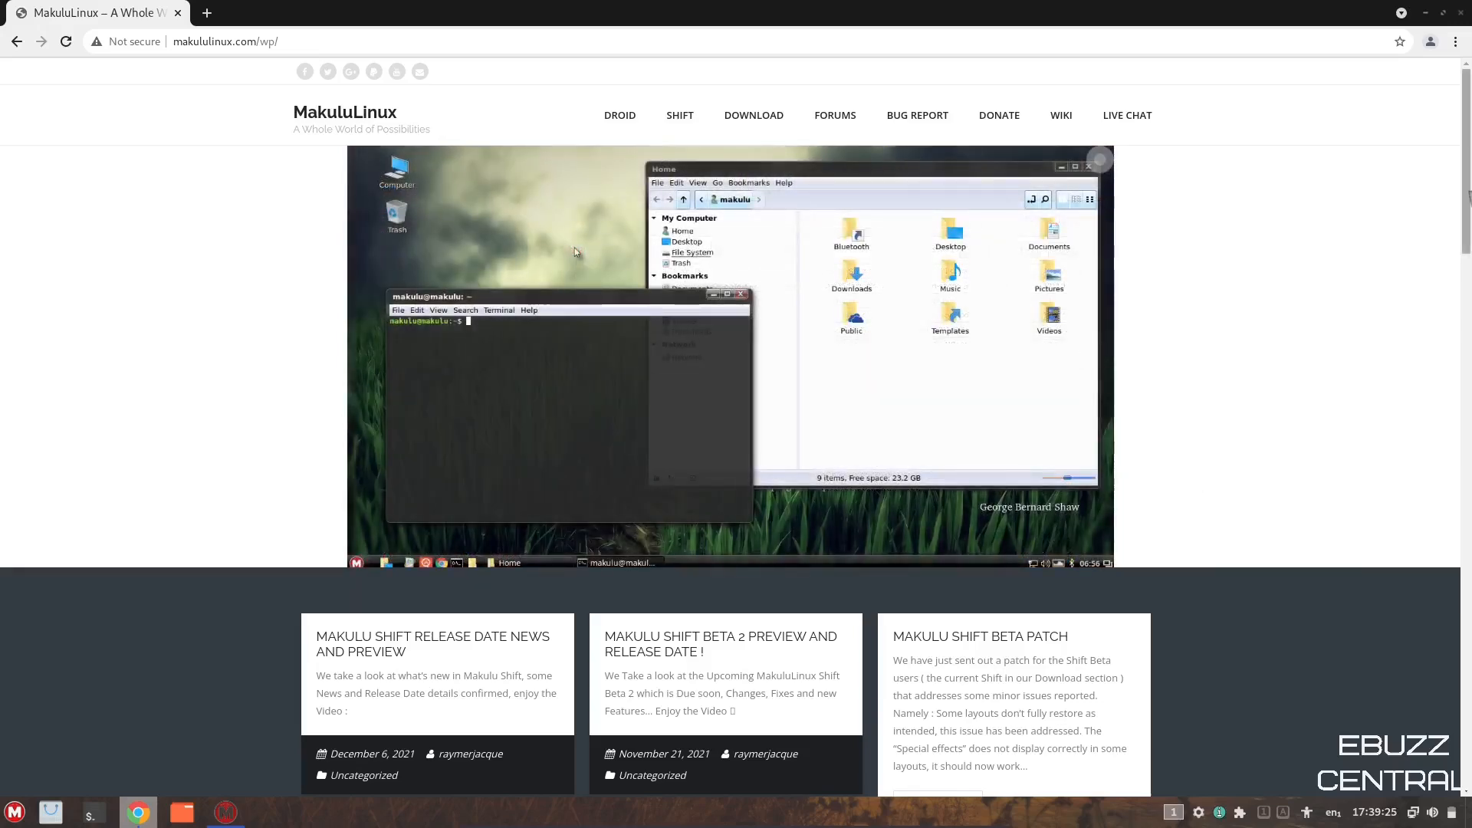
- Browse the makululinux.com news posts, then go to the FORUMS page
scroll("down", 3)
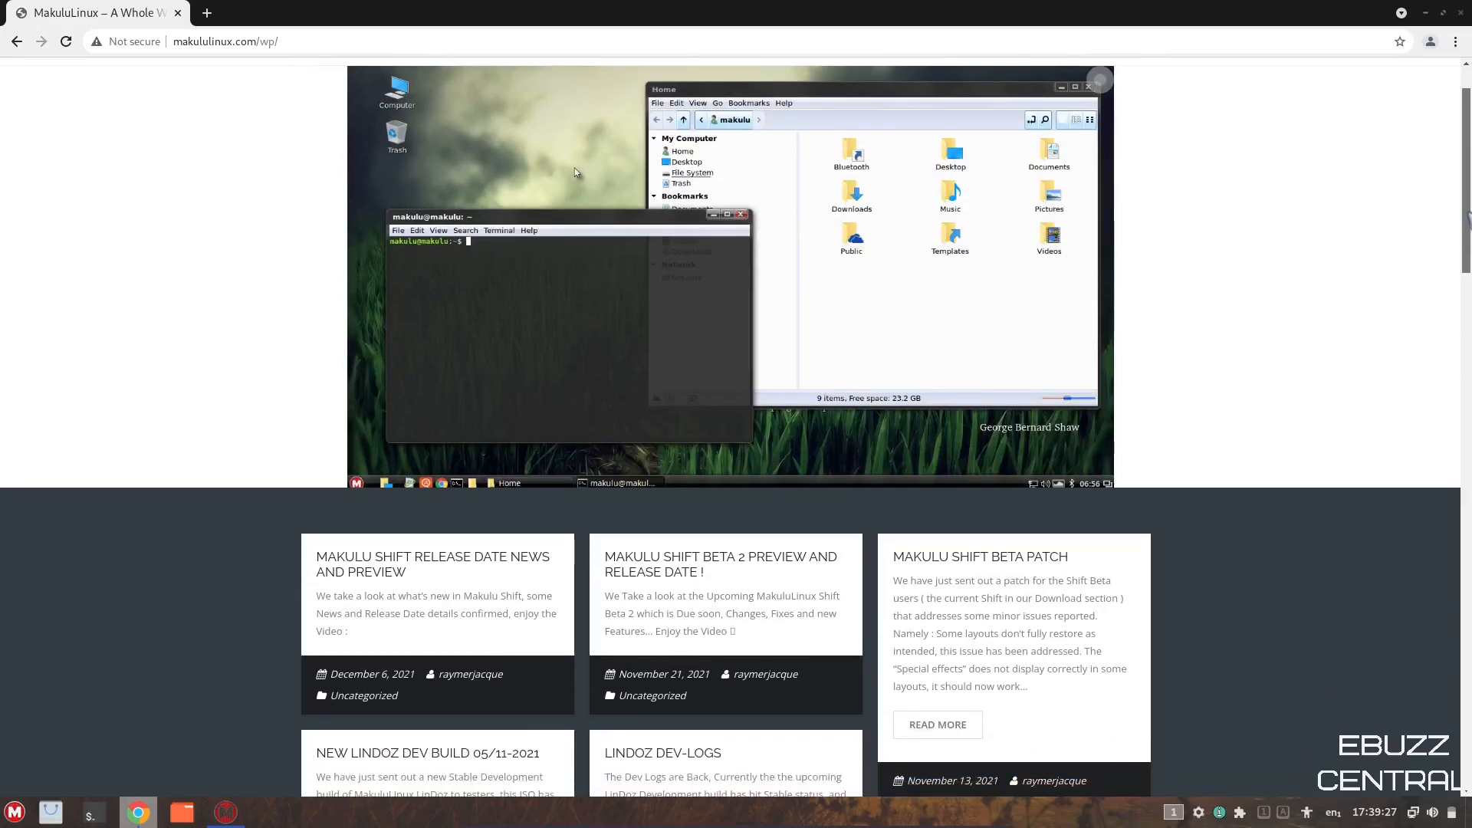
scroll("down", 3)
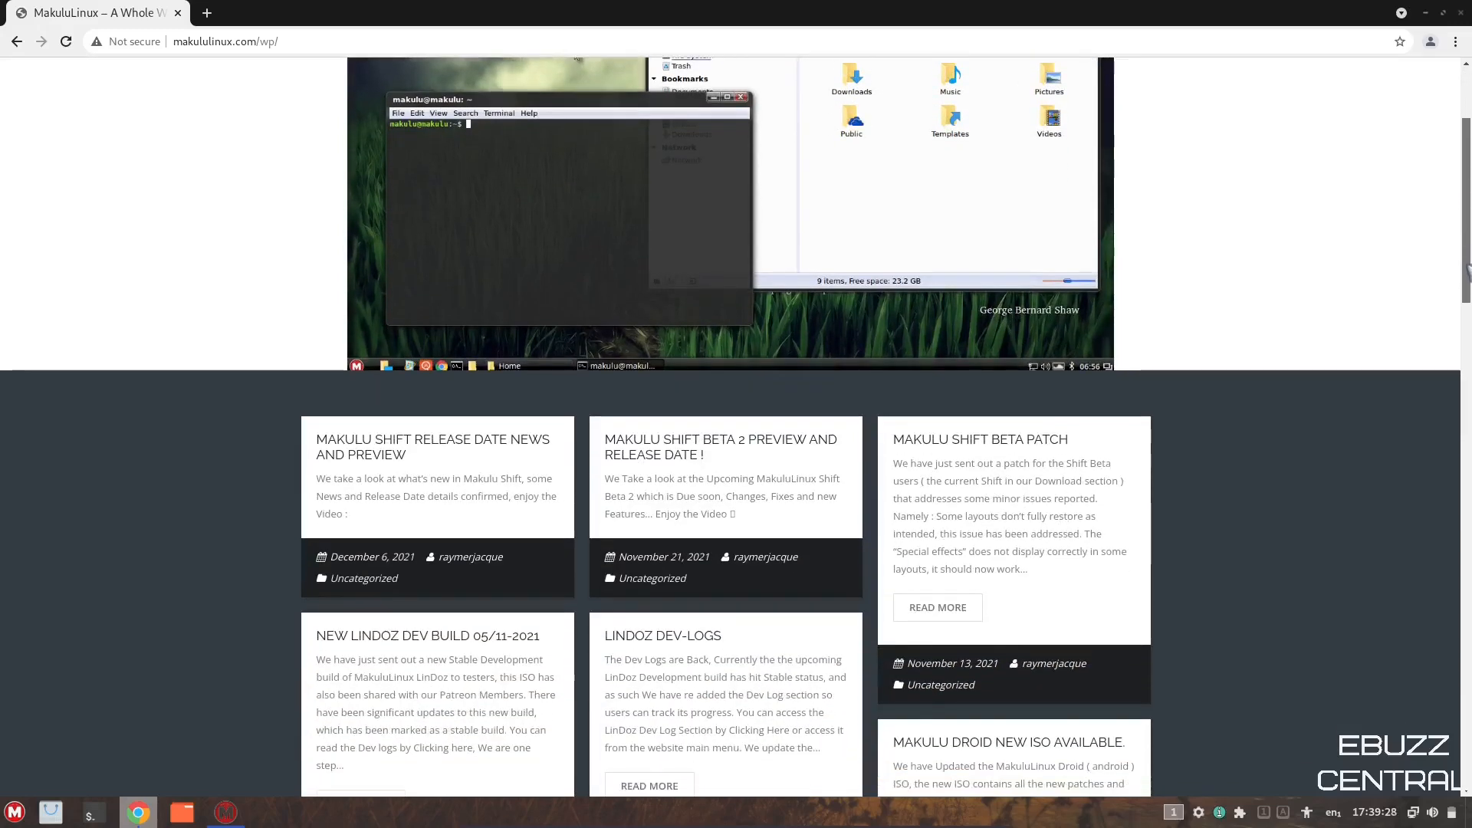
scroll("down", 3)
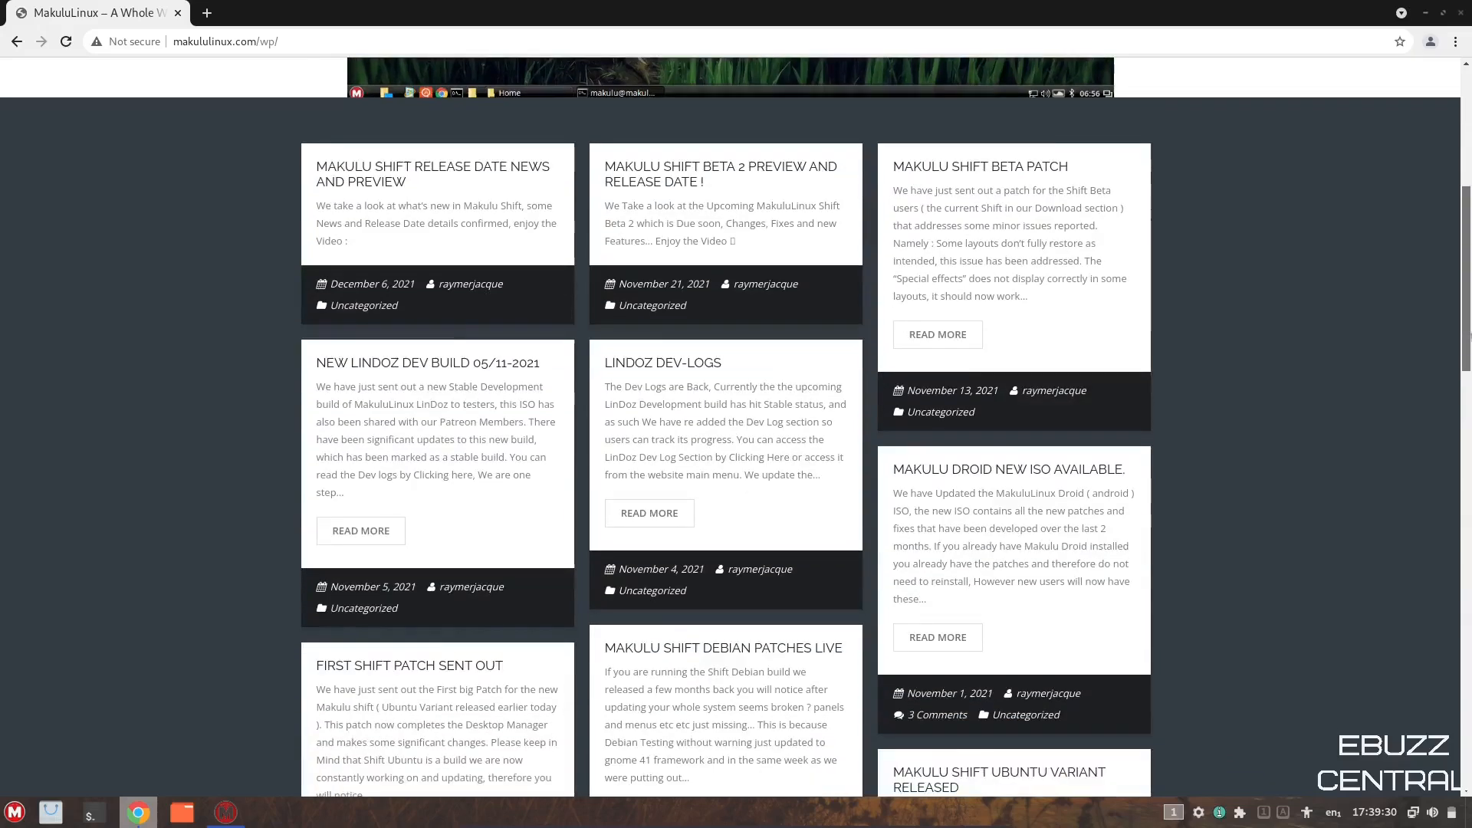
scroll("down", 3)
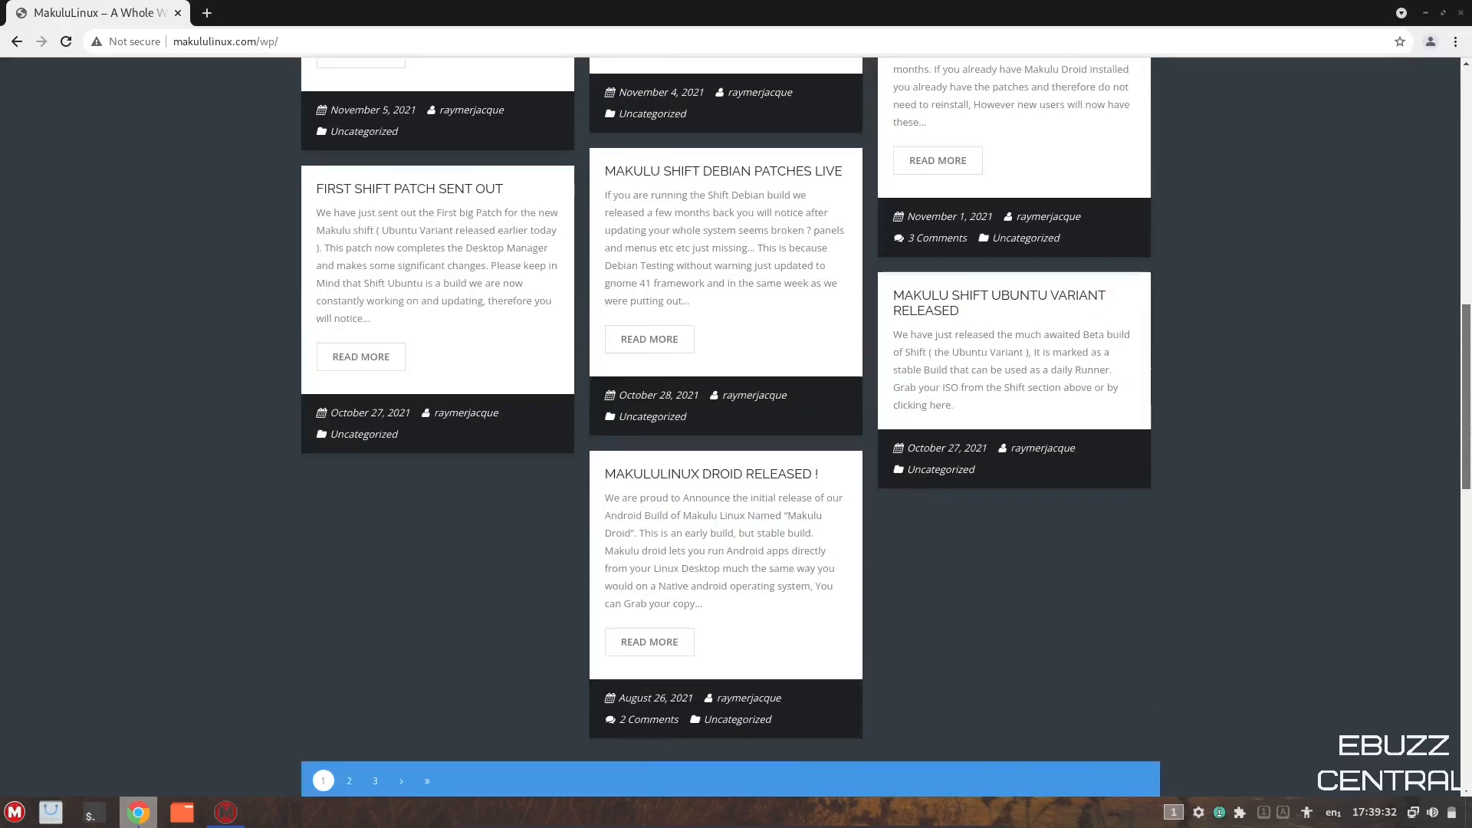
scroll("up", 3)
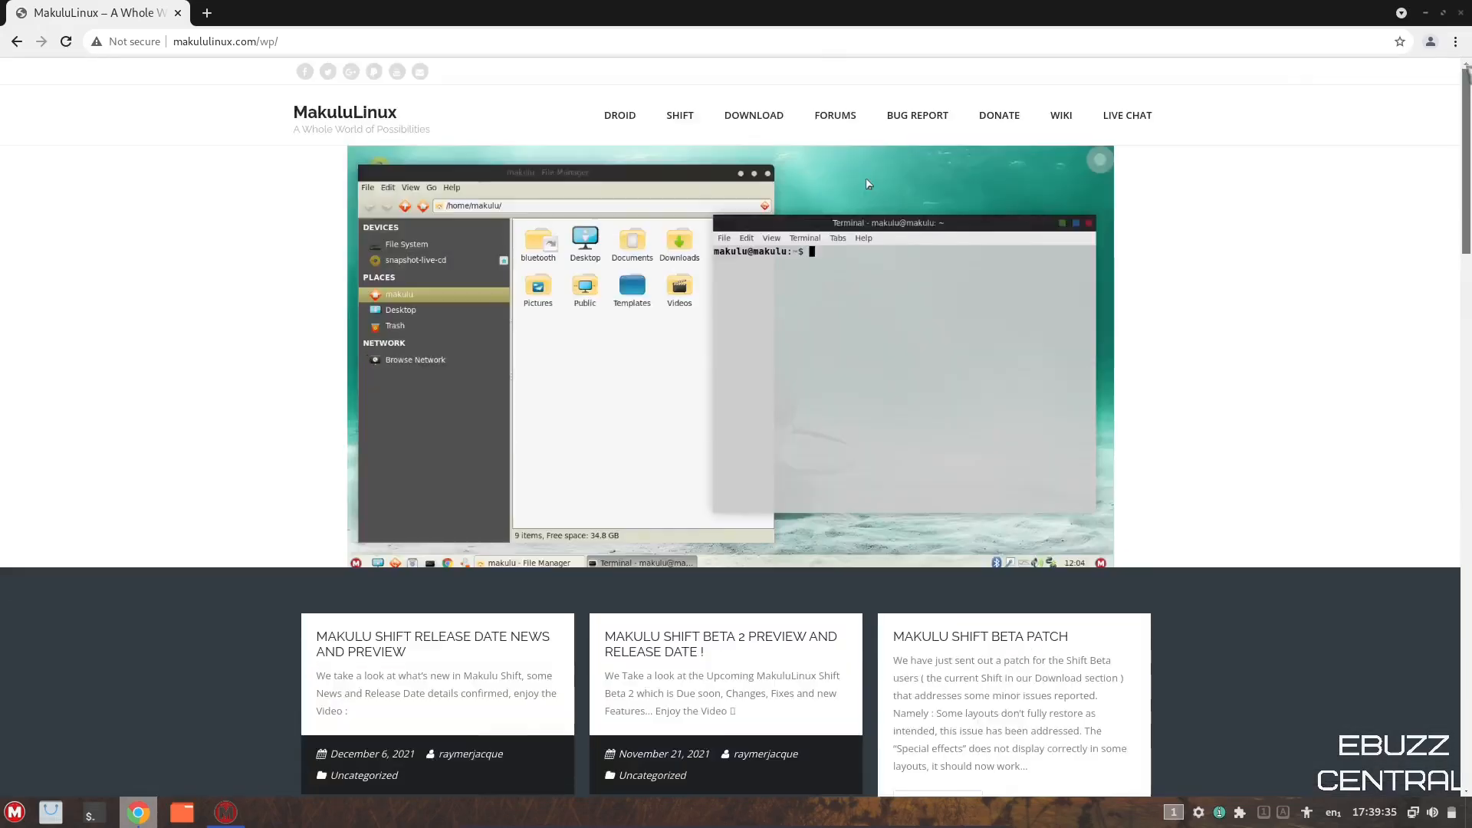
left_click(834, 114)
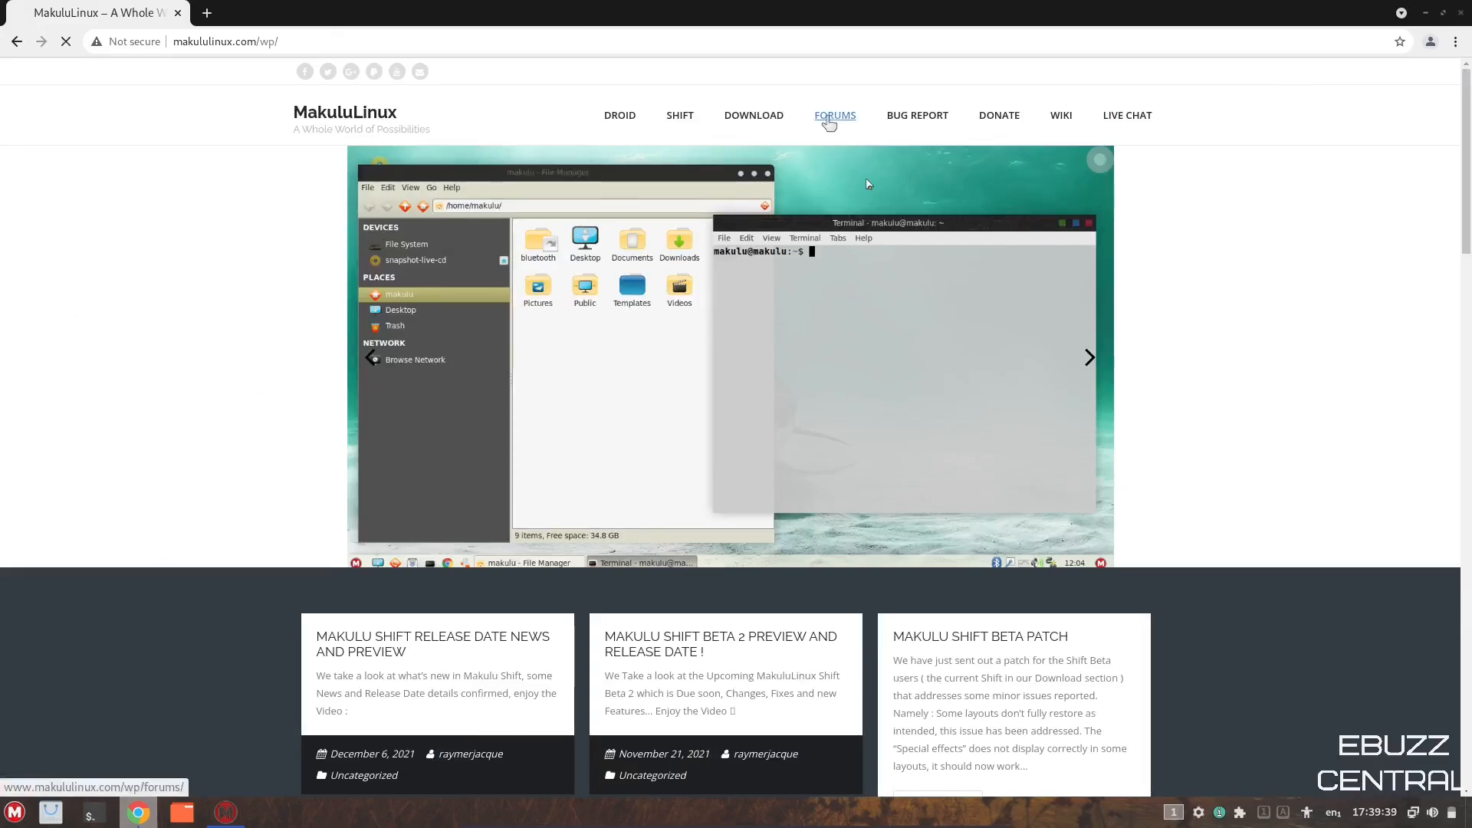
left_click(833, 115)
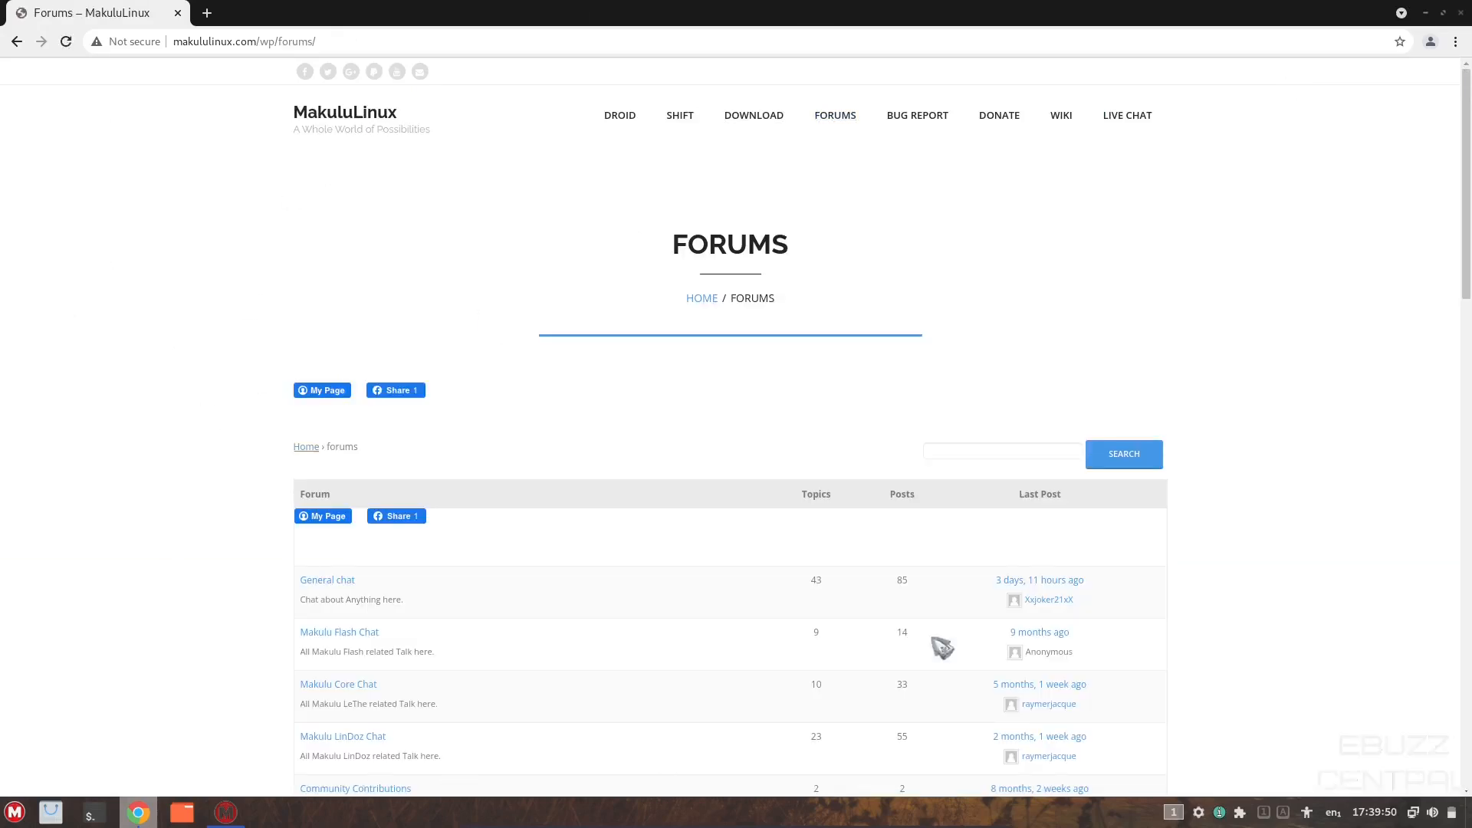
mouse_move(585, 562)
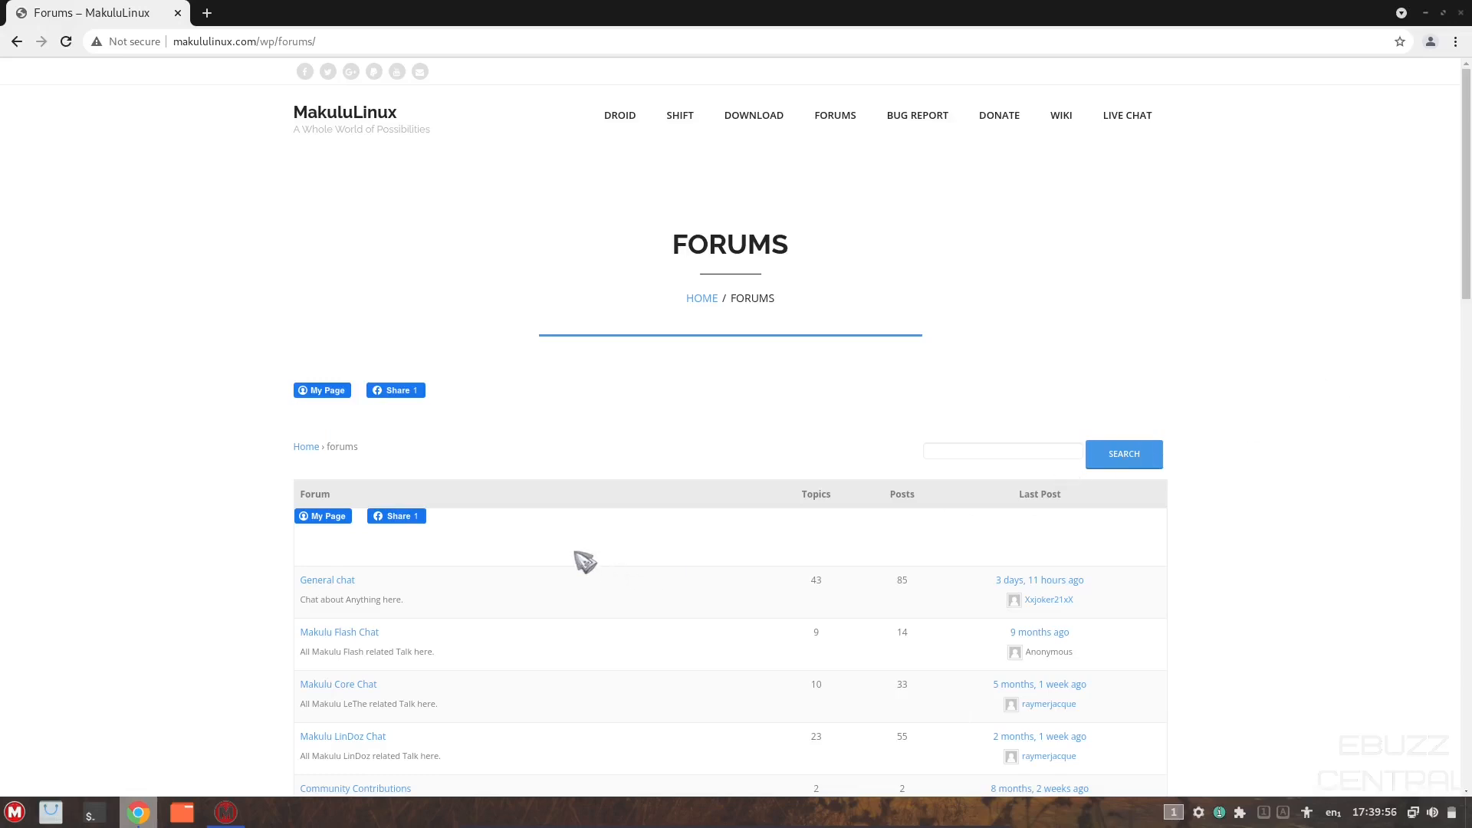
mouse_move(350, 183)
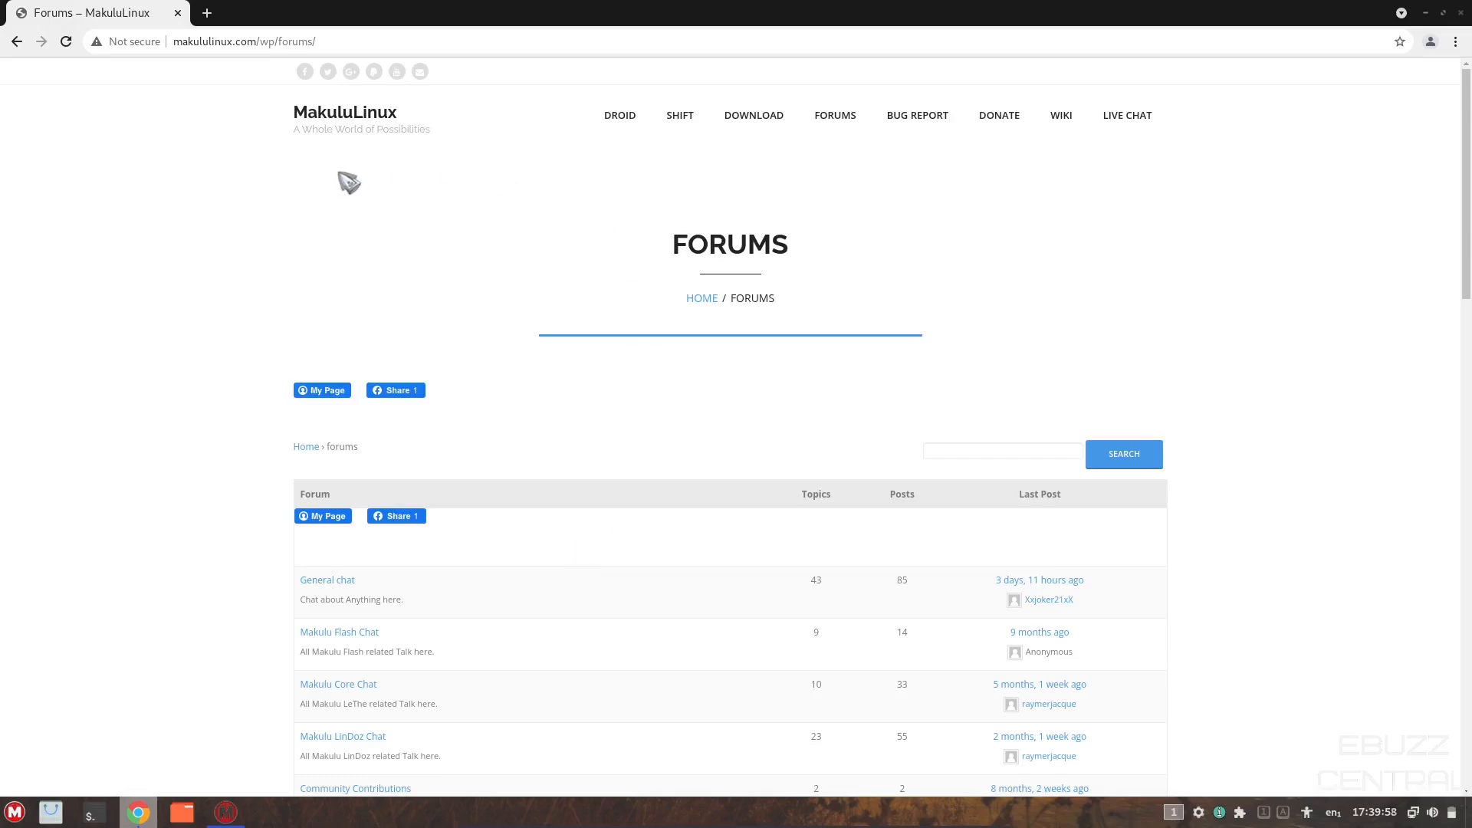
mouse_move(451, 299)
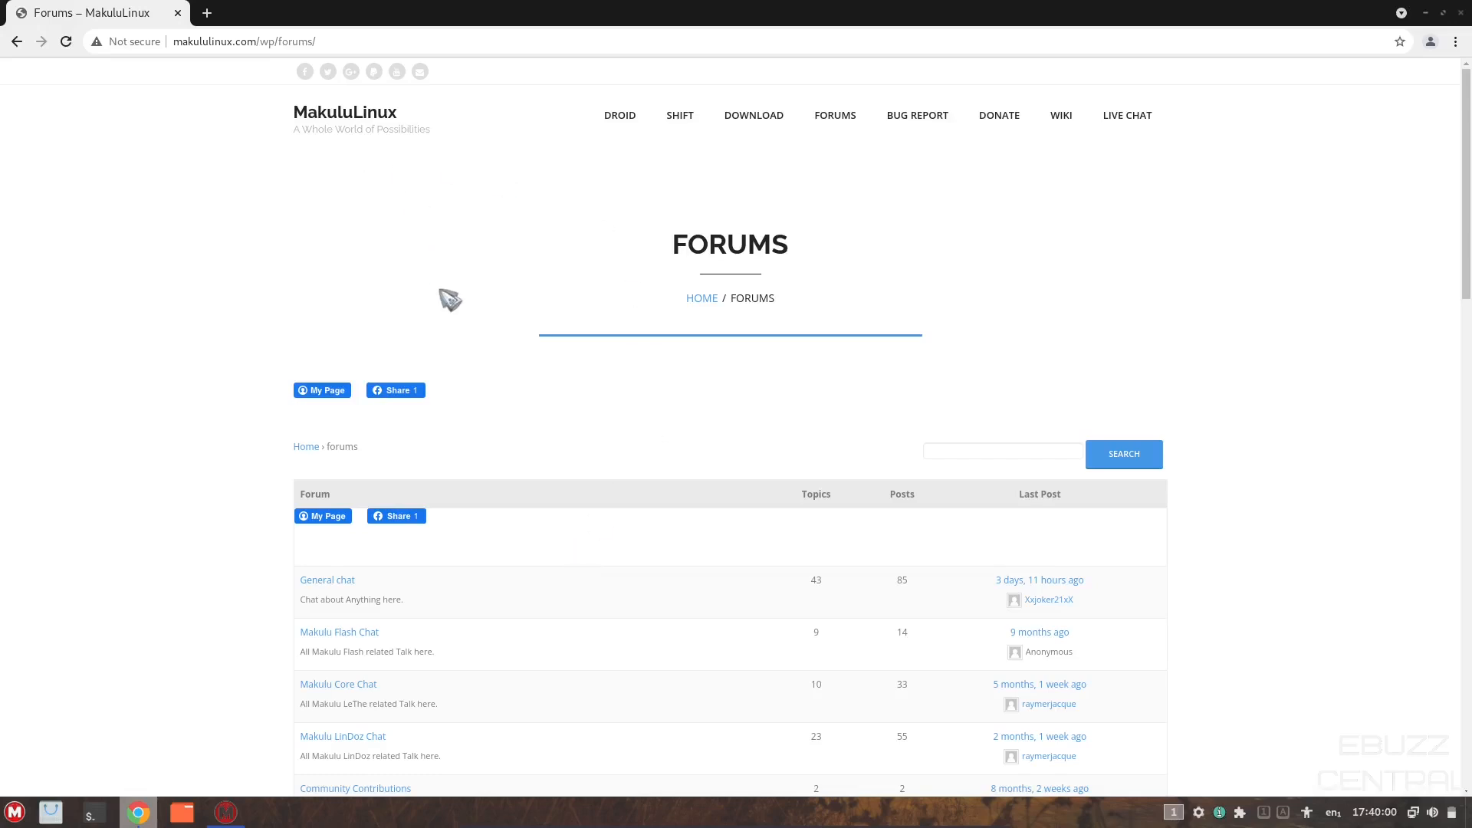
mouse_move(434, 272)
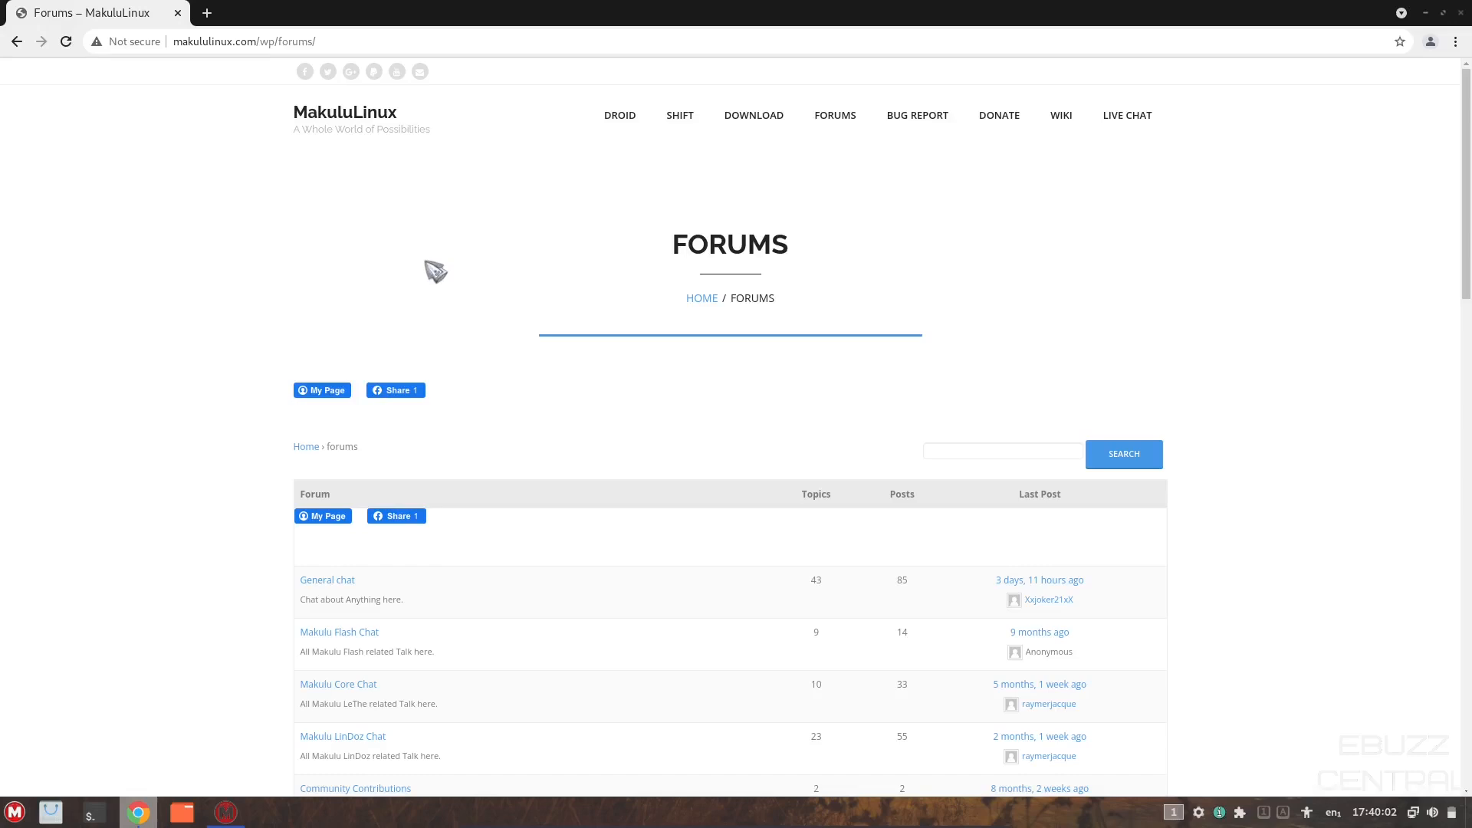
mouse_move(1409, 63)
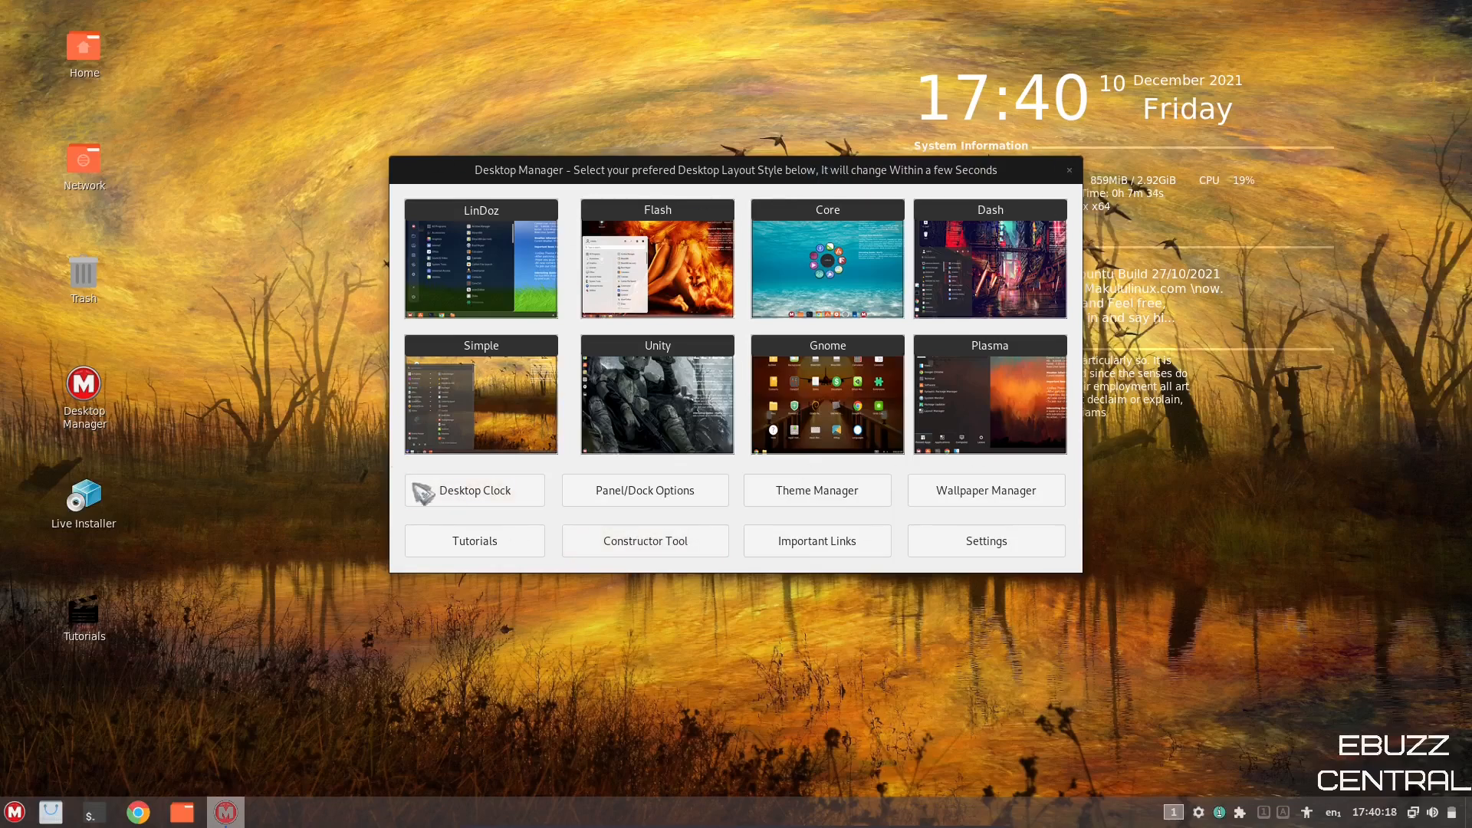
mouse_move(695, 174)
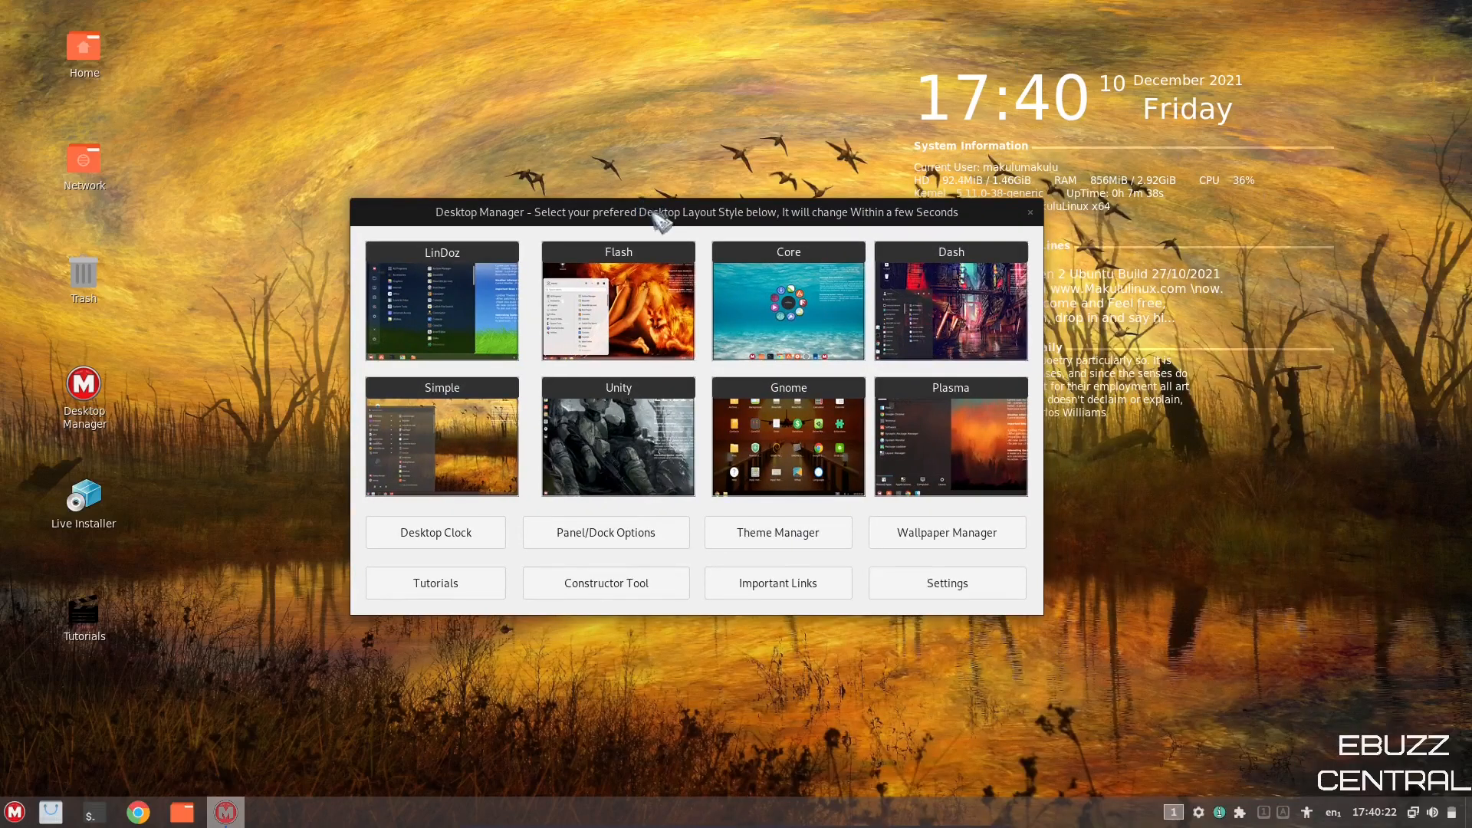
mouse_move(394, 289)
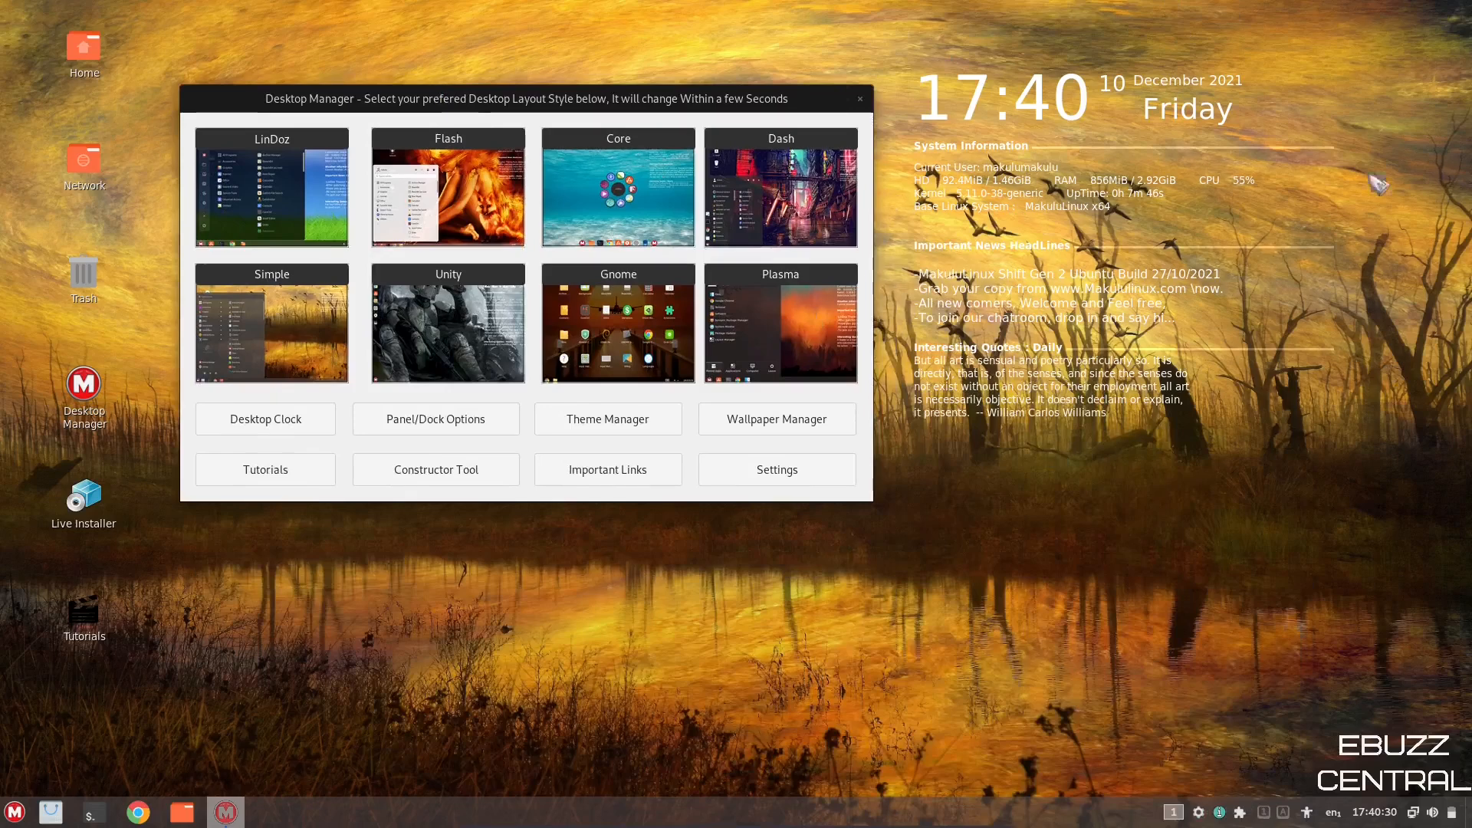
mouse_move(991, 206)
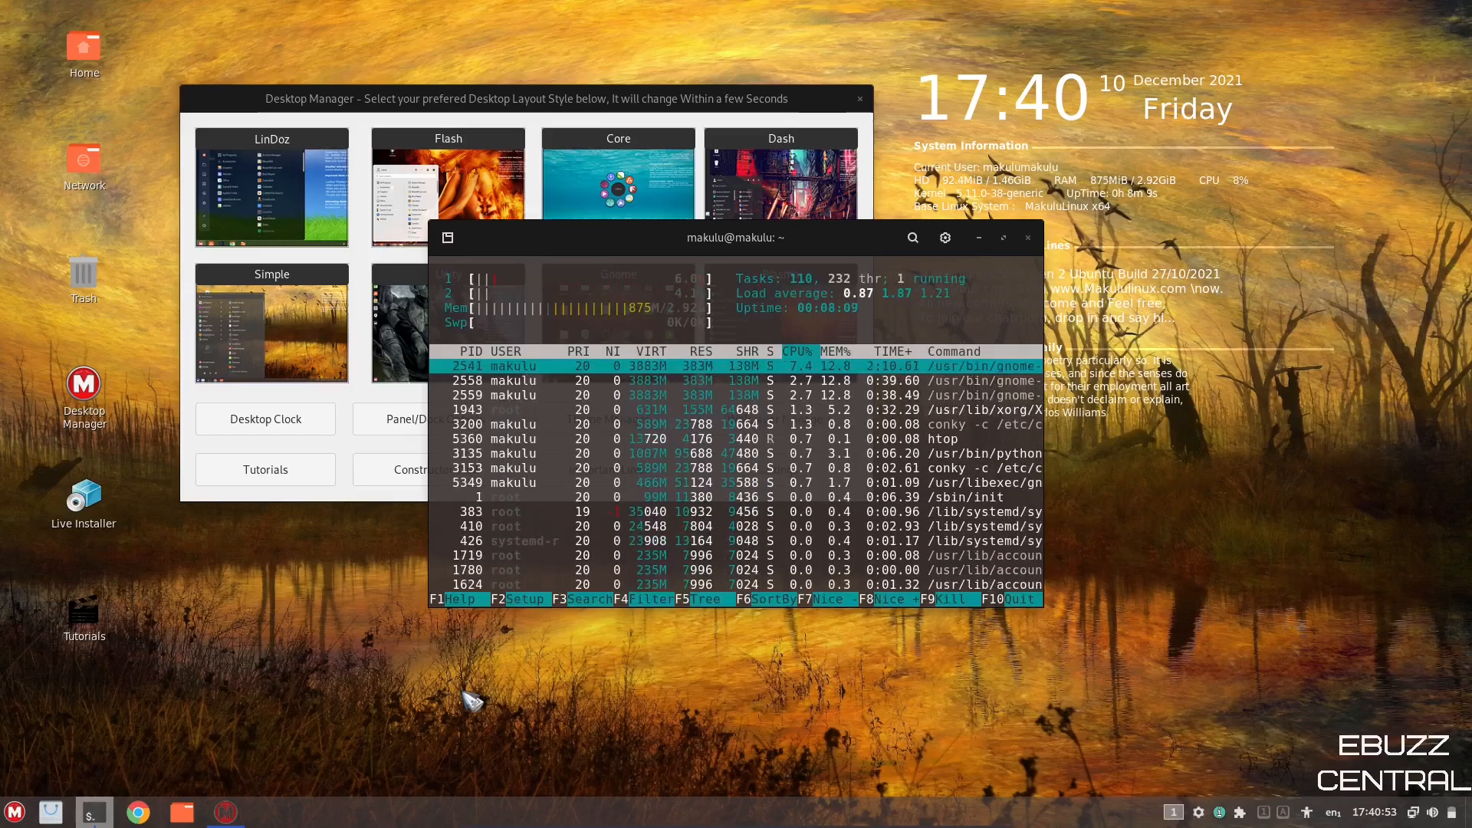
mouse_move(648, 313)
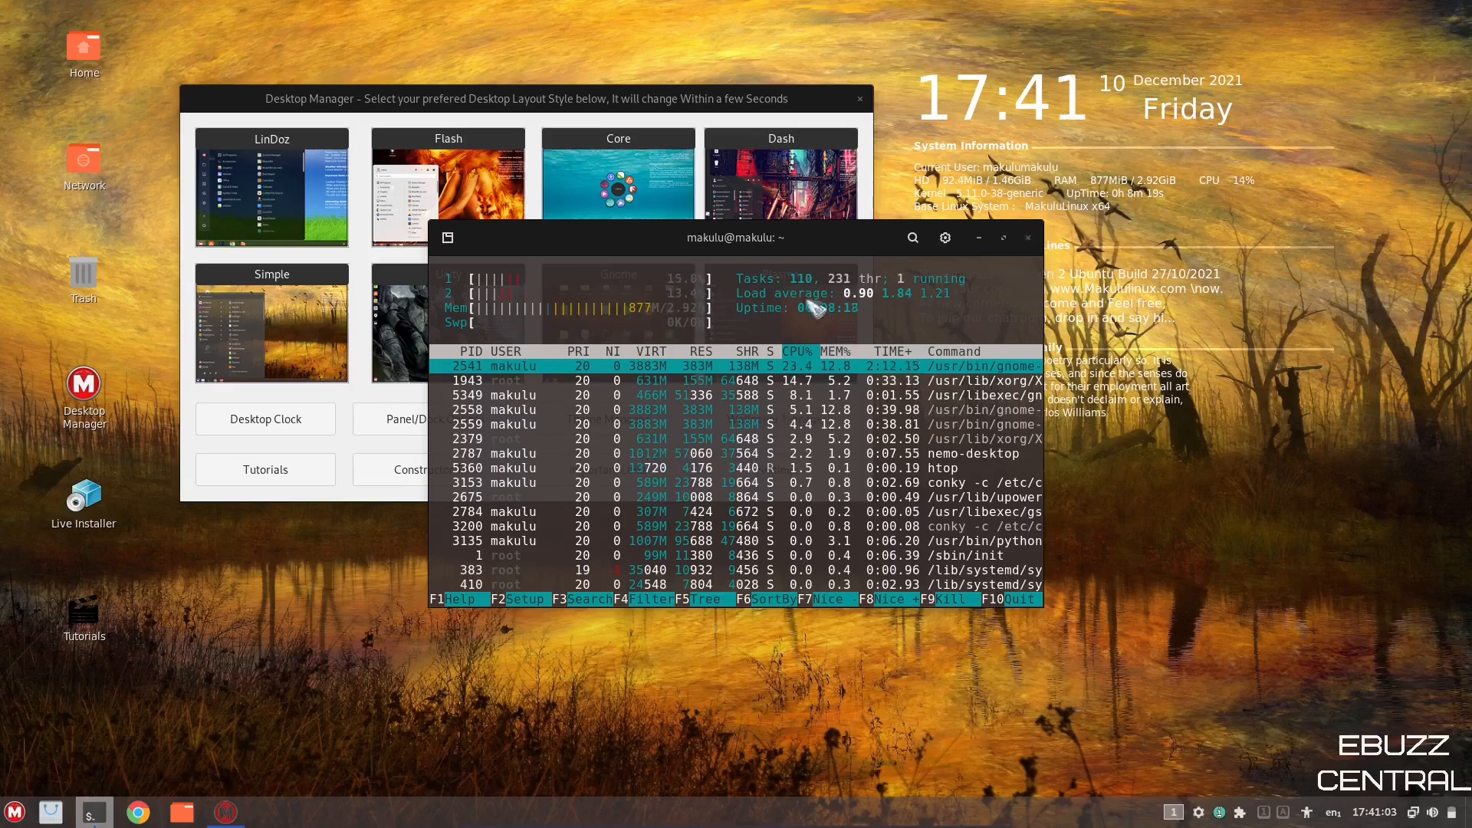
- Close the htop terminal window, confirming Close Terminal
left_click(1027, 237)
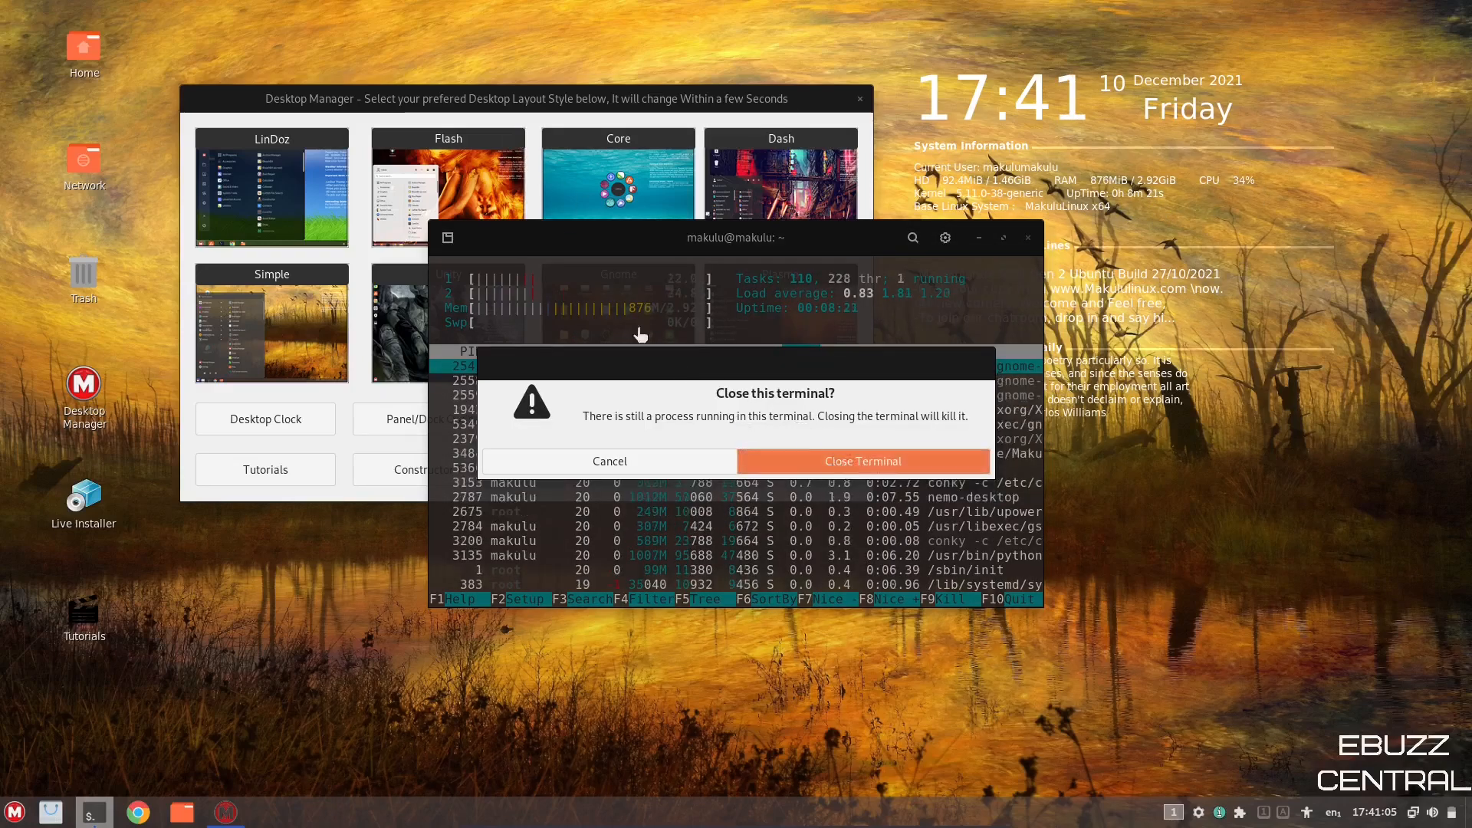
left_click(861, 461)
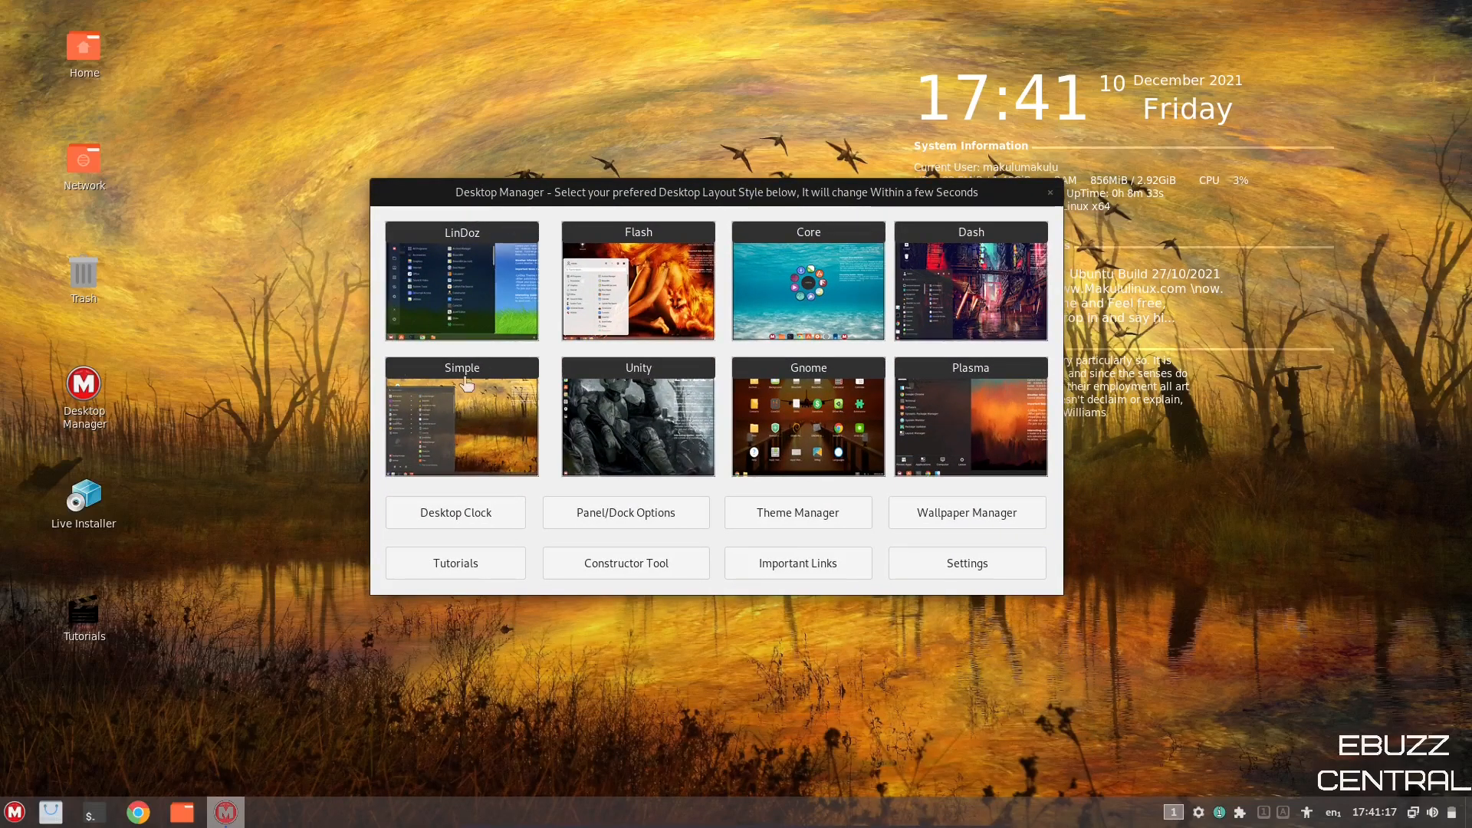
- Choose the Flash layout thumbnail in Desktop Manager
left_click(14, 811)
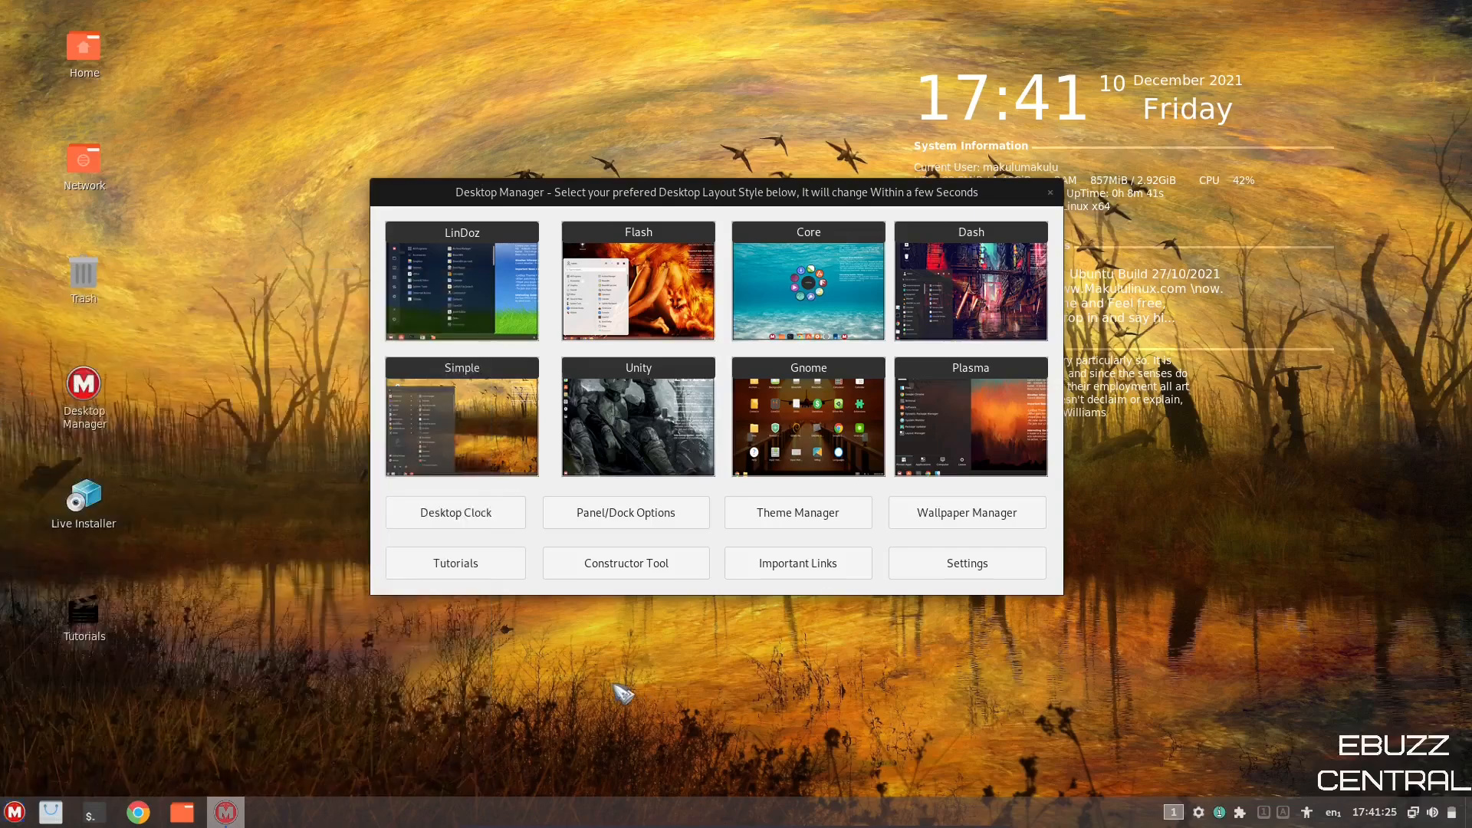
mouse_move(648, 286)
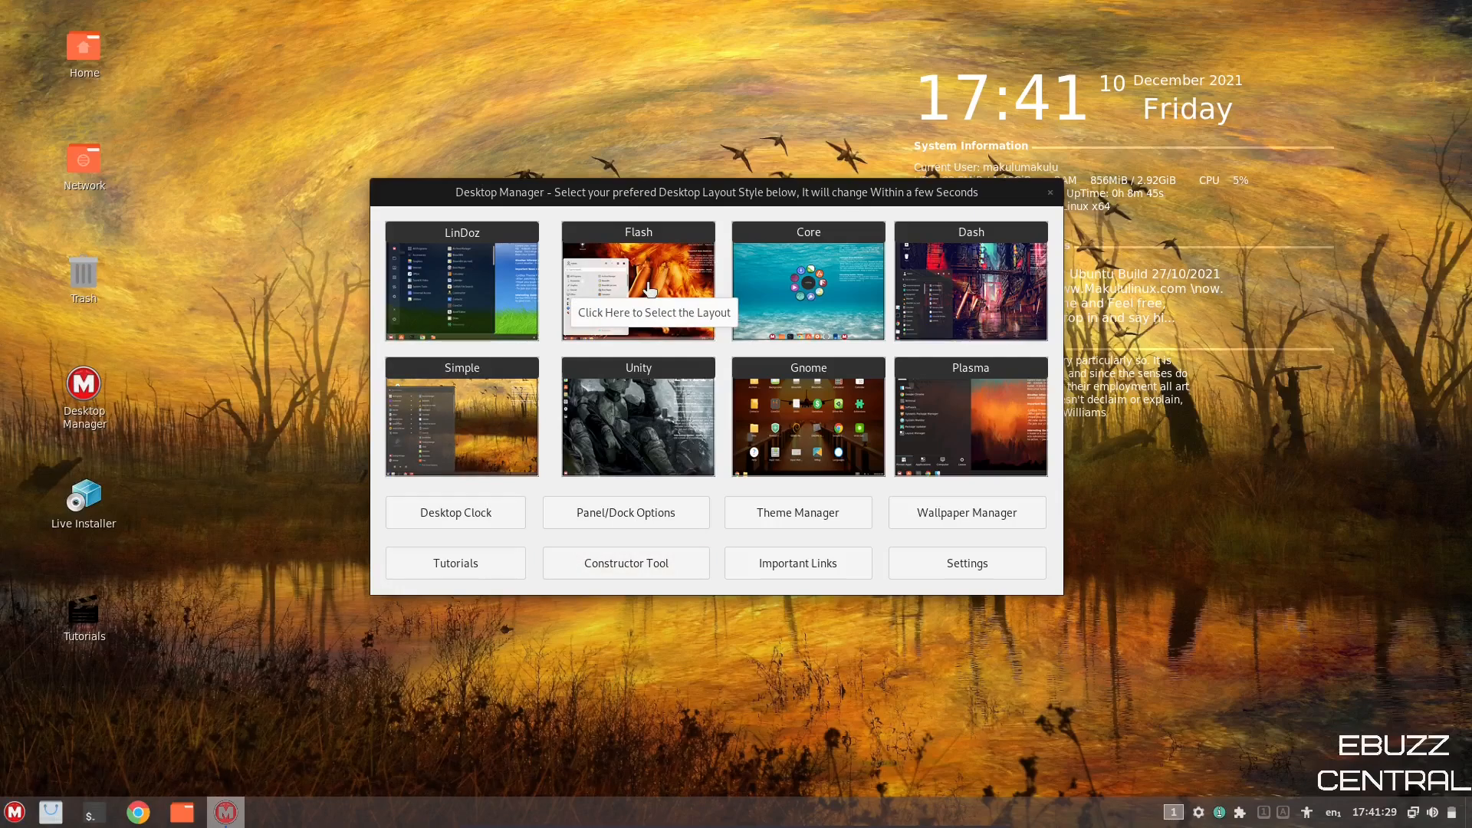
left_click(637, 280)
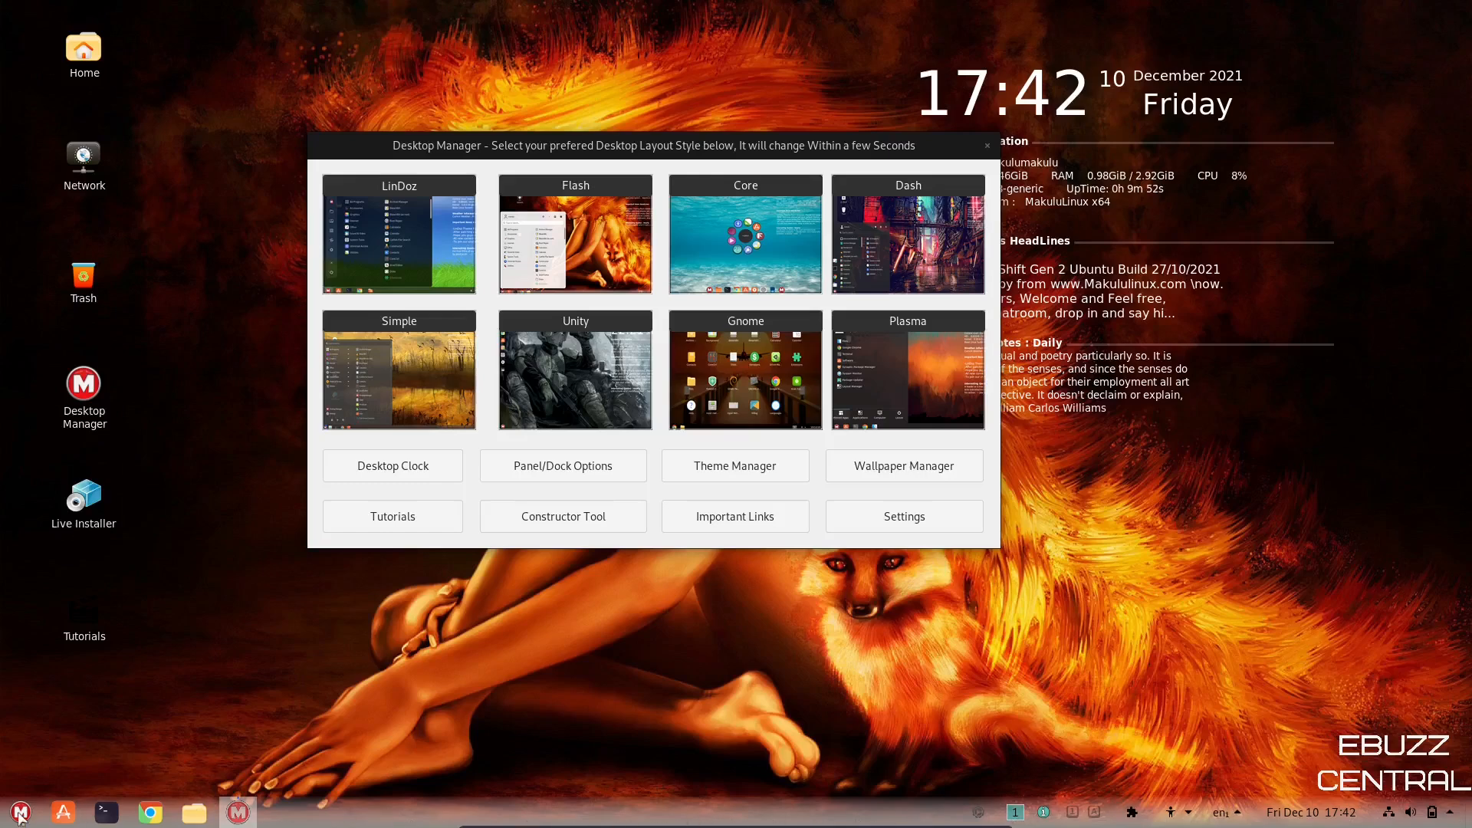
- Open the Makulu application menu on the new Flash desktop
left_click(18, 811)
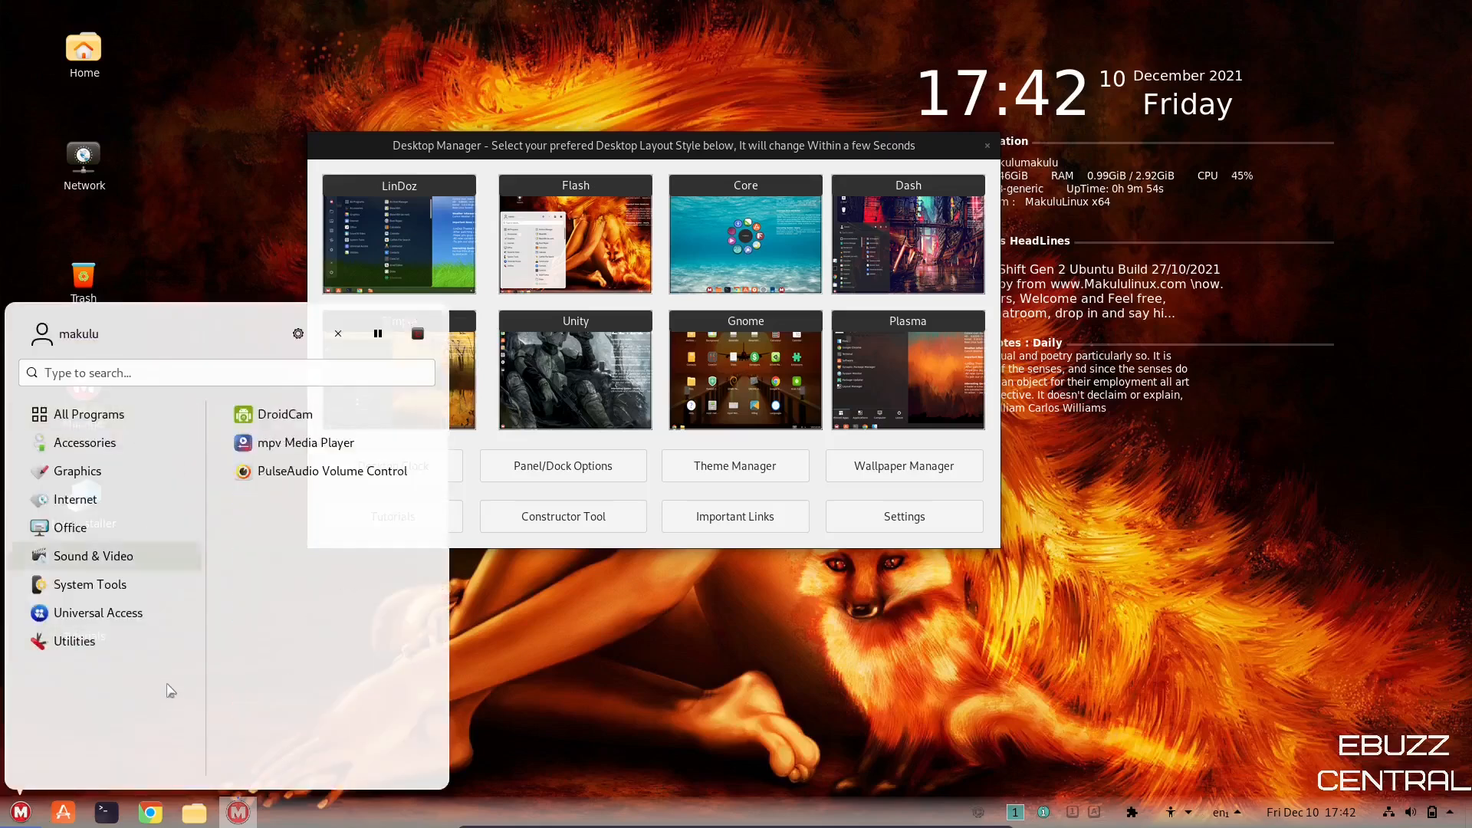
mouse_move(624, 587)
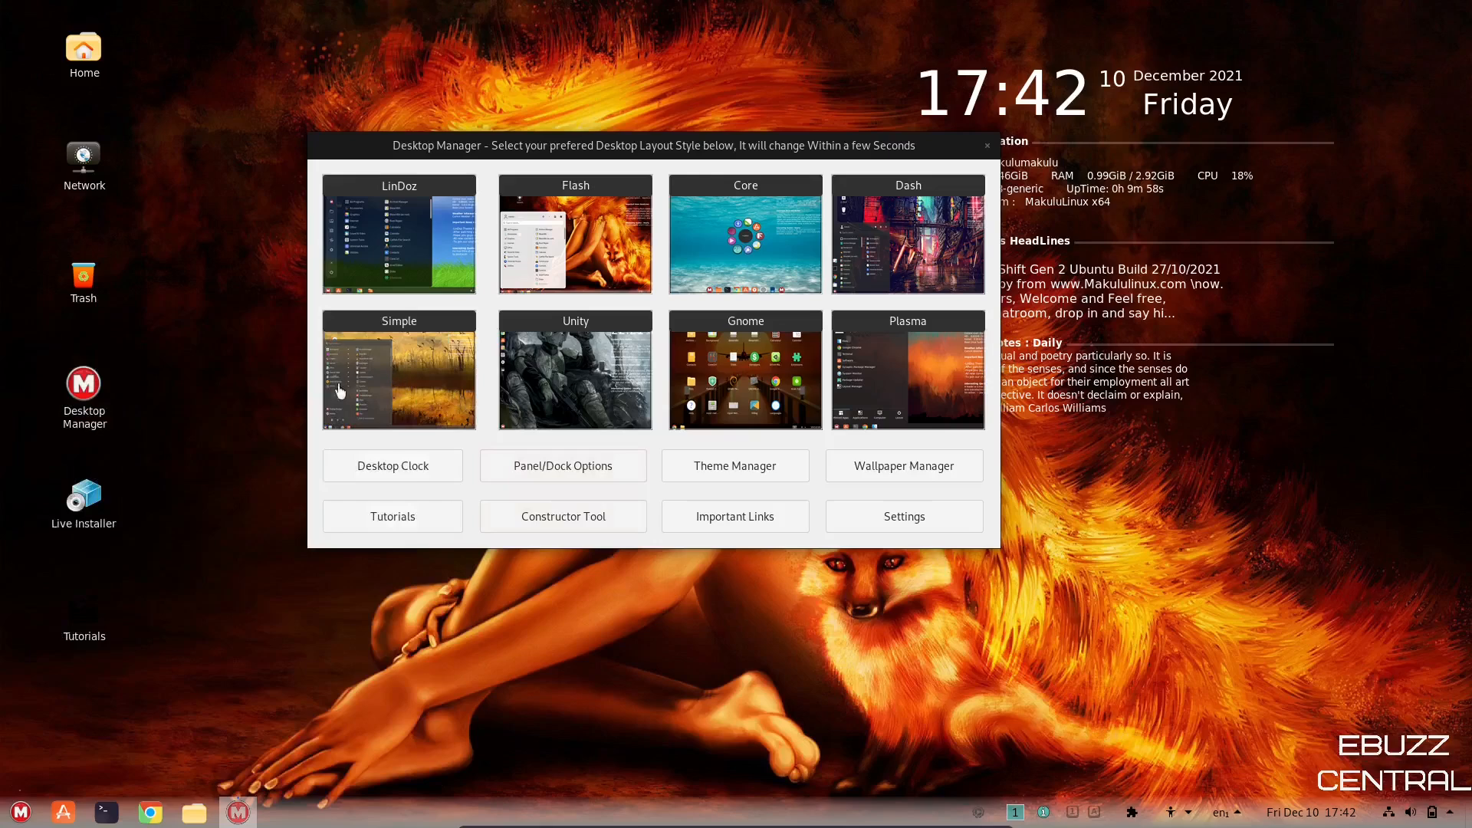
mouse_move(423, 341)
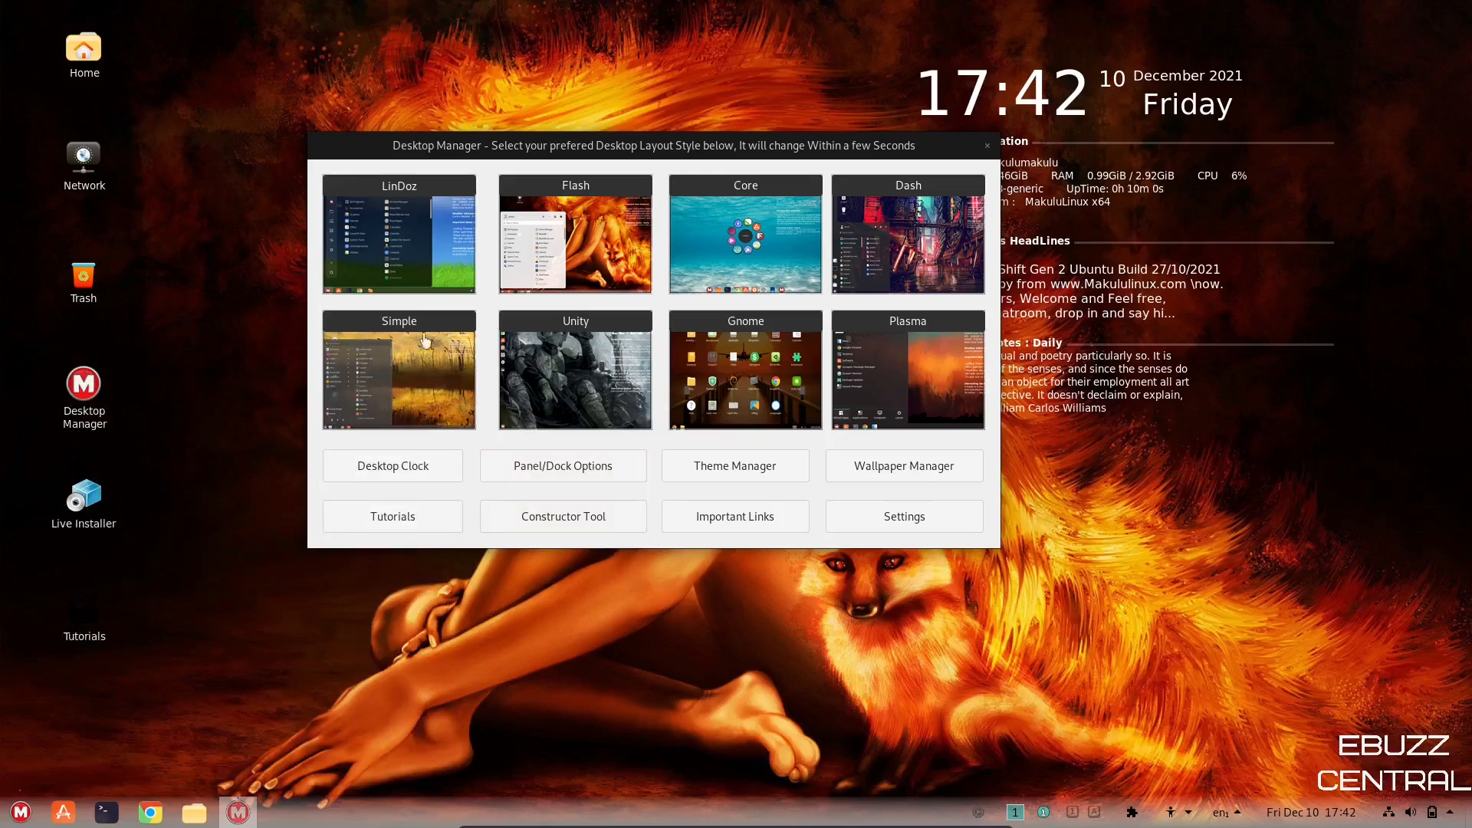
mouse_move(423, 376)
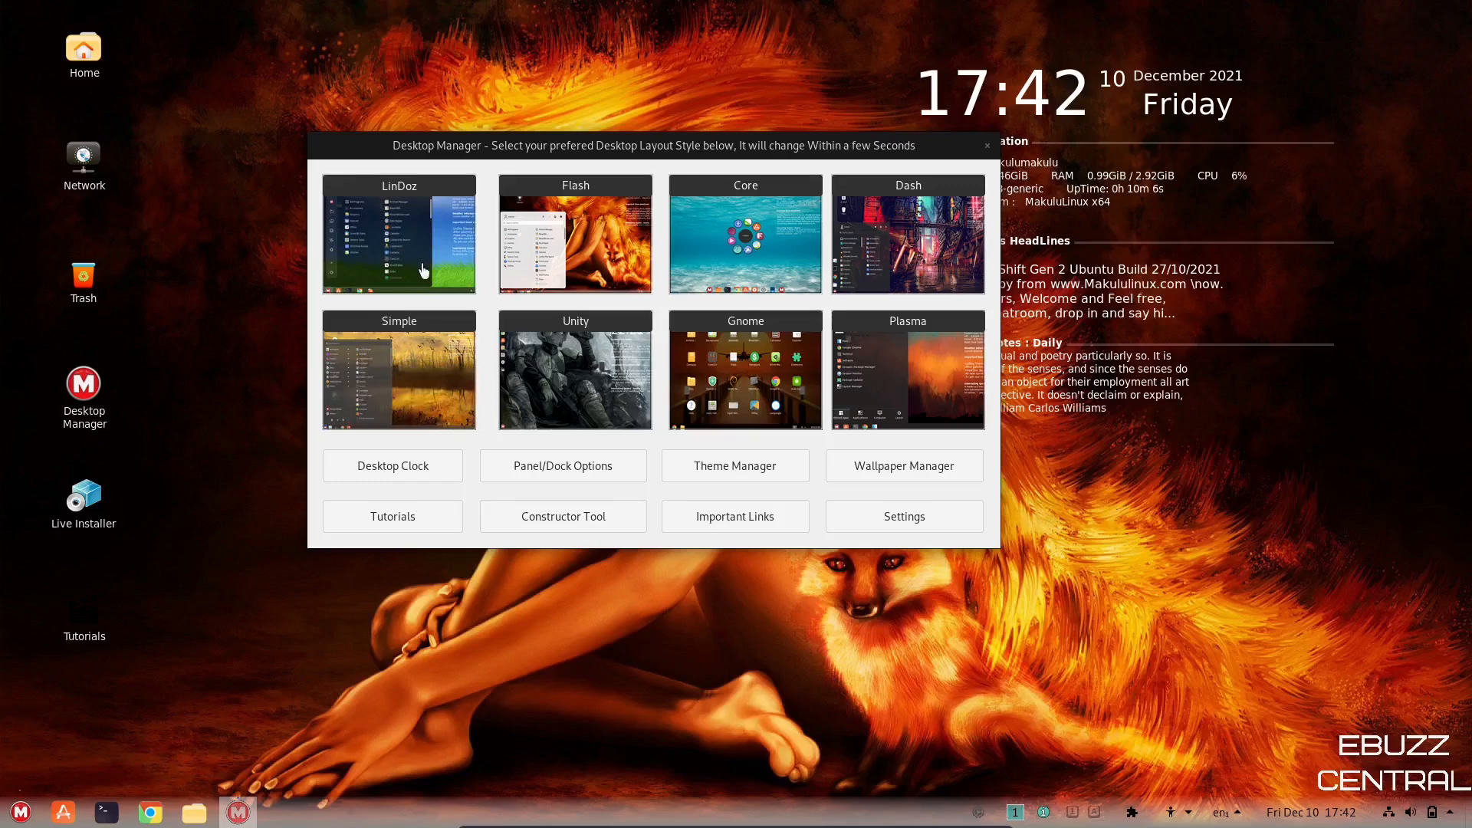
mouse_move(420, 239)
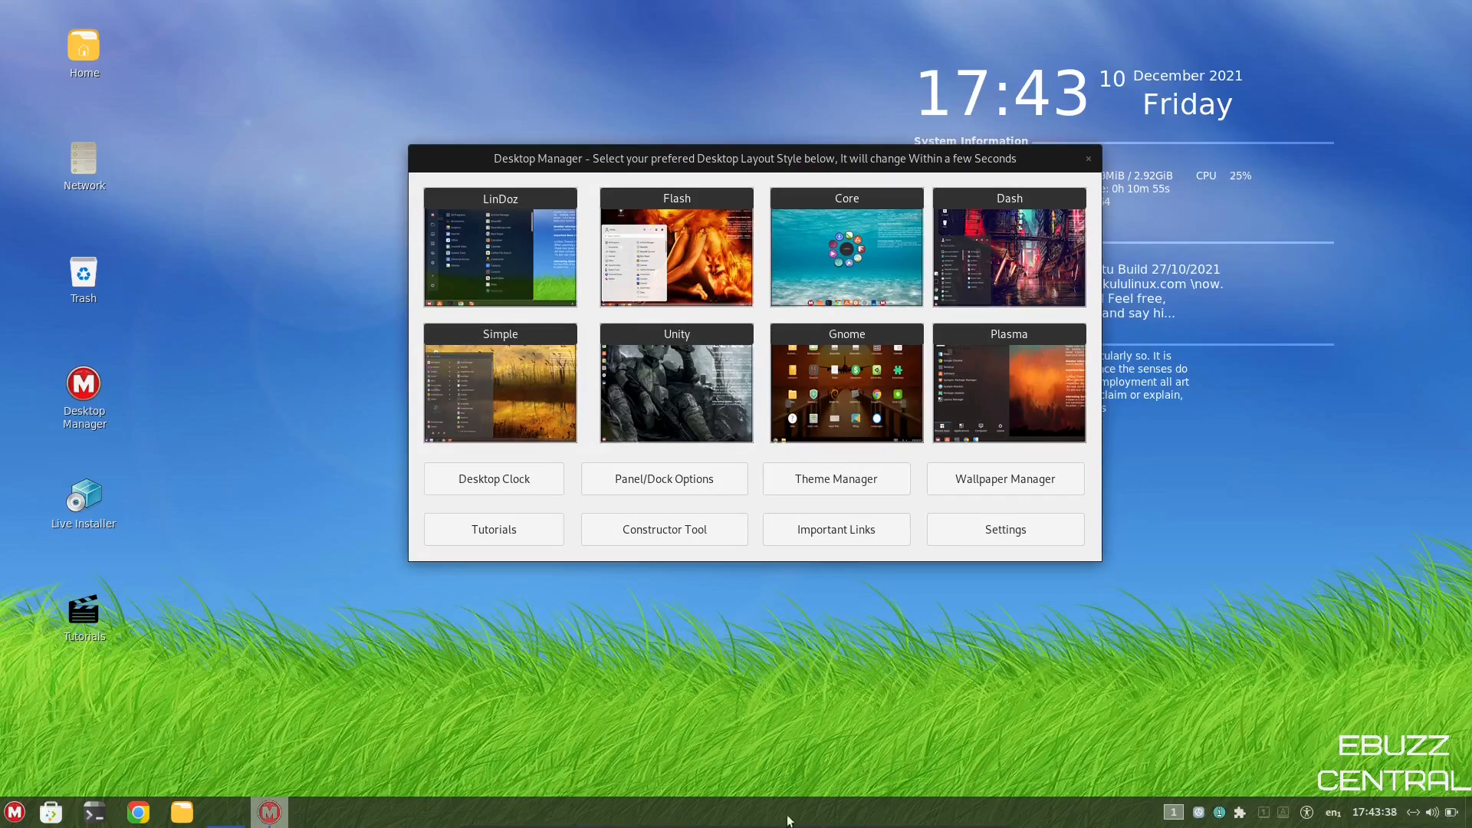
mouse_move(368, 819)
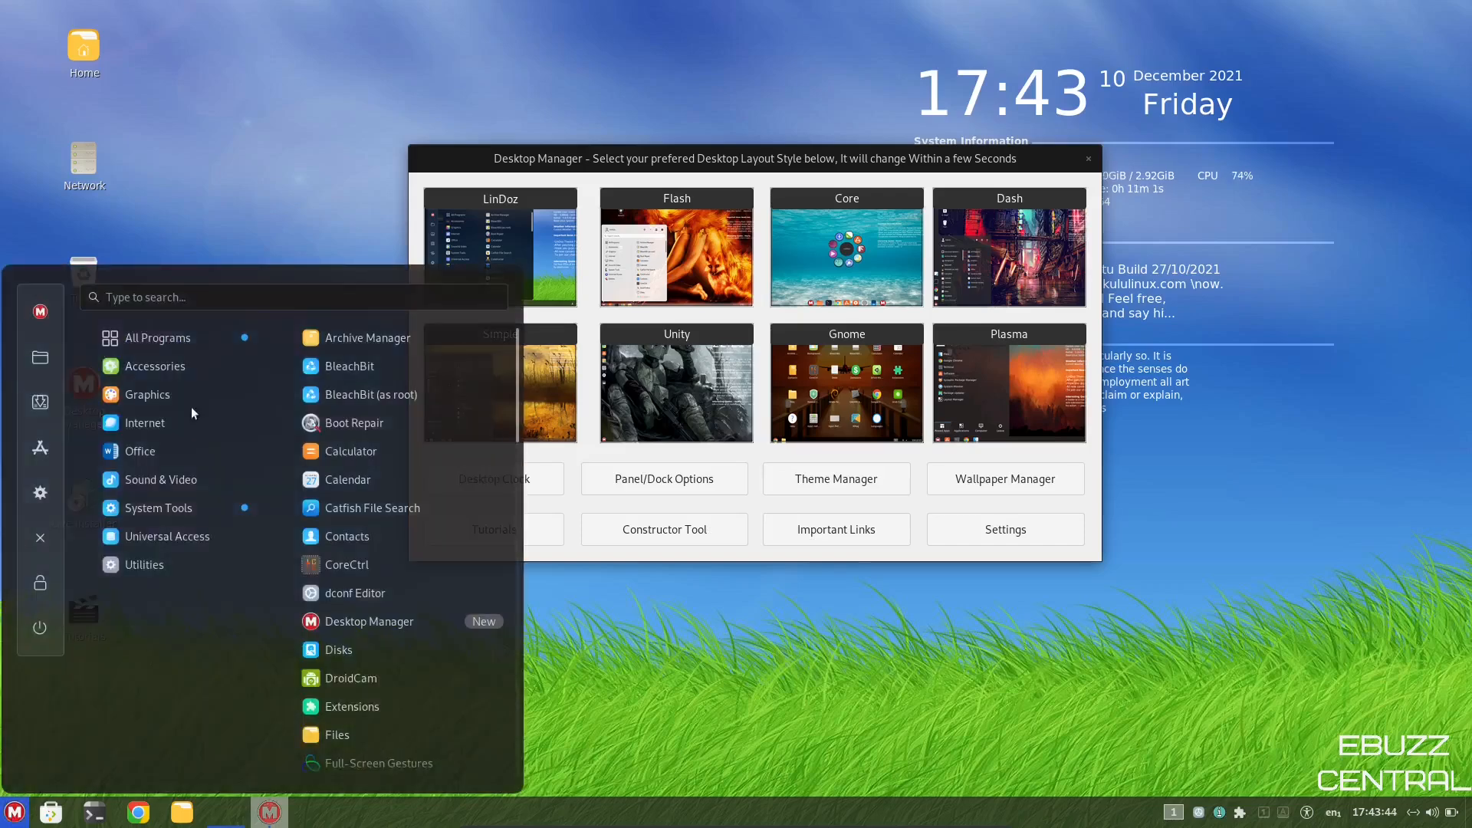
mouse_move(148, 394)
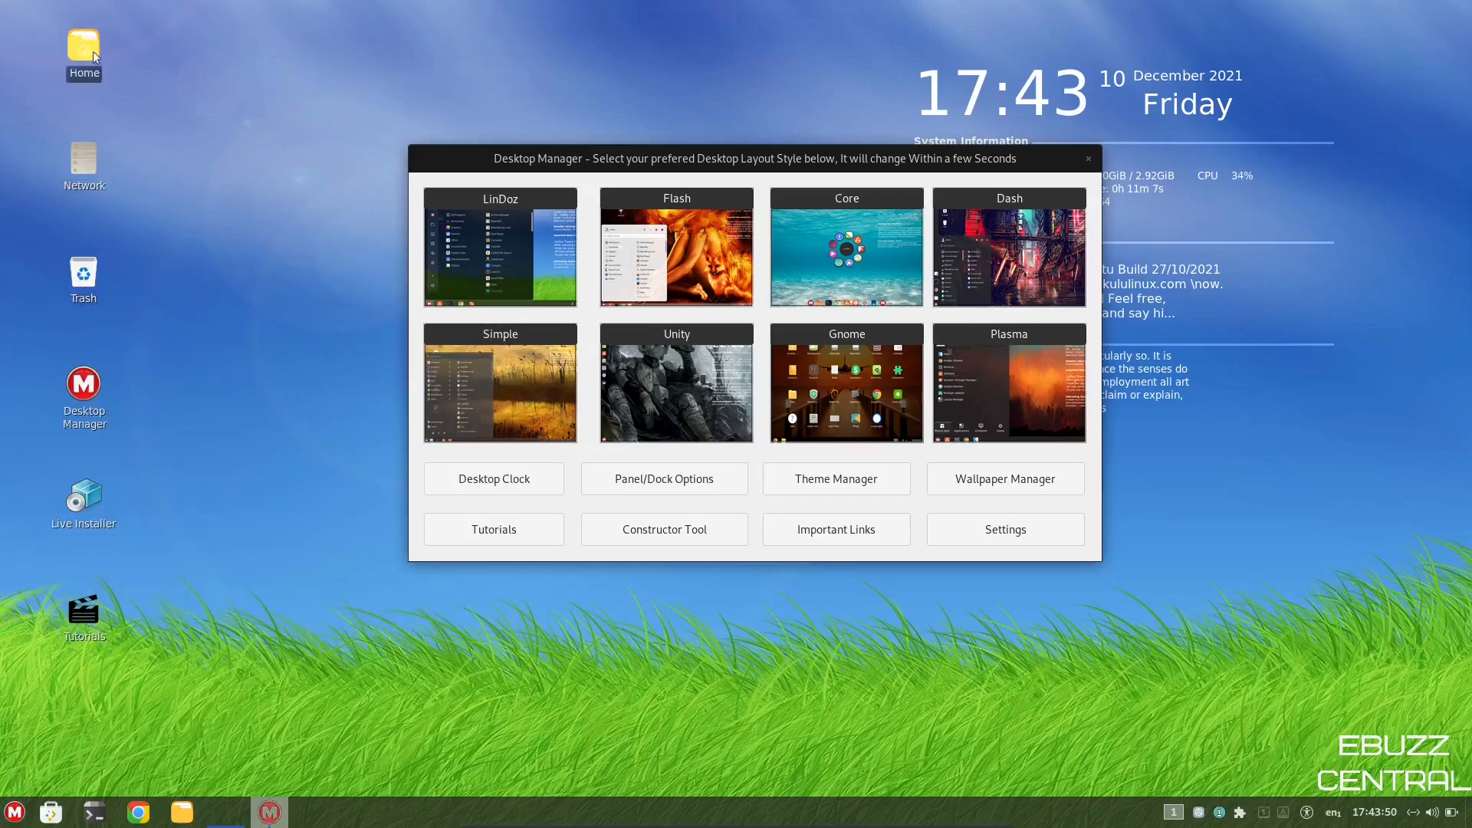
mouse_move(231, 468)
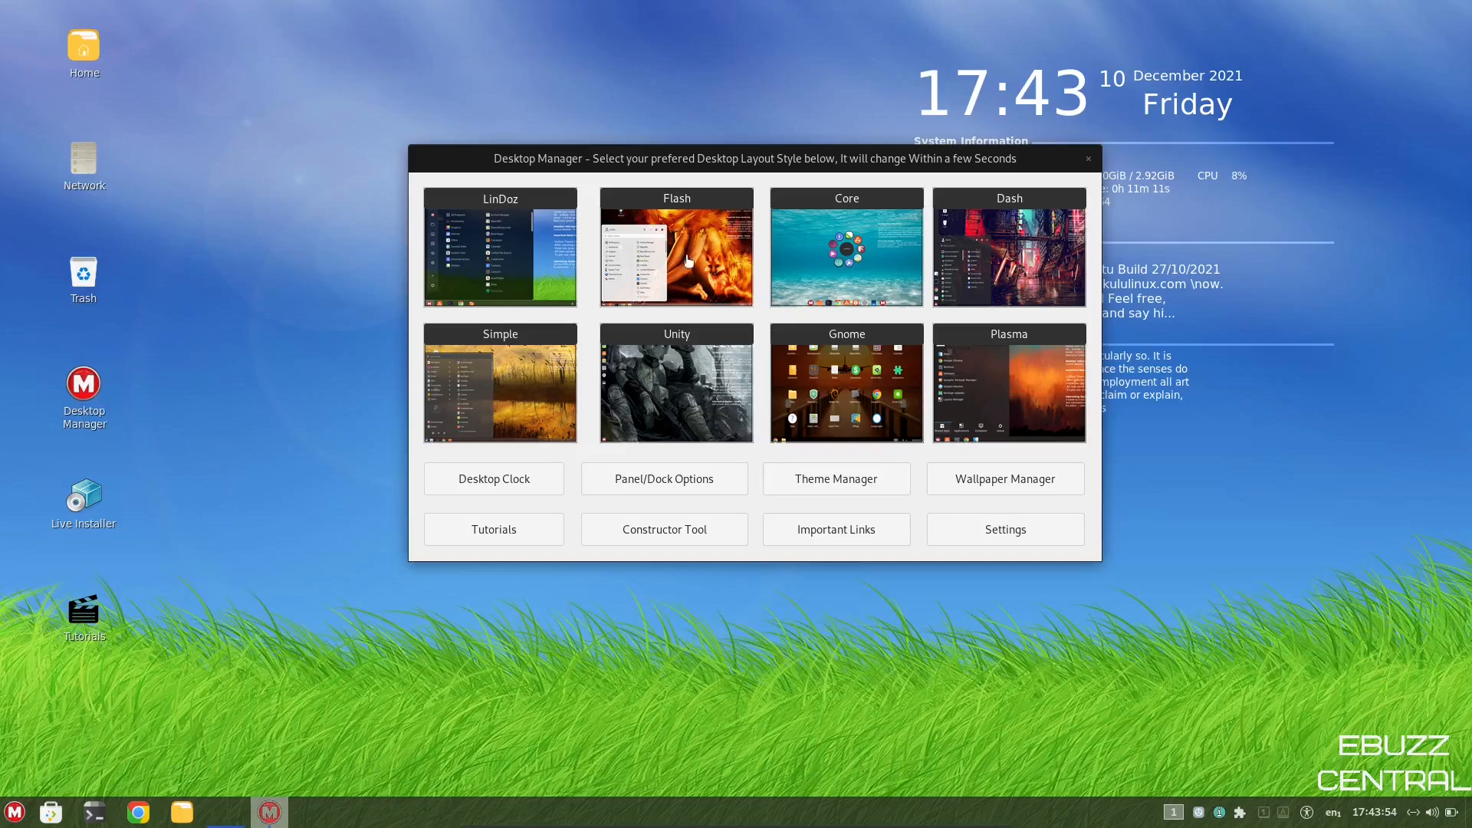
mouse_move(853, 253)
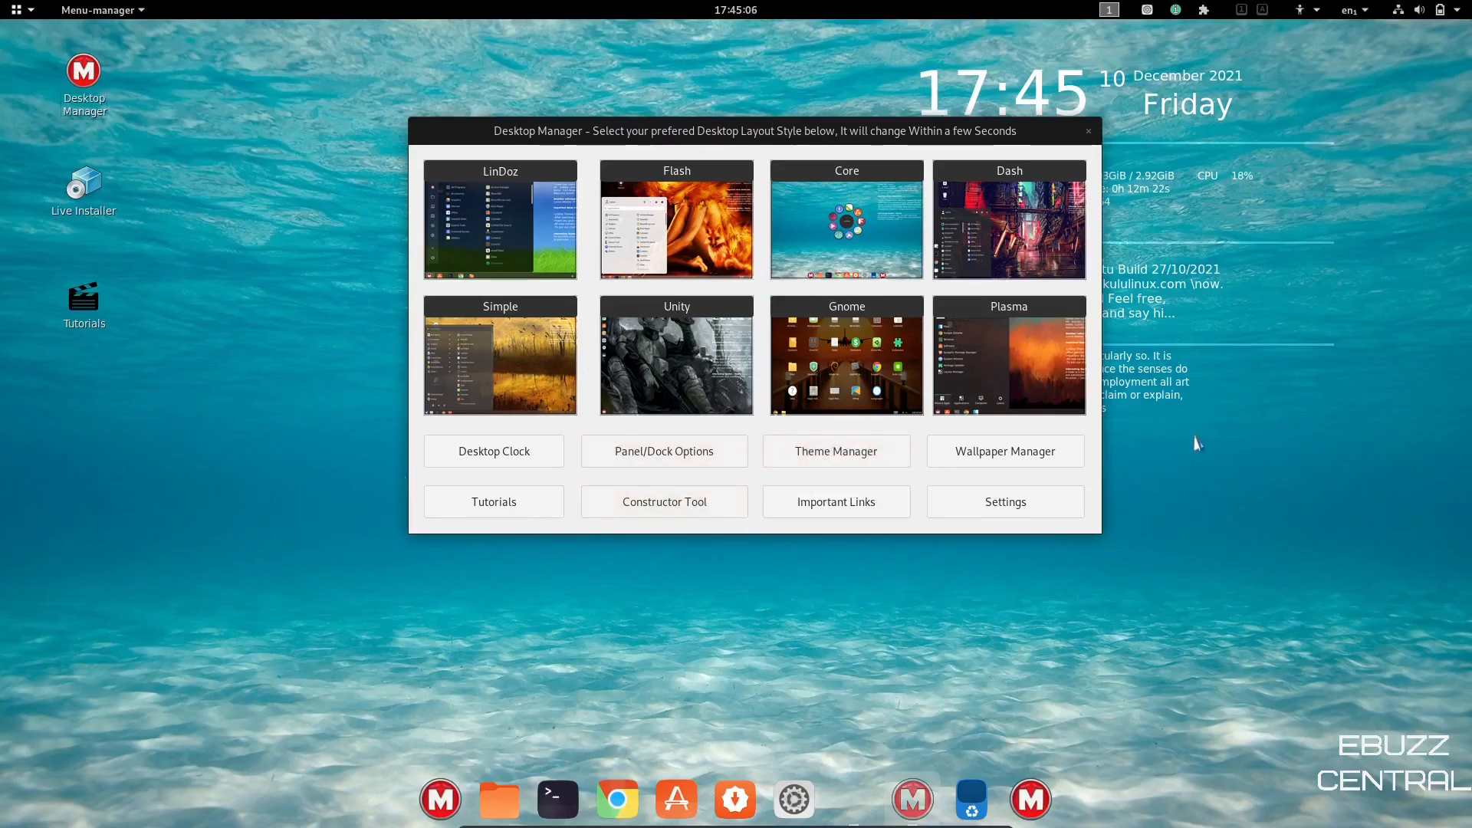
mouse_move(1355, 798)
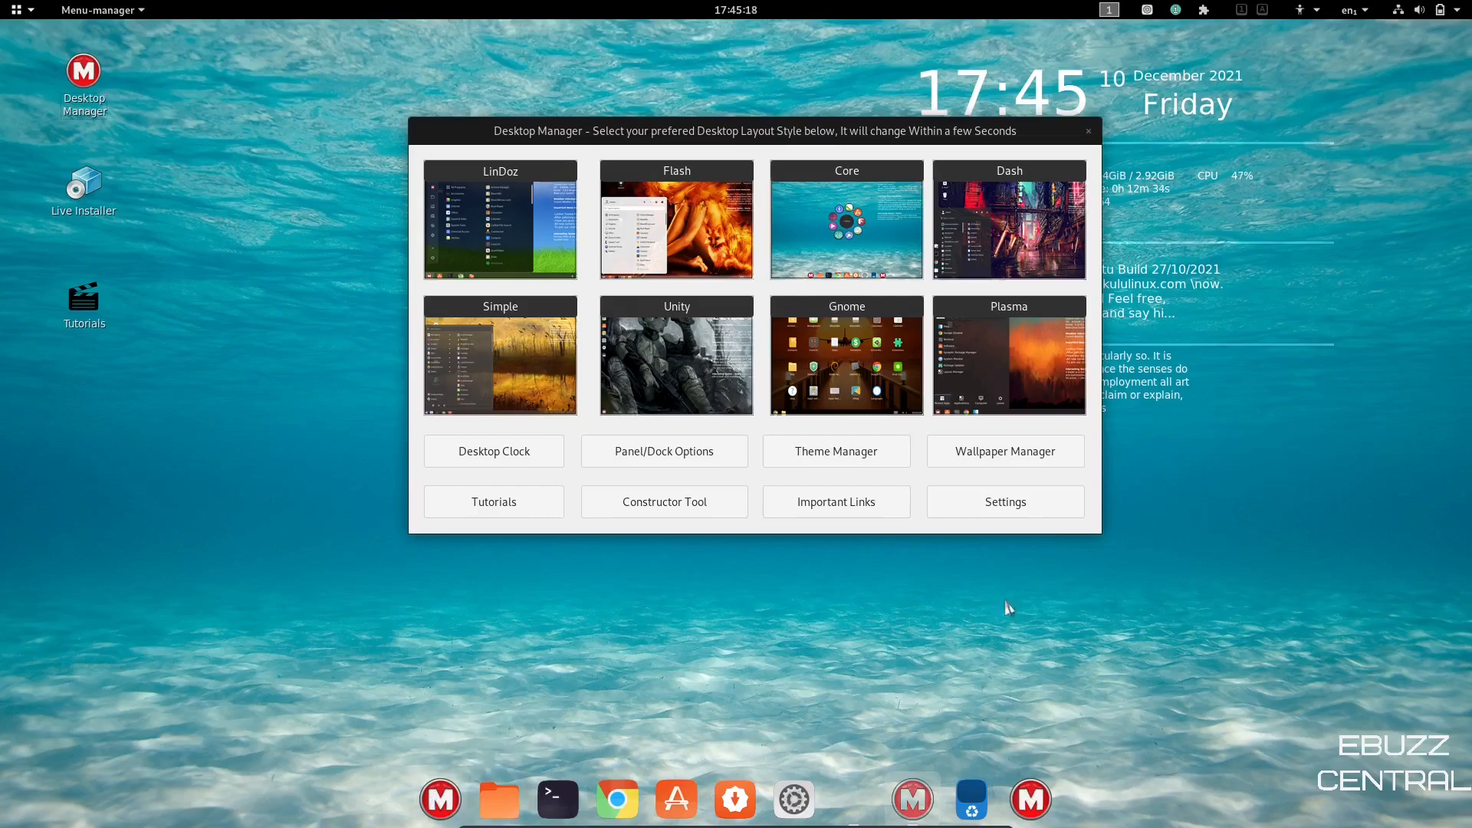
- Drag across the Desktop Manager window as the desktop changes to the Dash layout
left_click_drag(751, 131, 1049, 680)
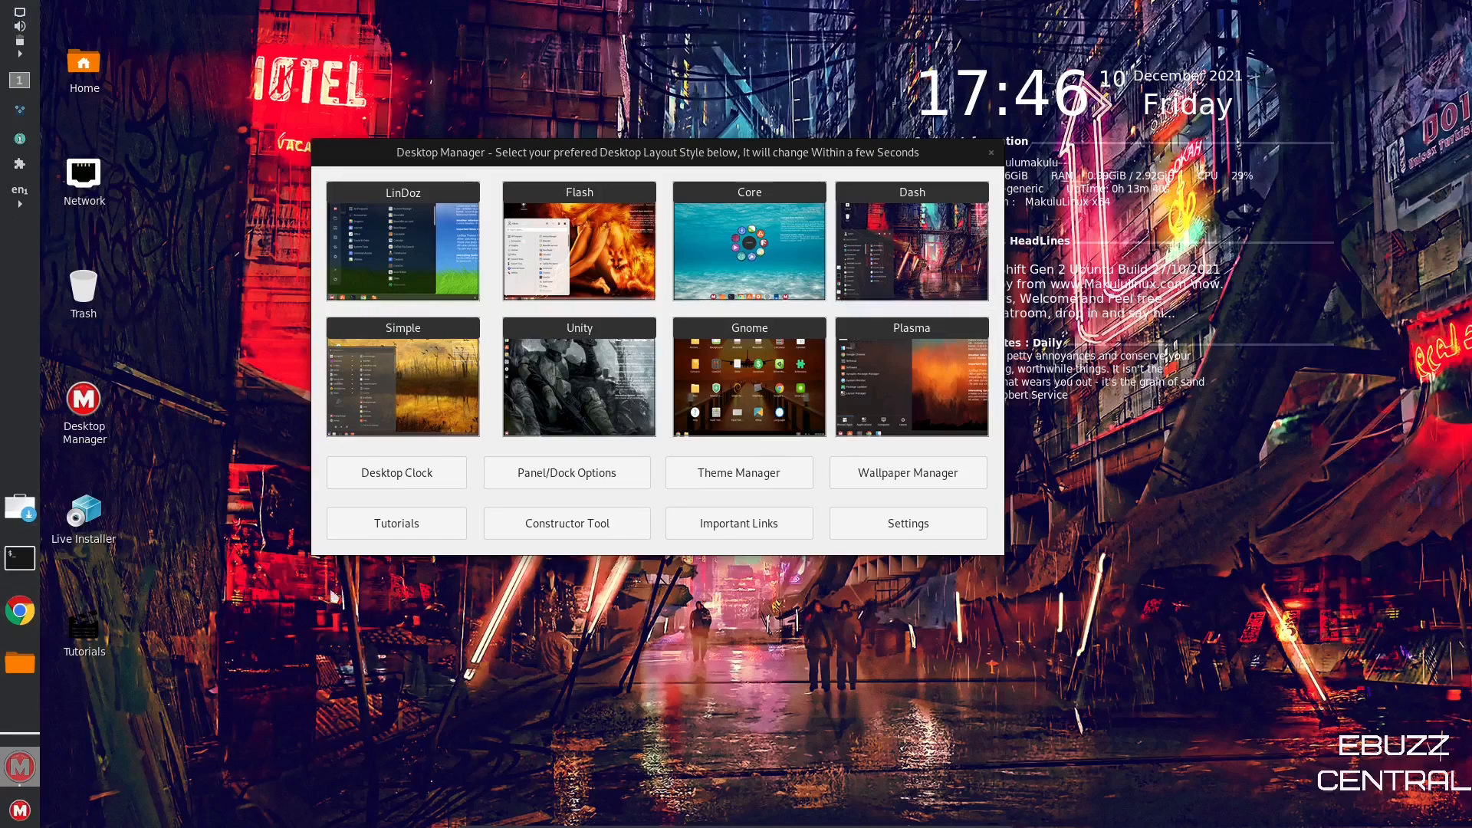
mouse_move(862, 162)
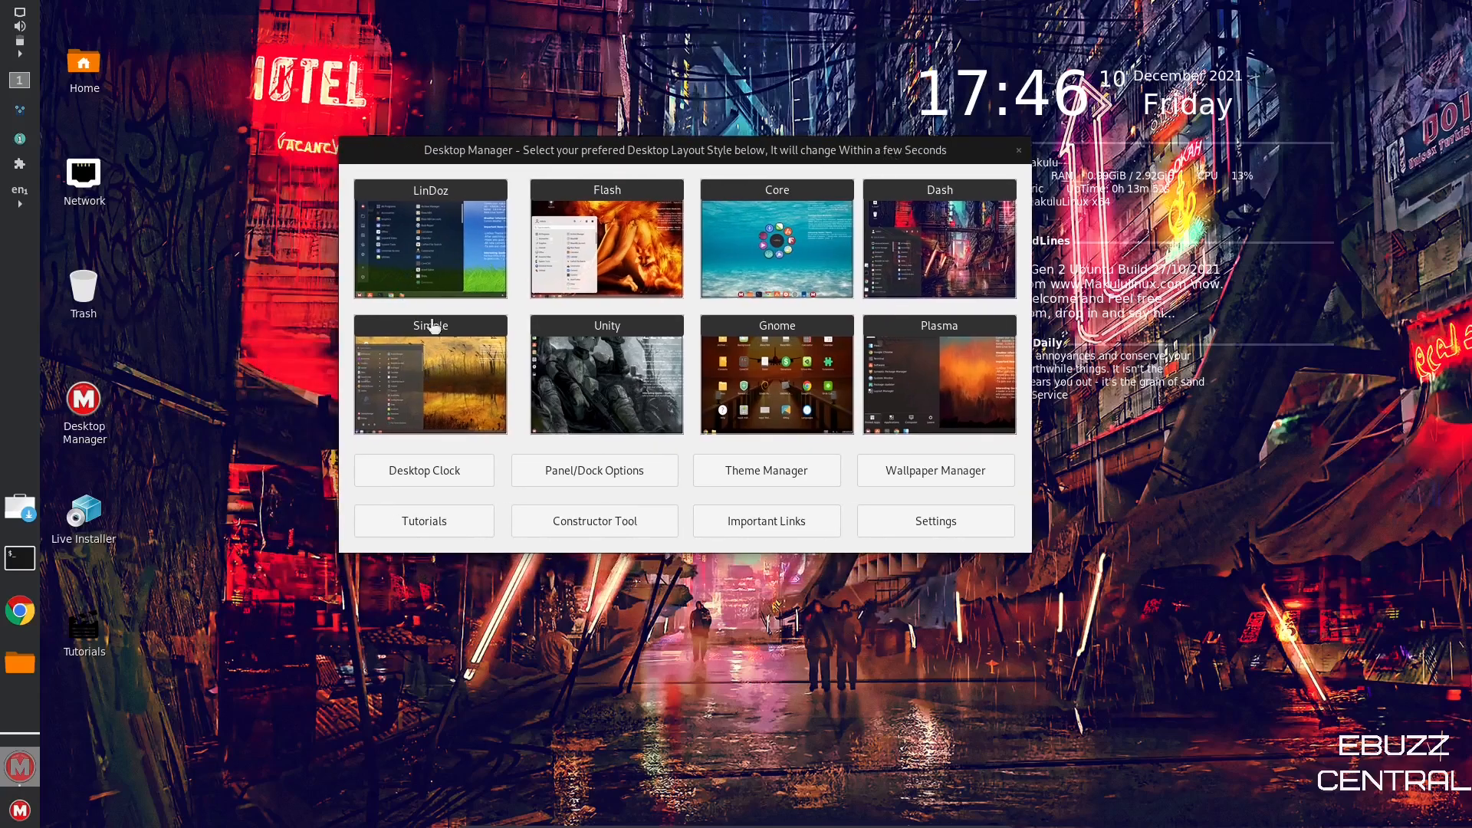
mouse_move(610, 385)
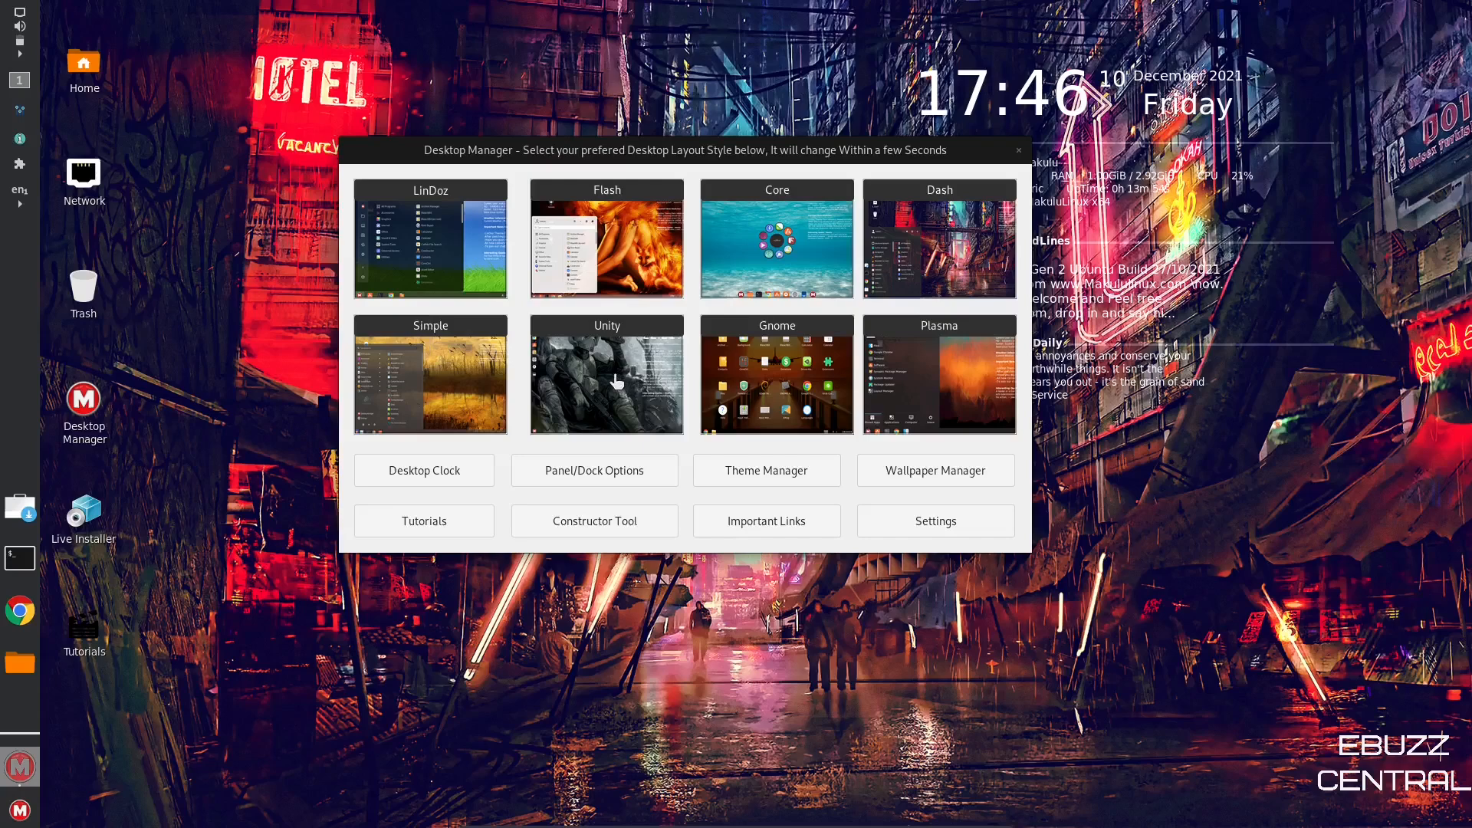
mouse_move(615, 380)
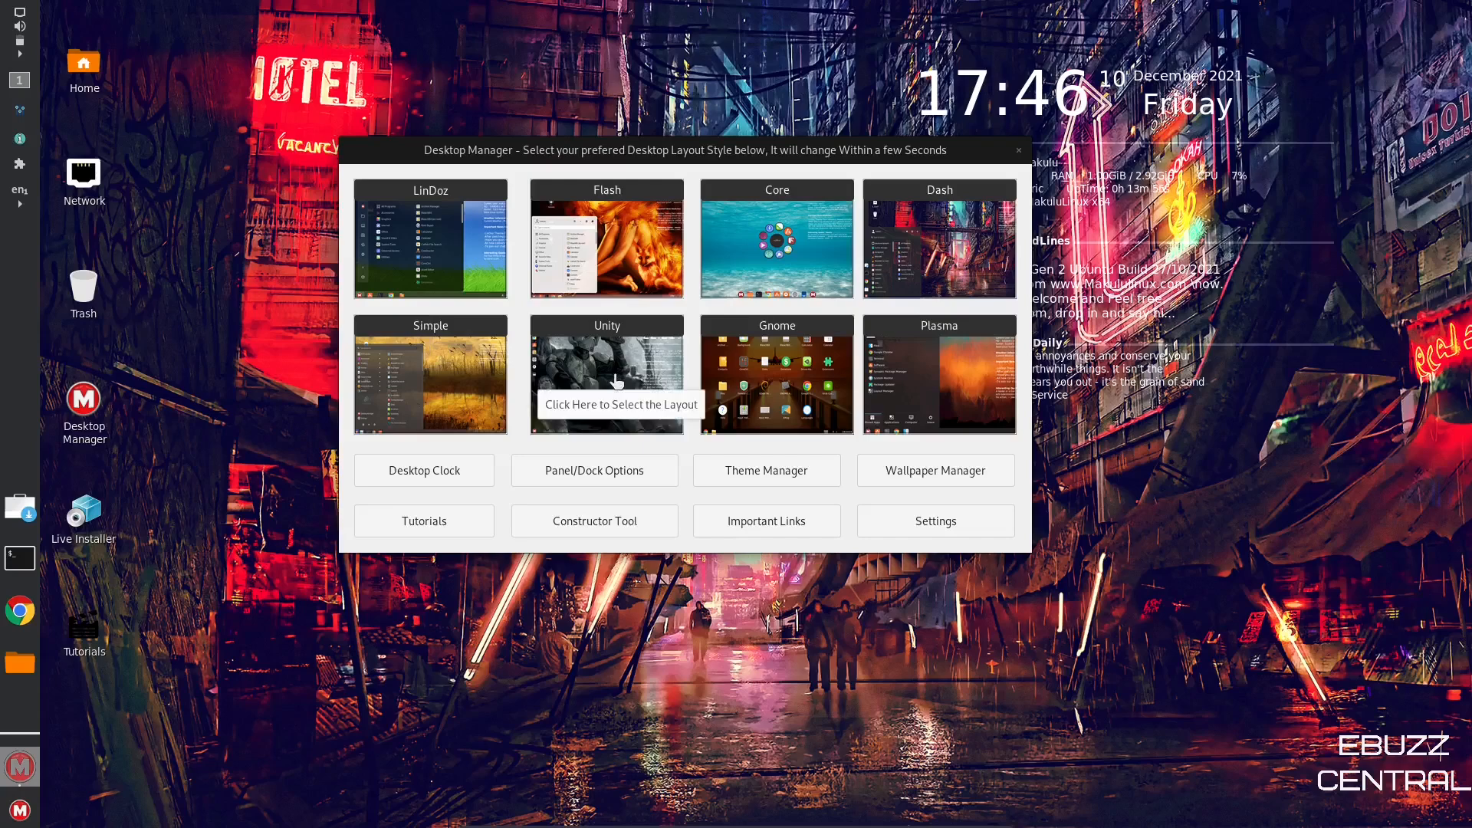
- Apply the Unity layout and open its application grid
left_click(605, 373)
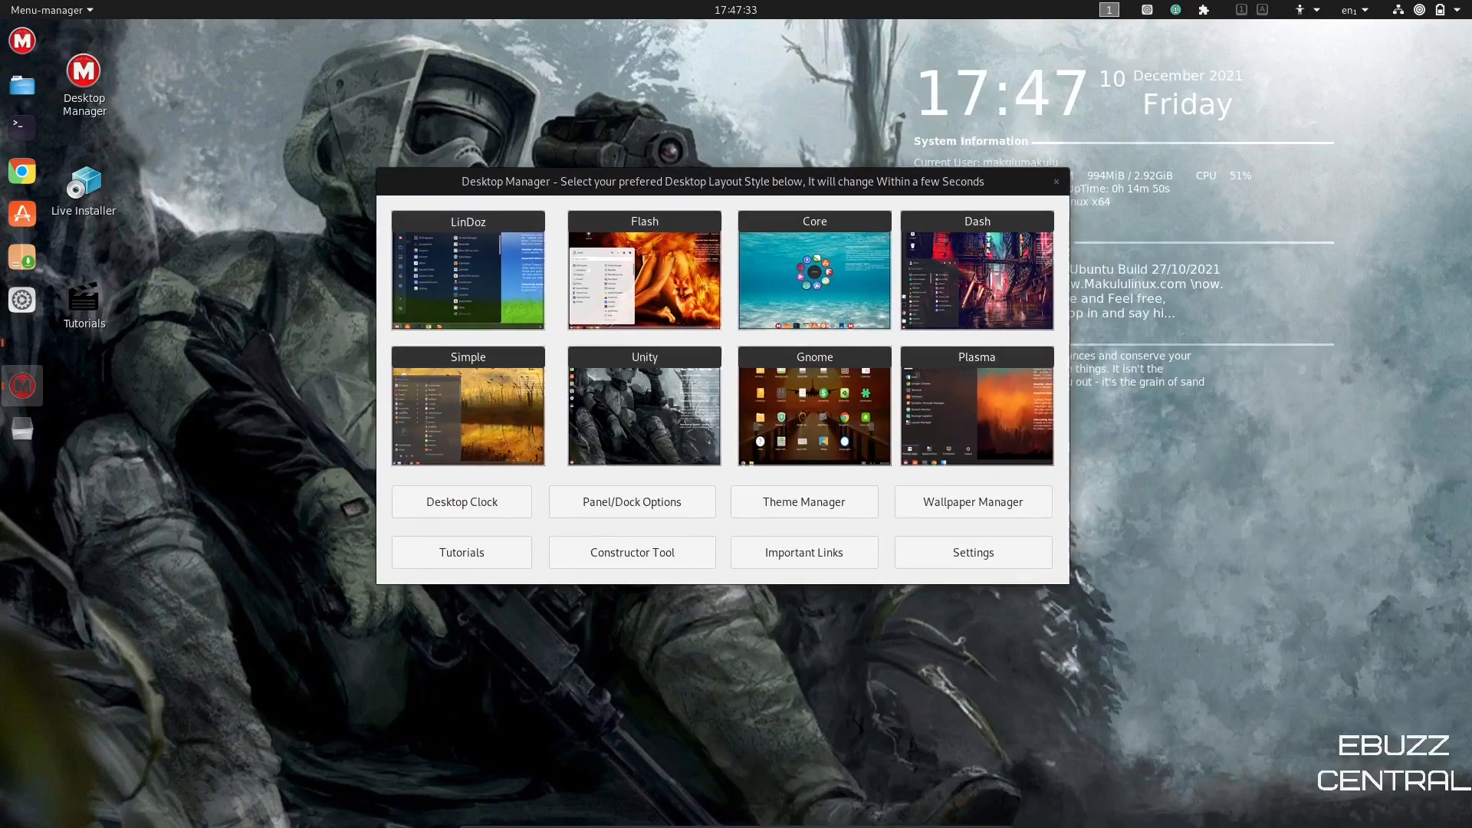
mouse_move(22, 40)
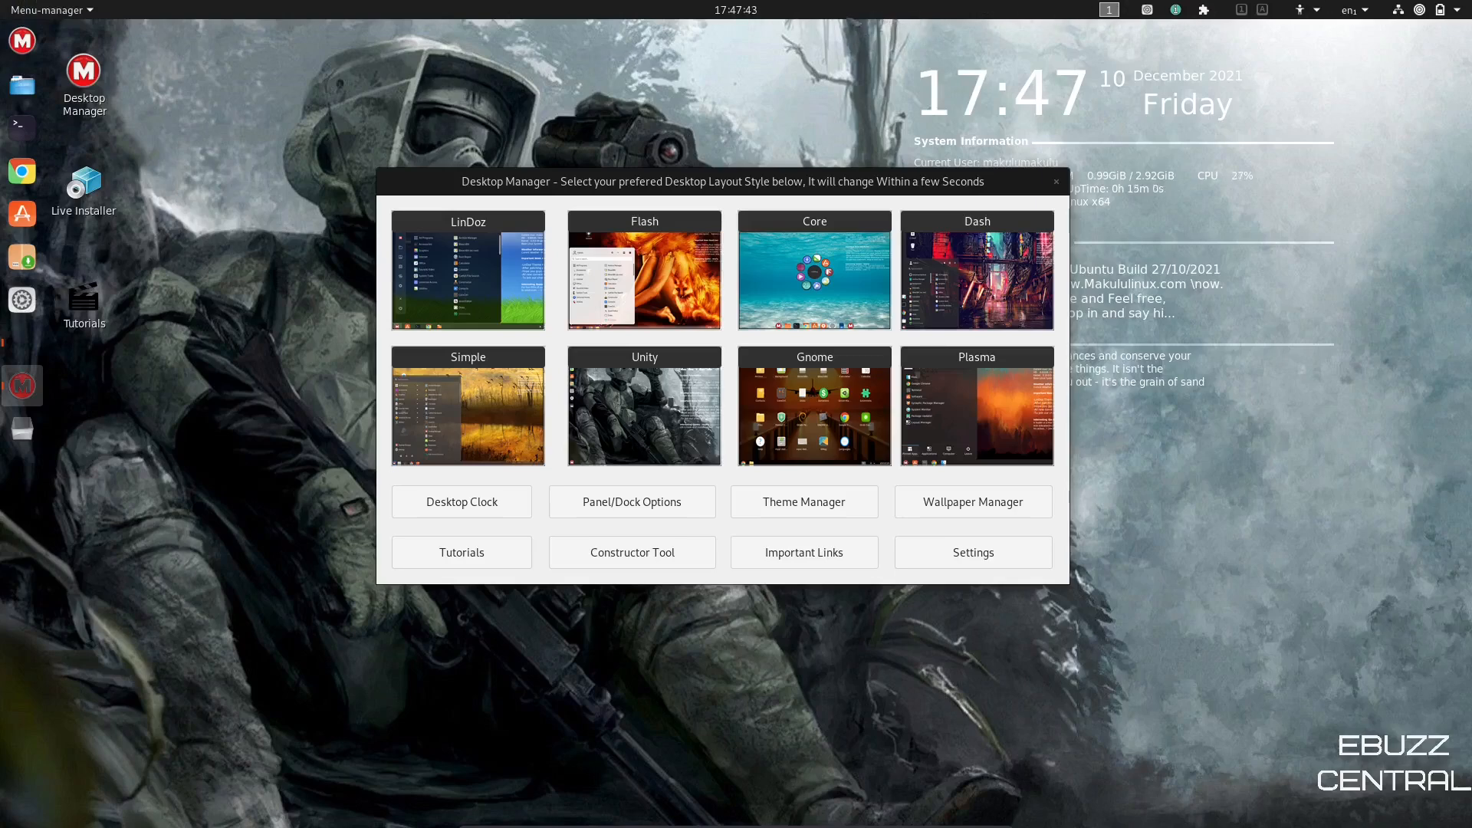
mouse_move(22, 41)
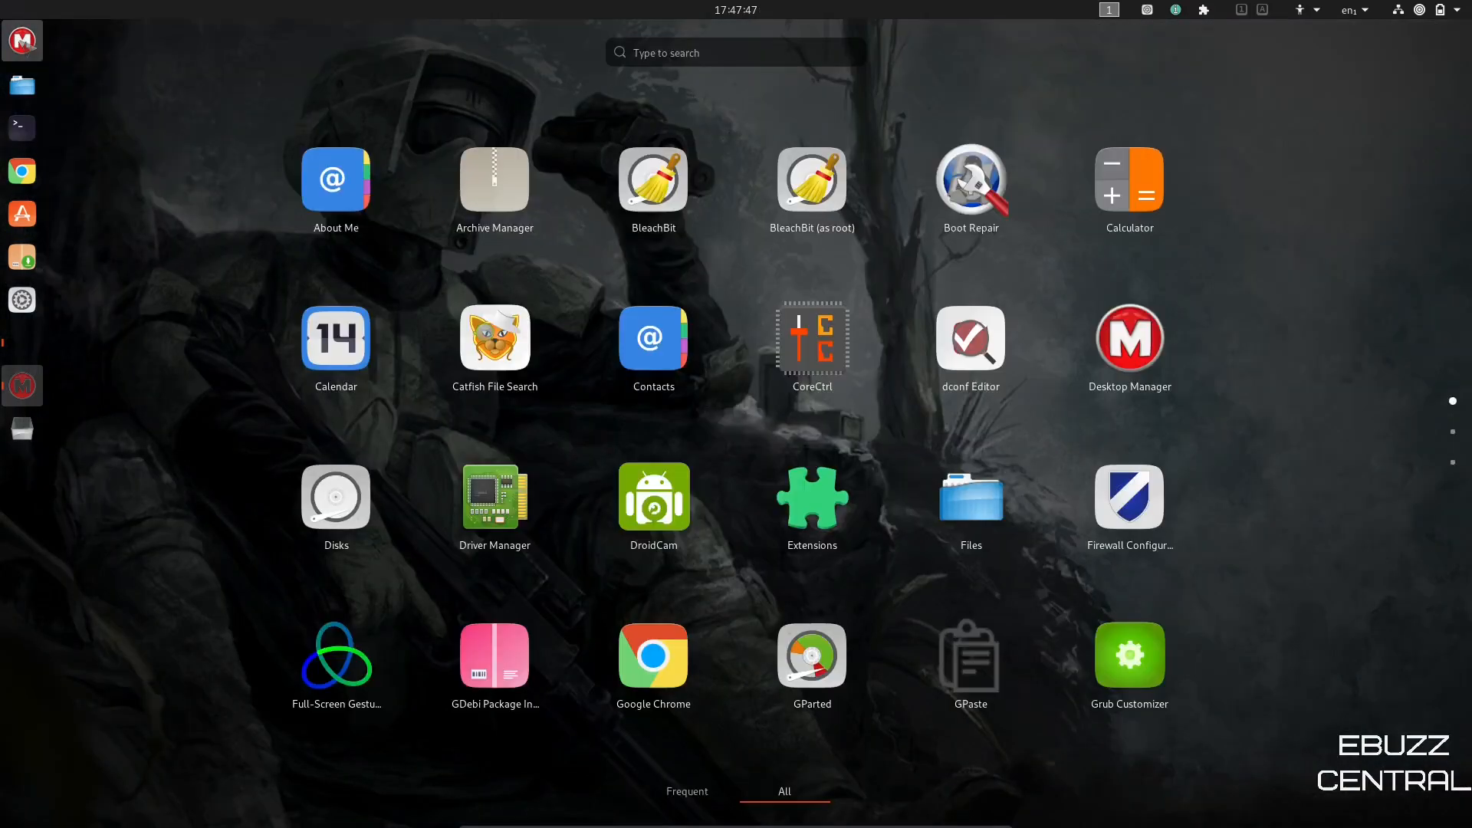
left_click(1129, 338)
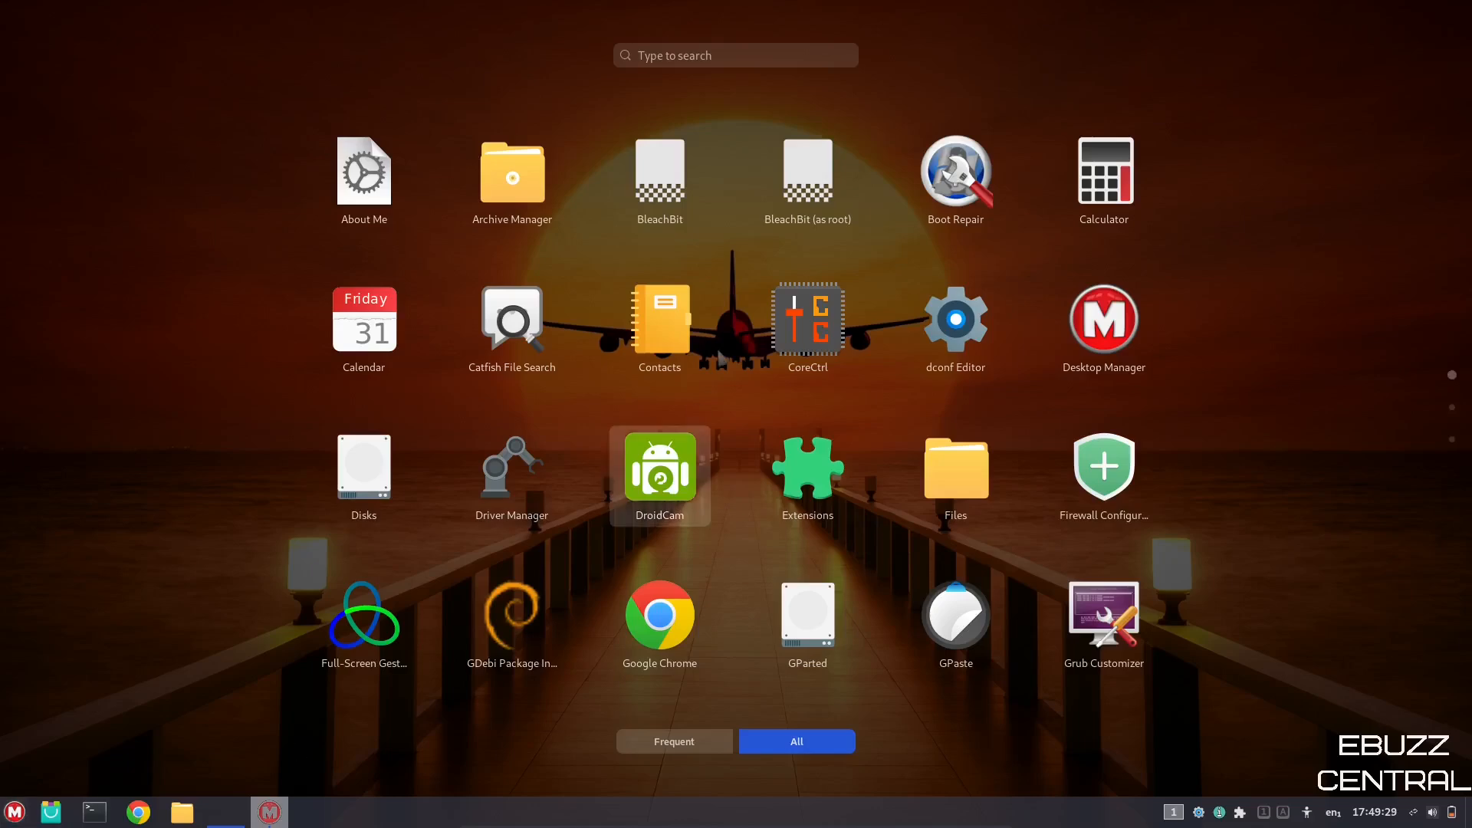
- Scroll the applications grid and return to the Desktop Manager layout chooser
scroll("down", 3)
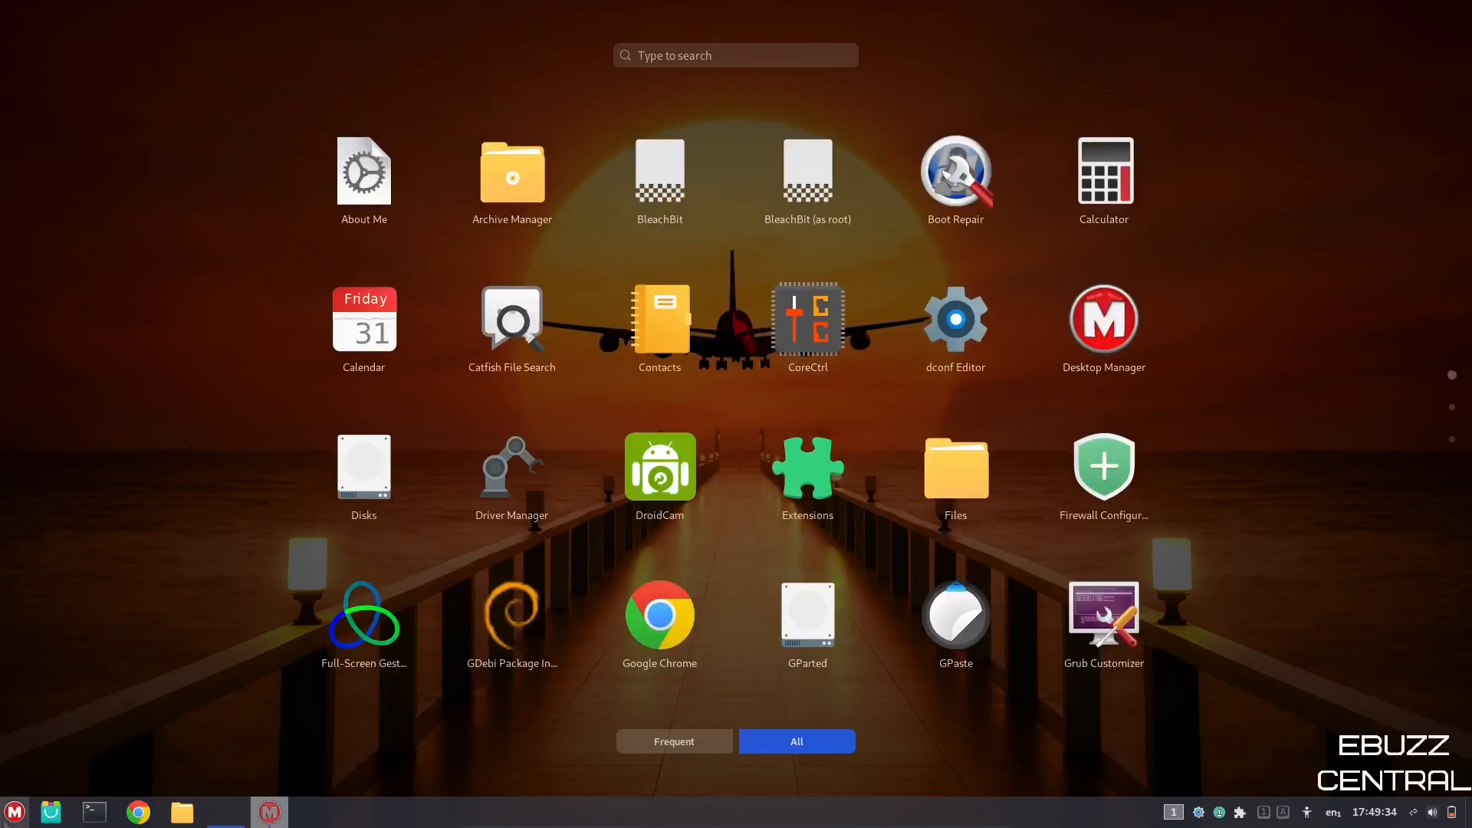
left_click(1103, 318)
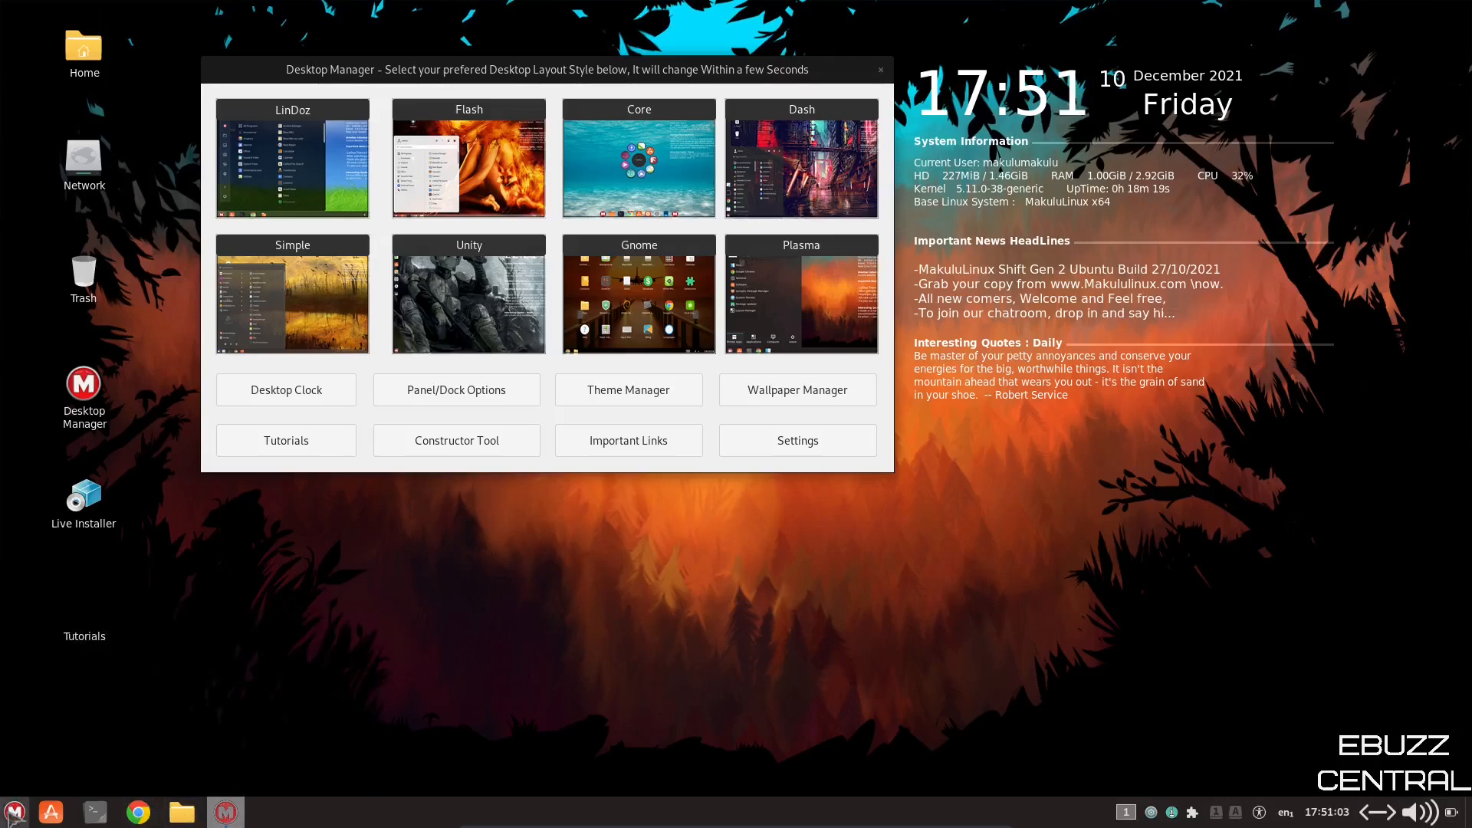
- Open and close the applications menu on the forest sunset layout
left_click(14, 812)
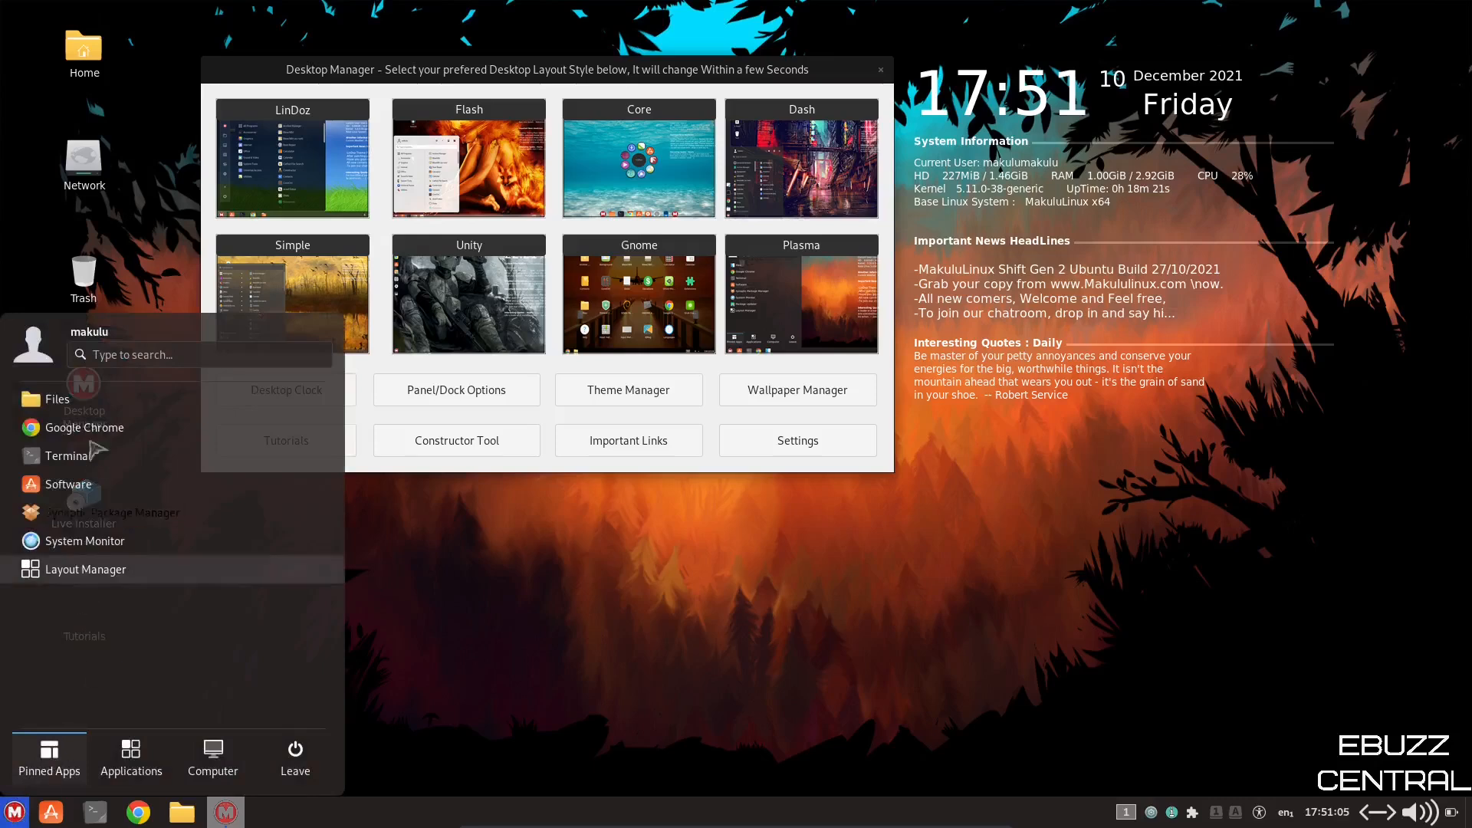
left_click(131, 758)
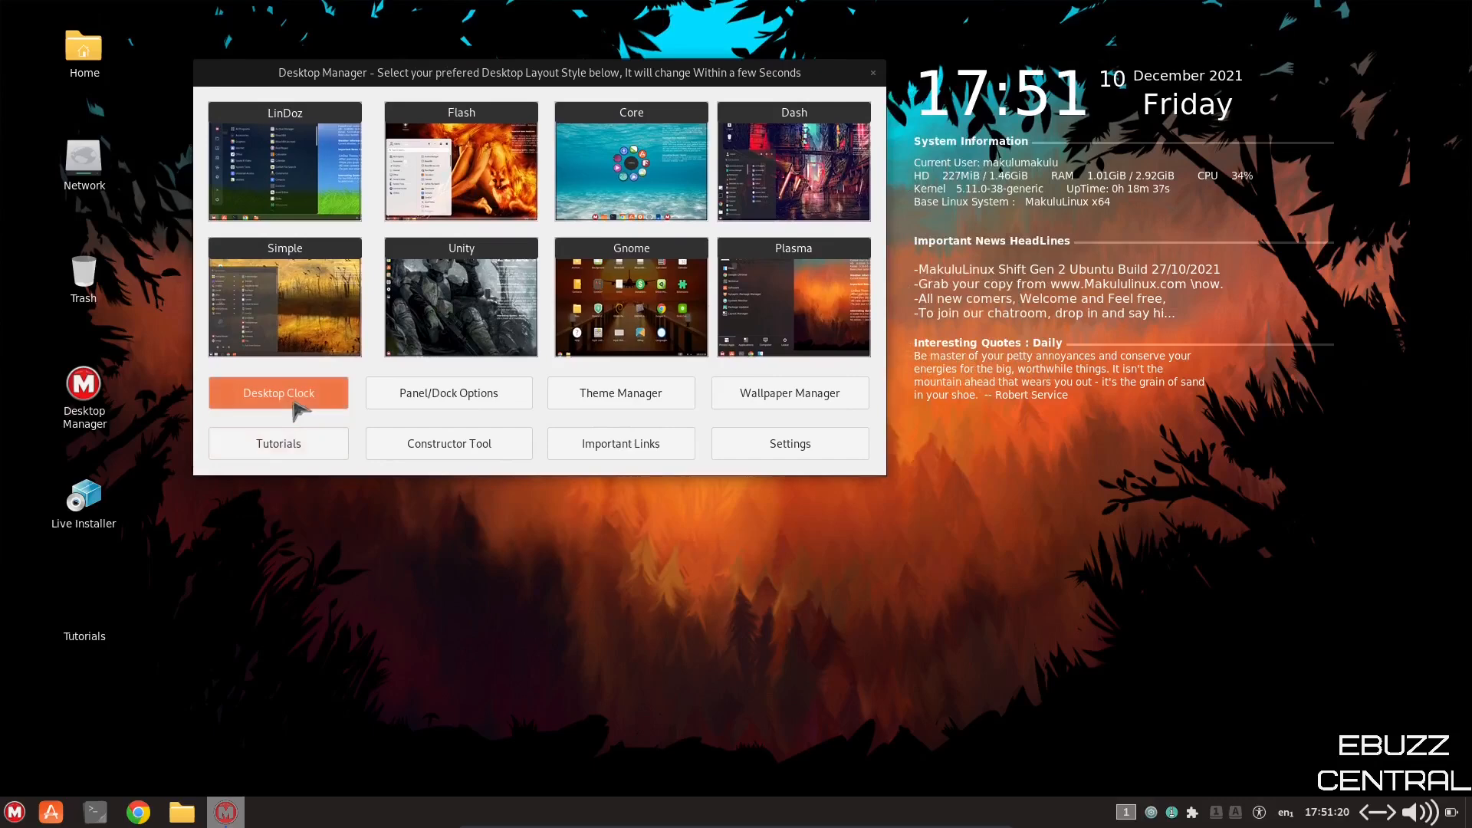
mouse_move(277, 393)
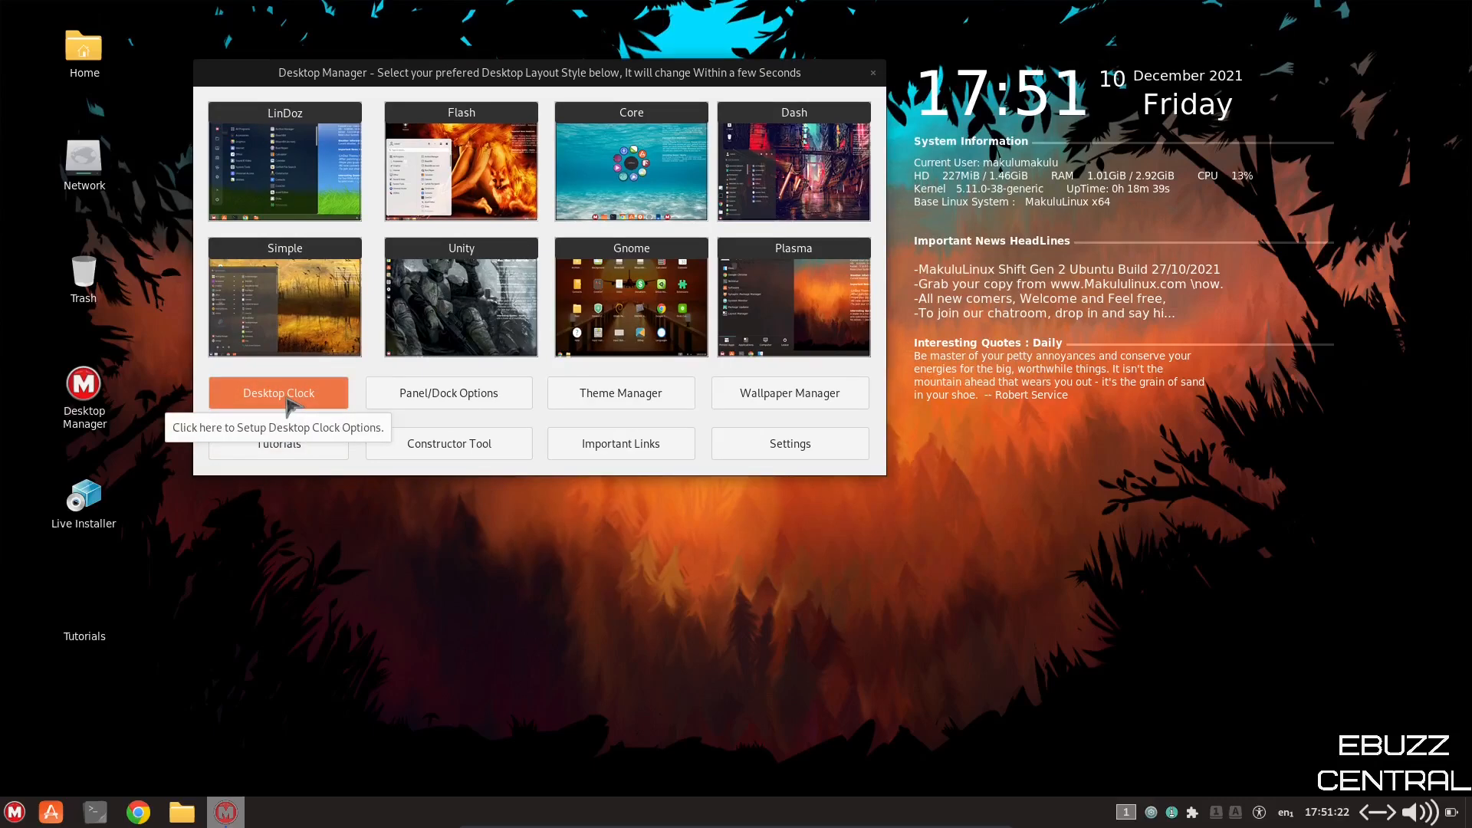
left_click(278, 393)
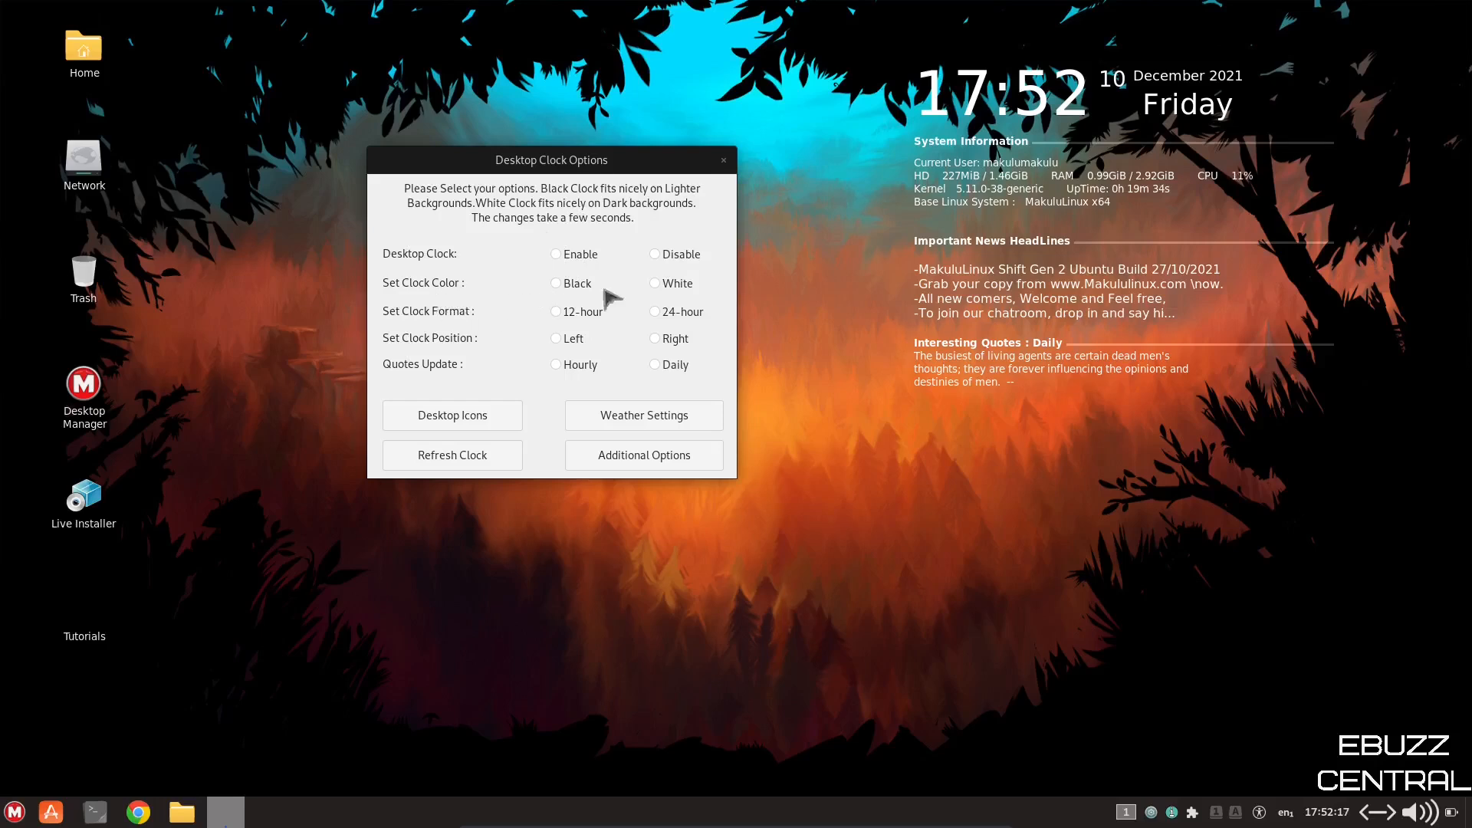
mouse_move(442, 324)
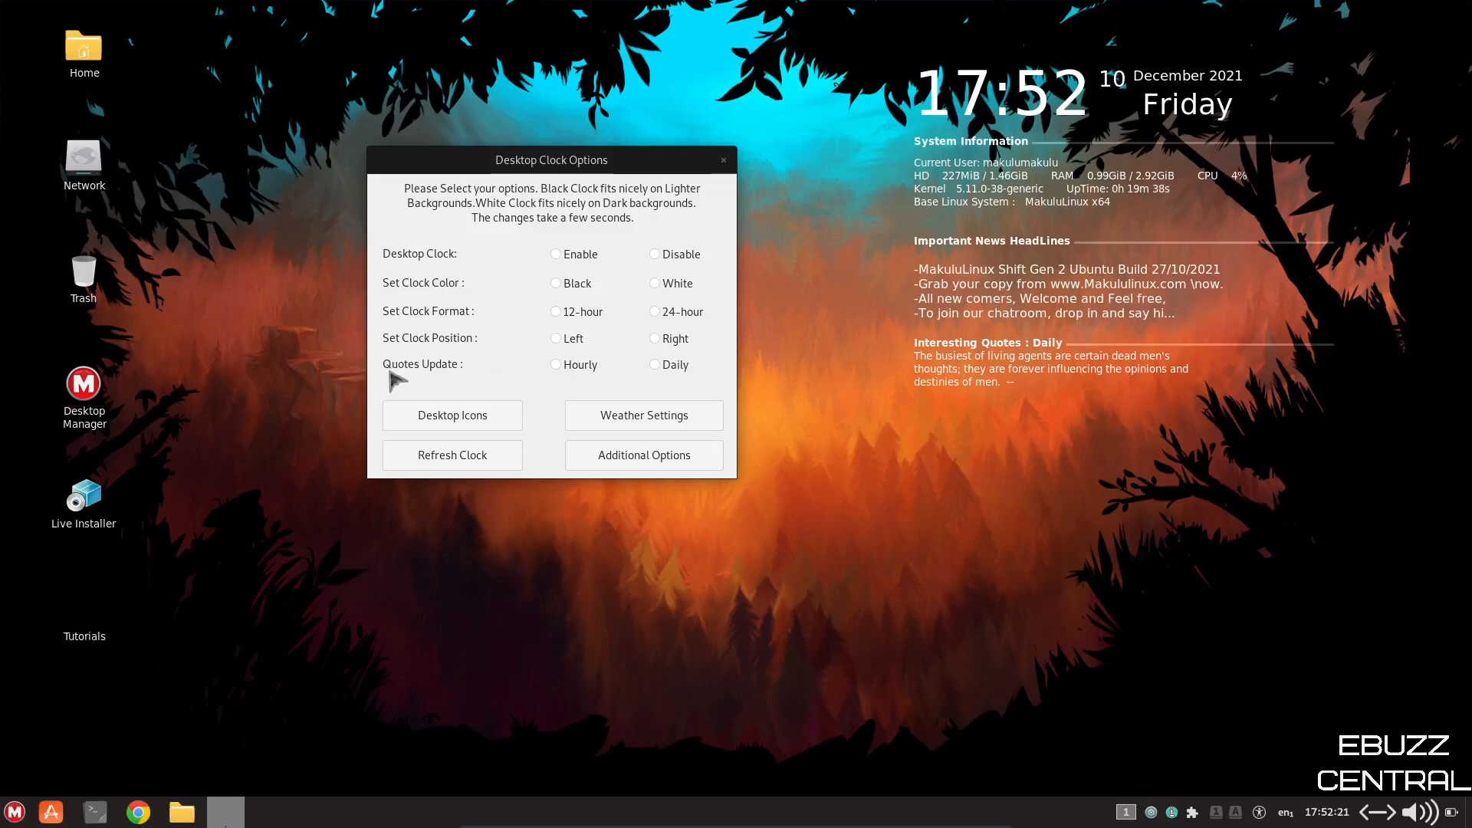
mouse_move(582, 376)
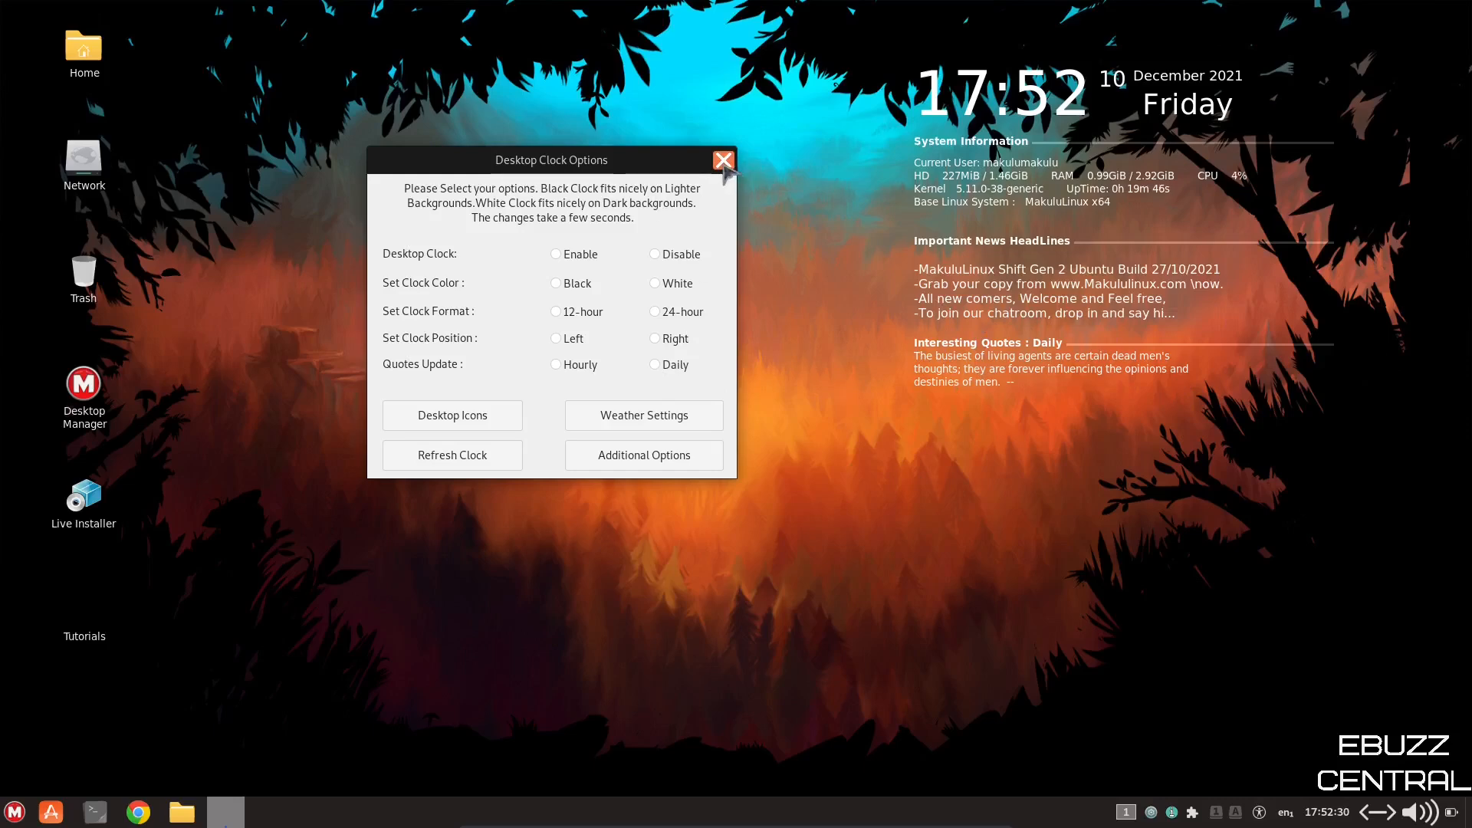
left_click(724, 159)
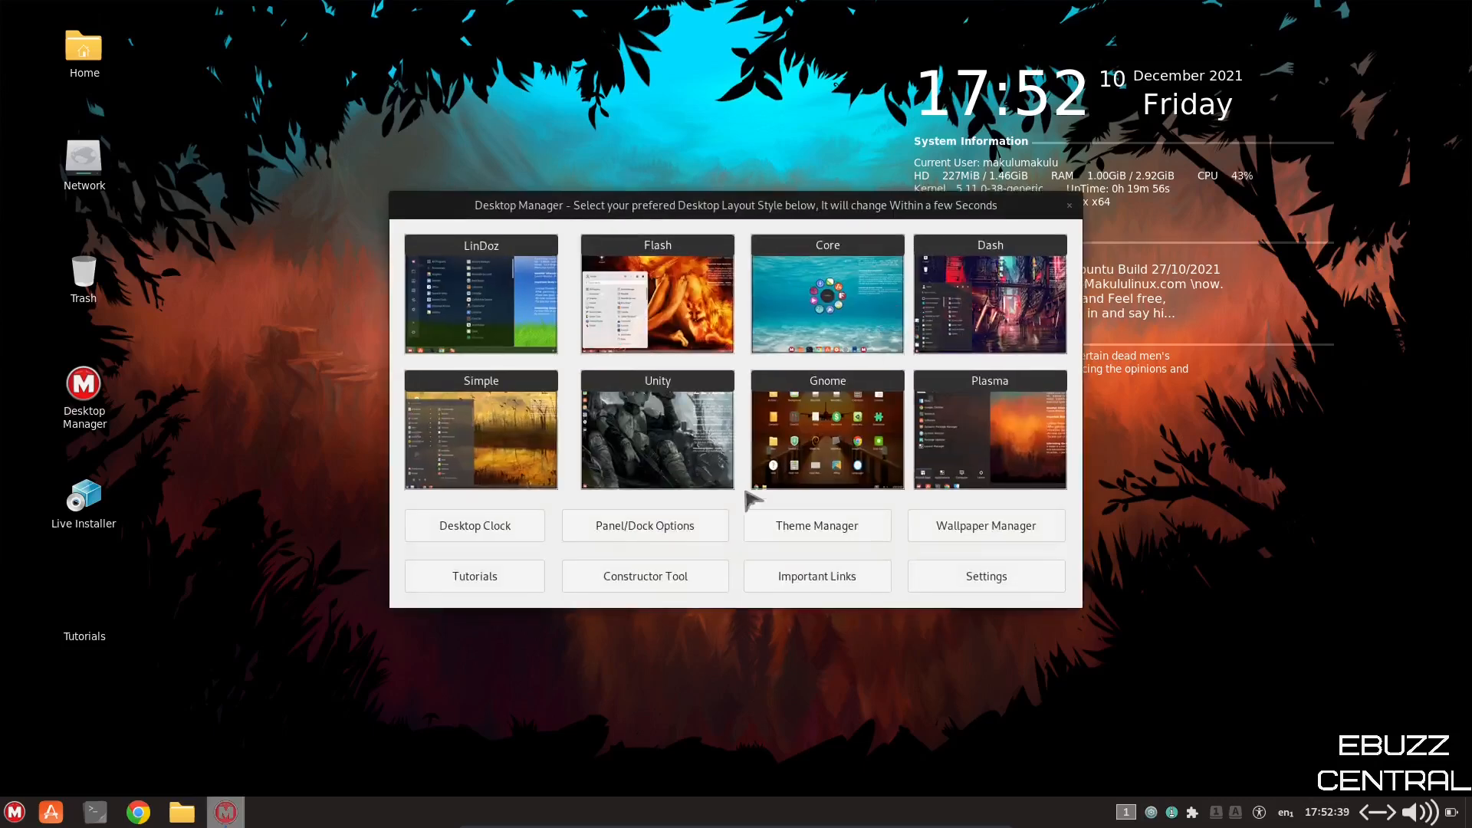
left_click(1068, 205)
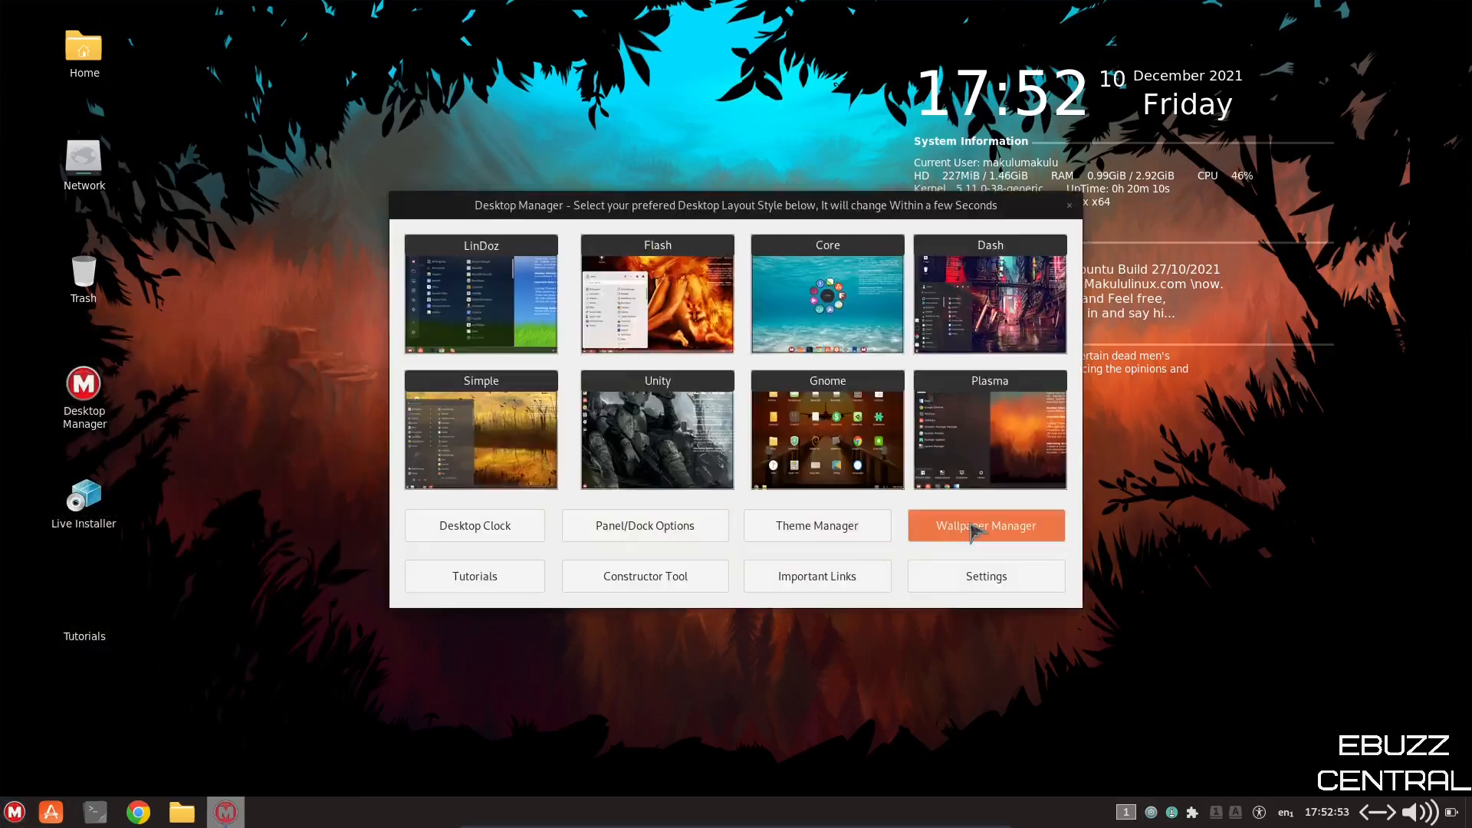
left_click(984, 524)
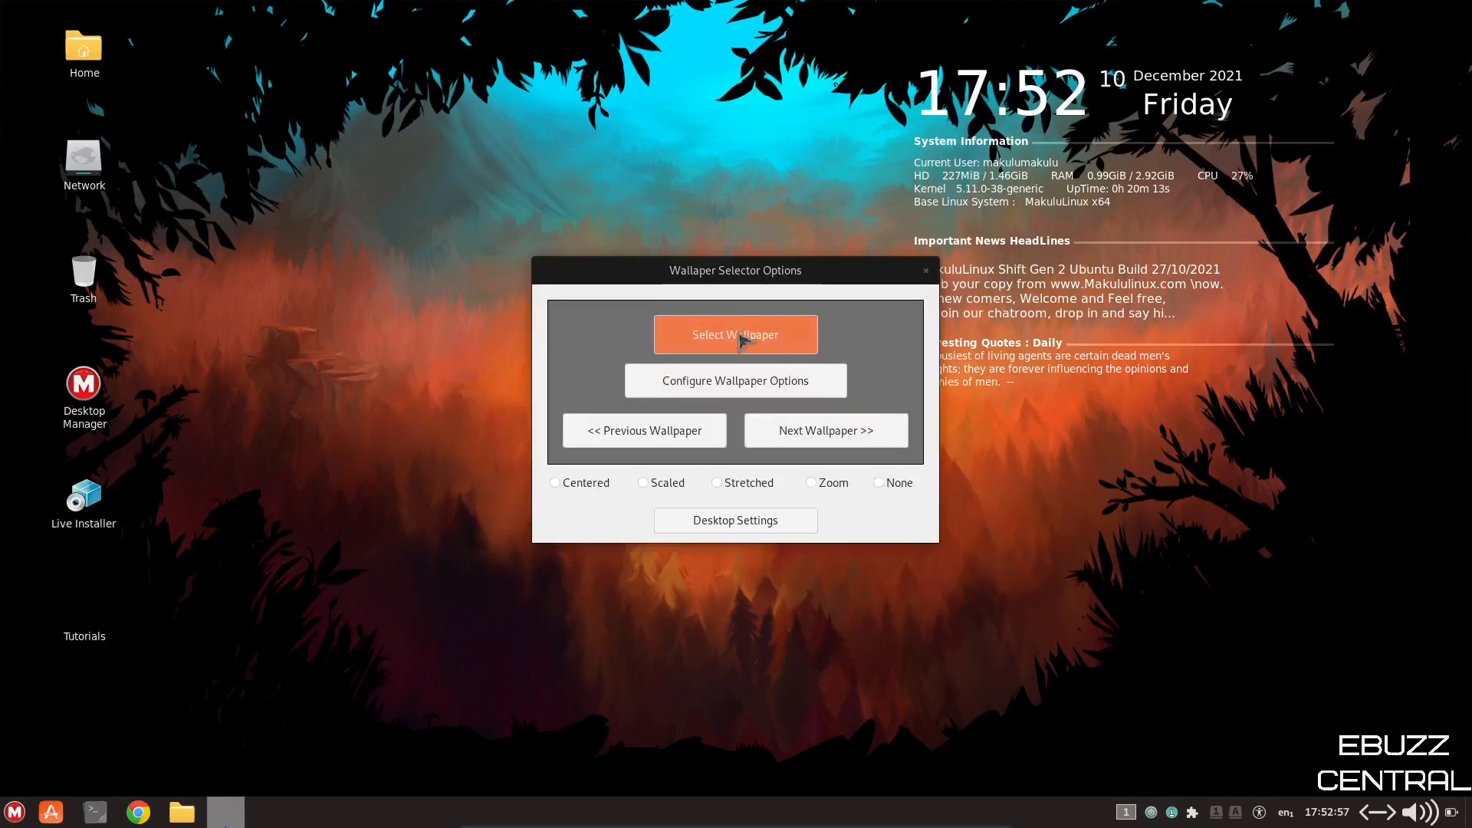
- Pick the beach pier at sunset picture as the wallpaper
left_click(735, 334)
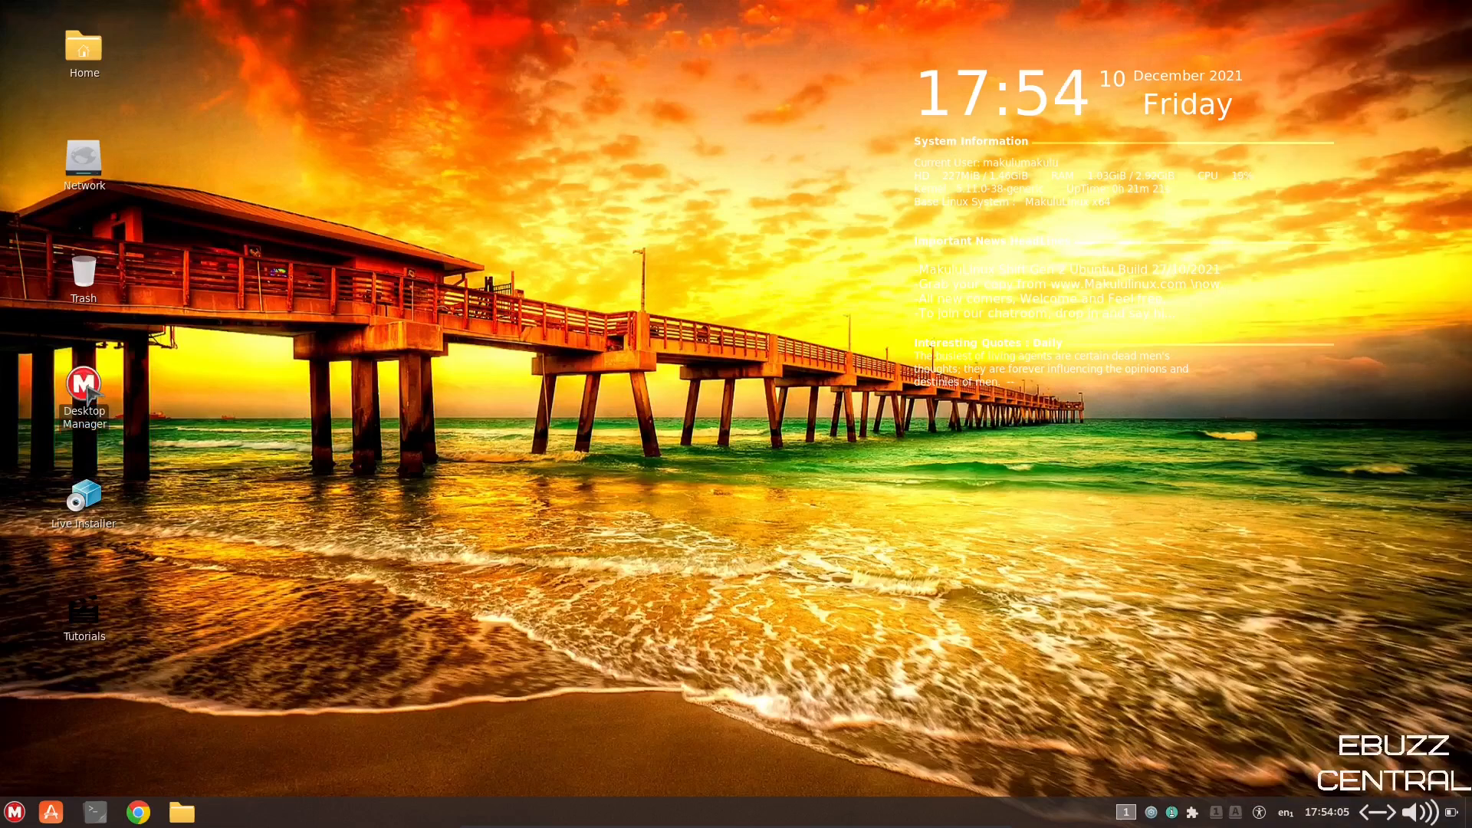
- Reopen Desktop Manager from its desktop icon, then close it
double_click(83, 386)
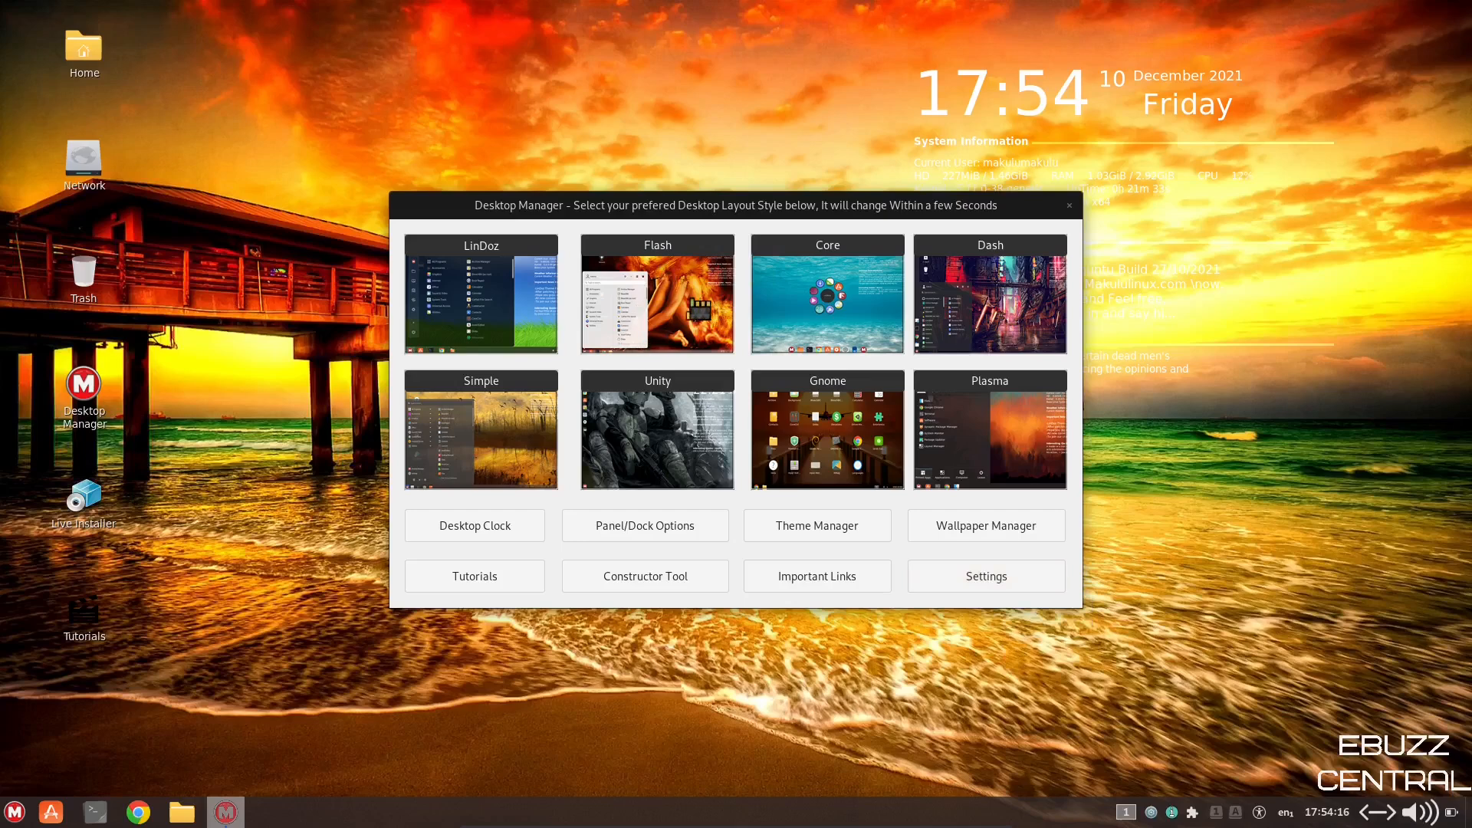
mouse_move(657, 294)
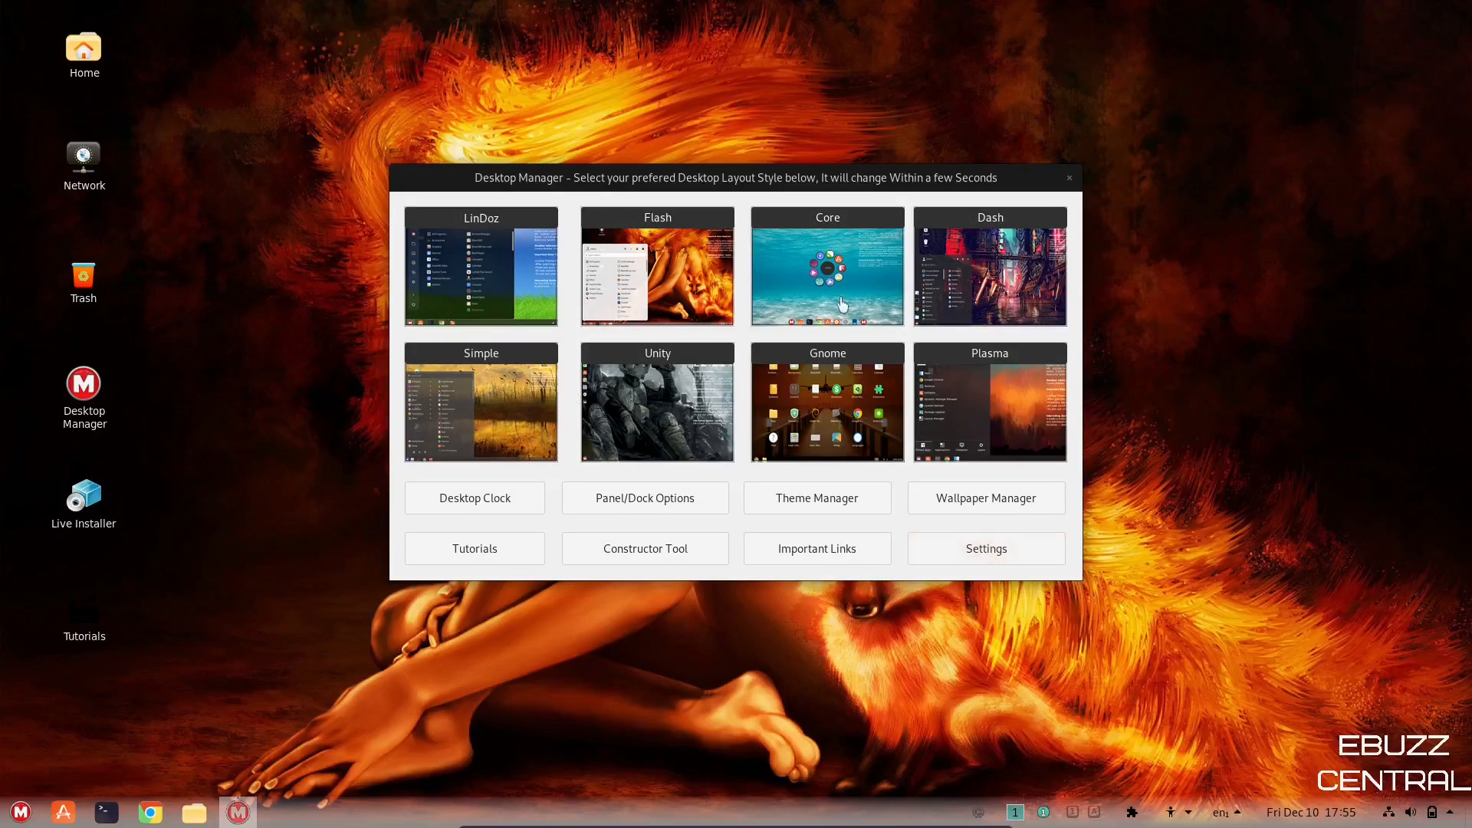
left_click(1069, 178)
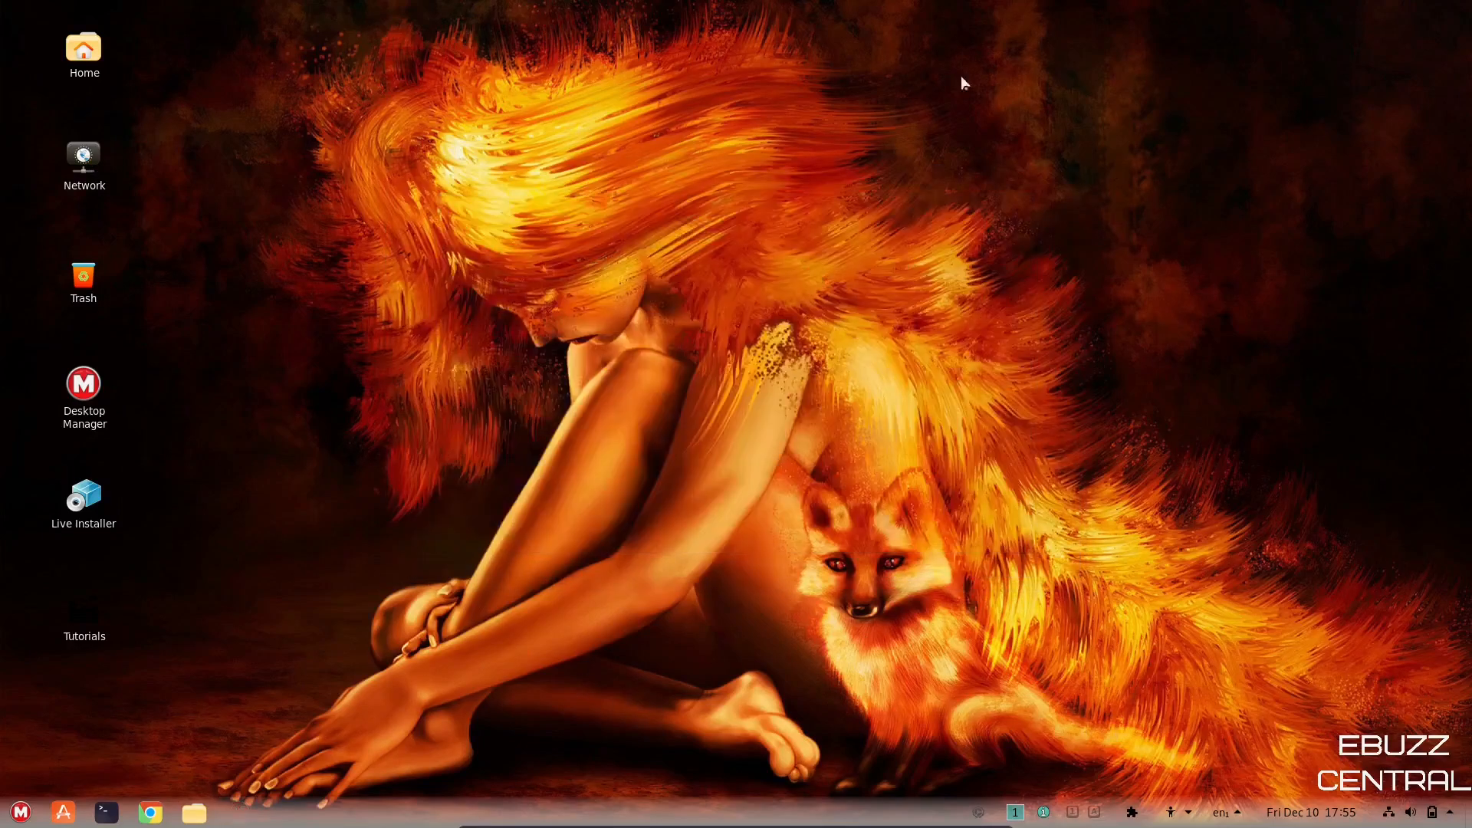
mouse_move(1206, 397)
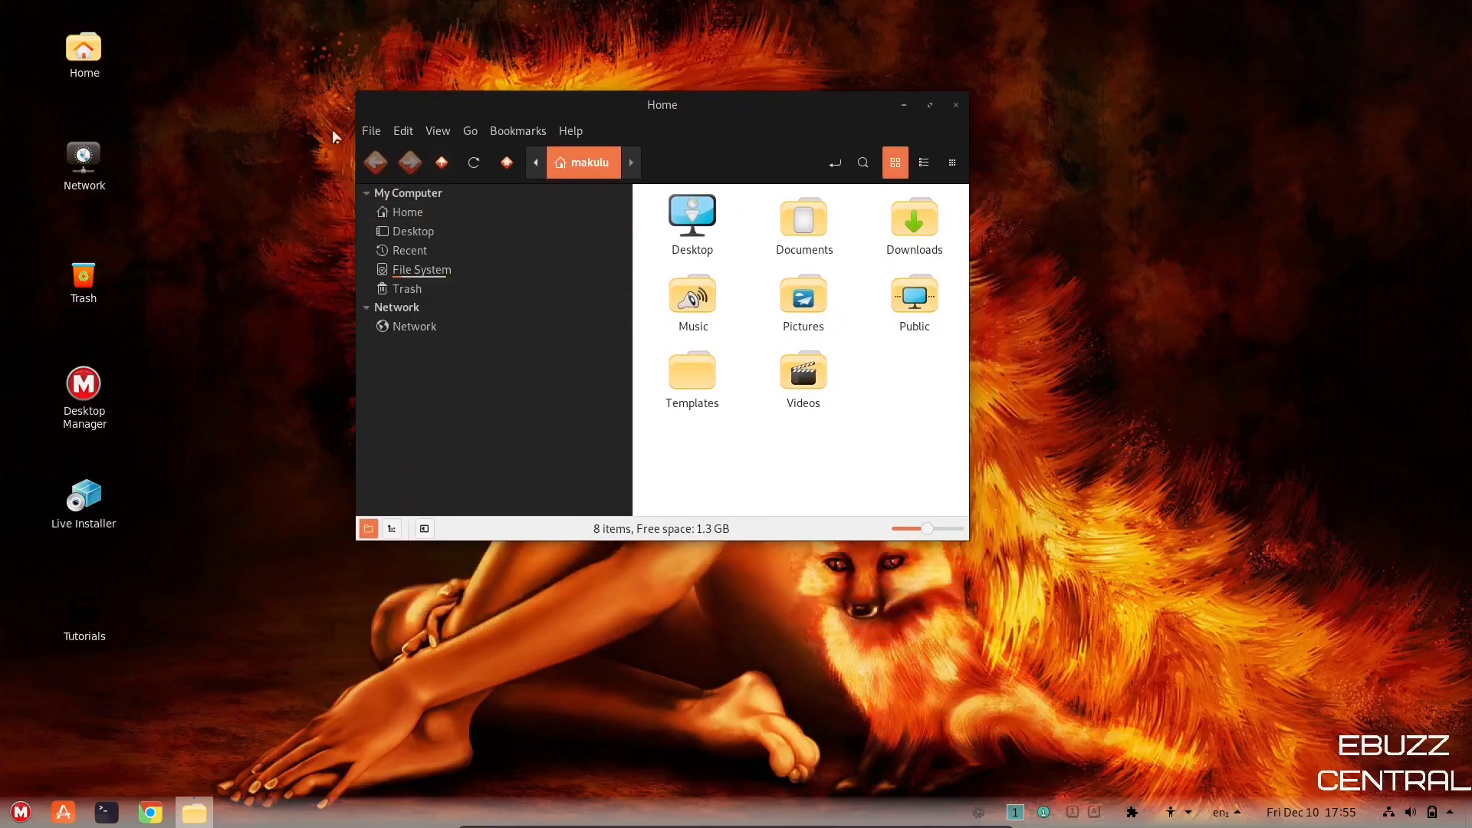
mouse_move(737, 124)
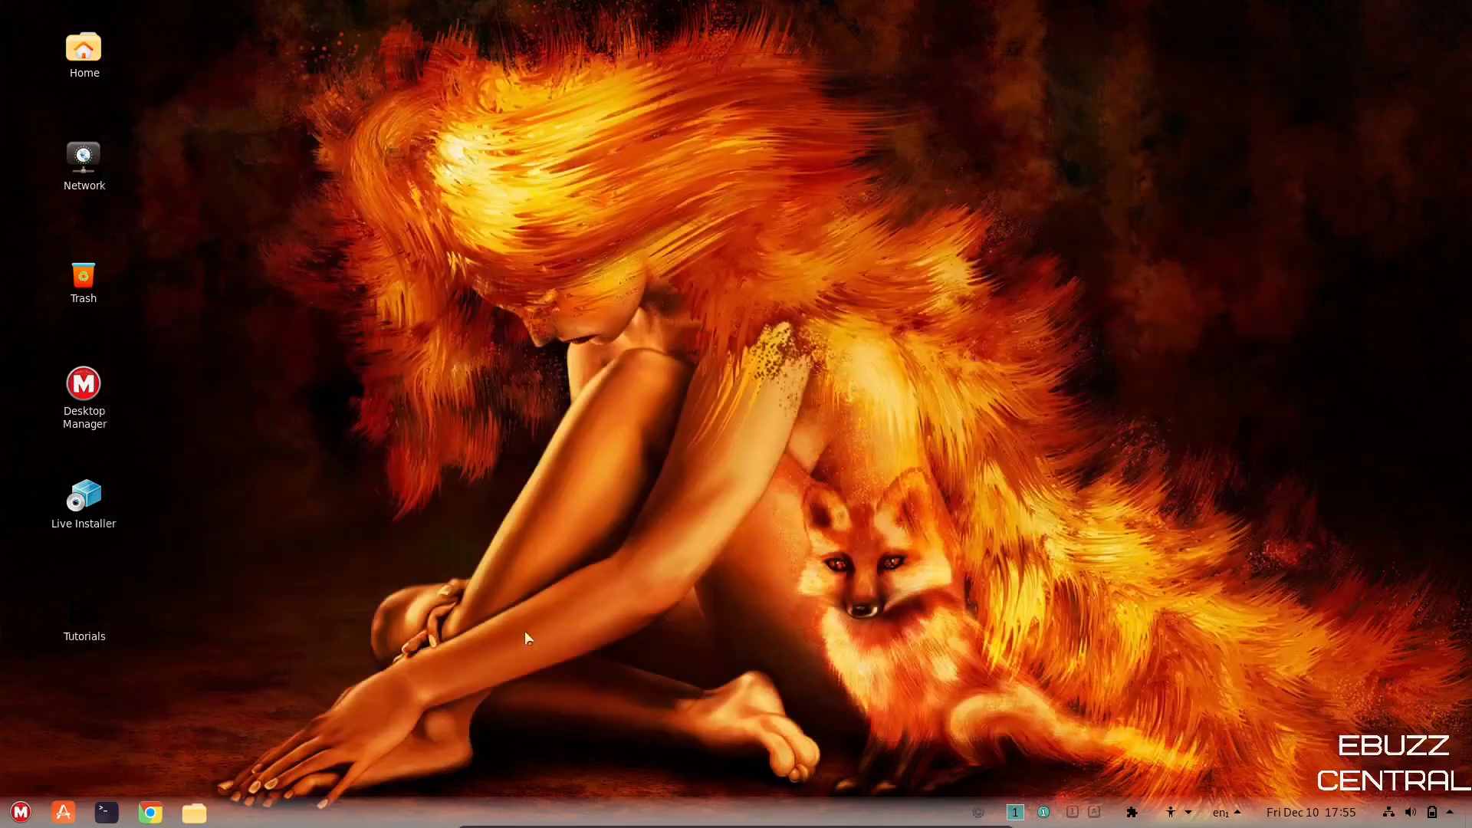
mouse_move(149, 812)
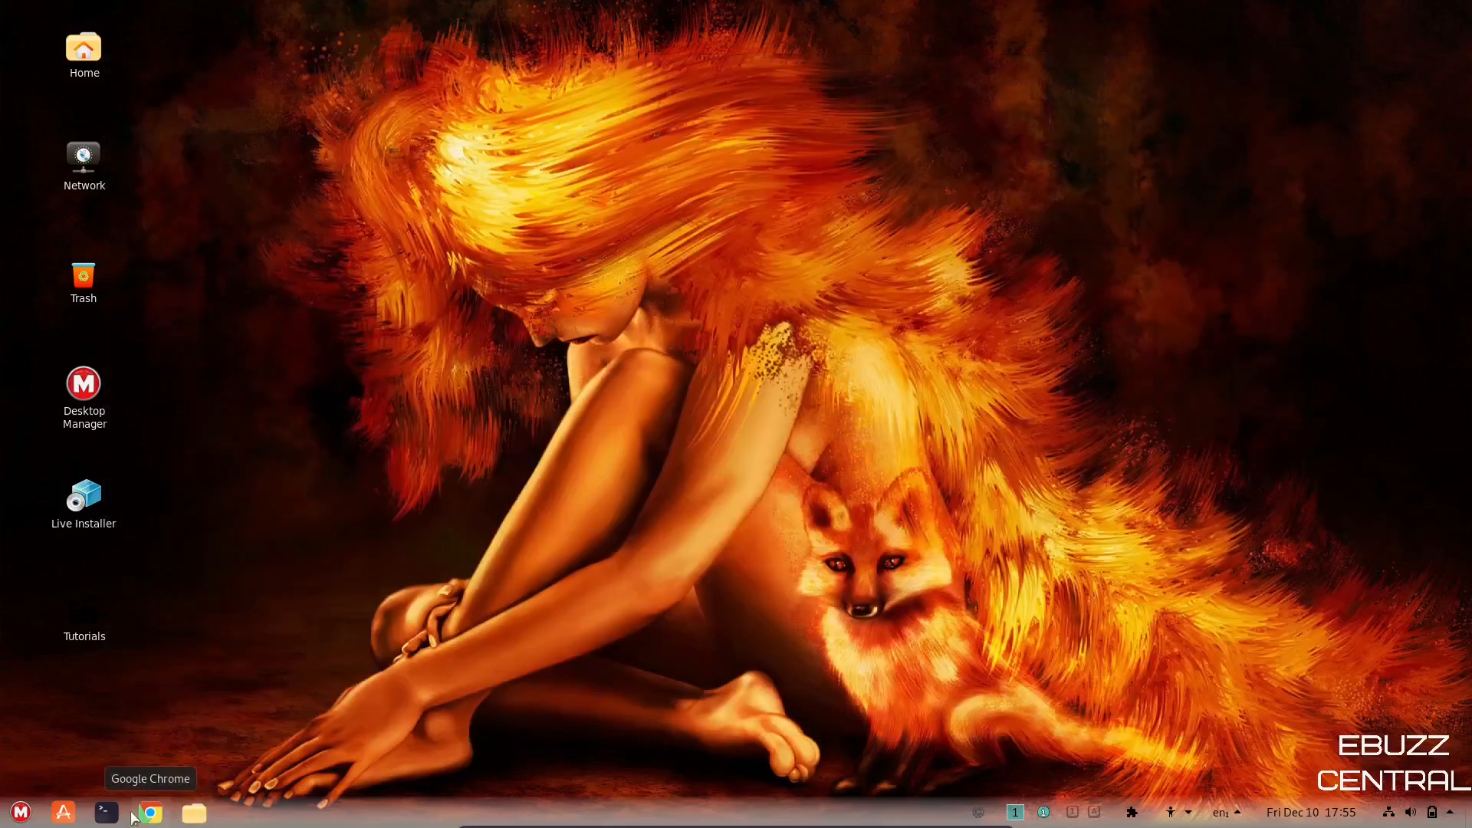
mouse_move(104, 813)
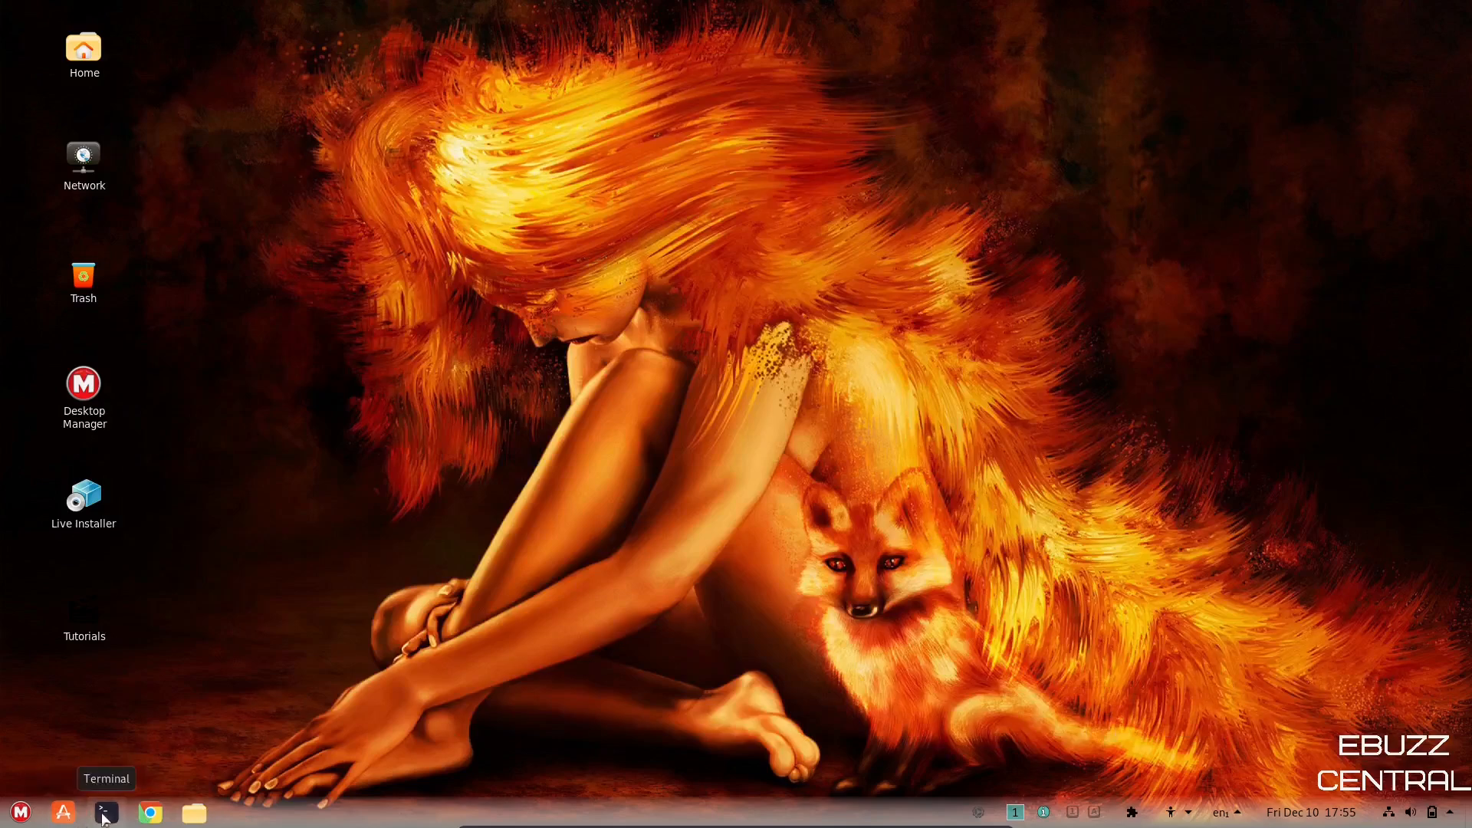
mouse_move(83, 384)
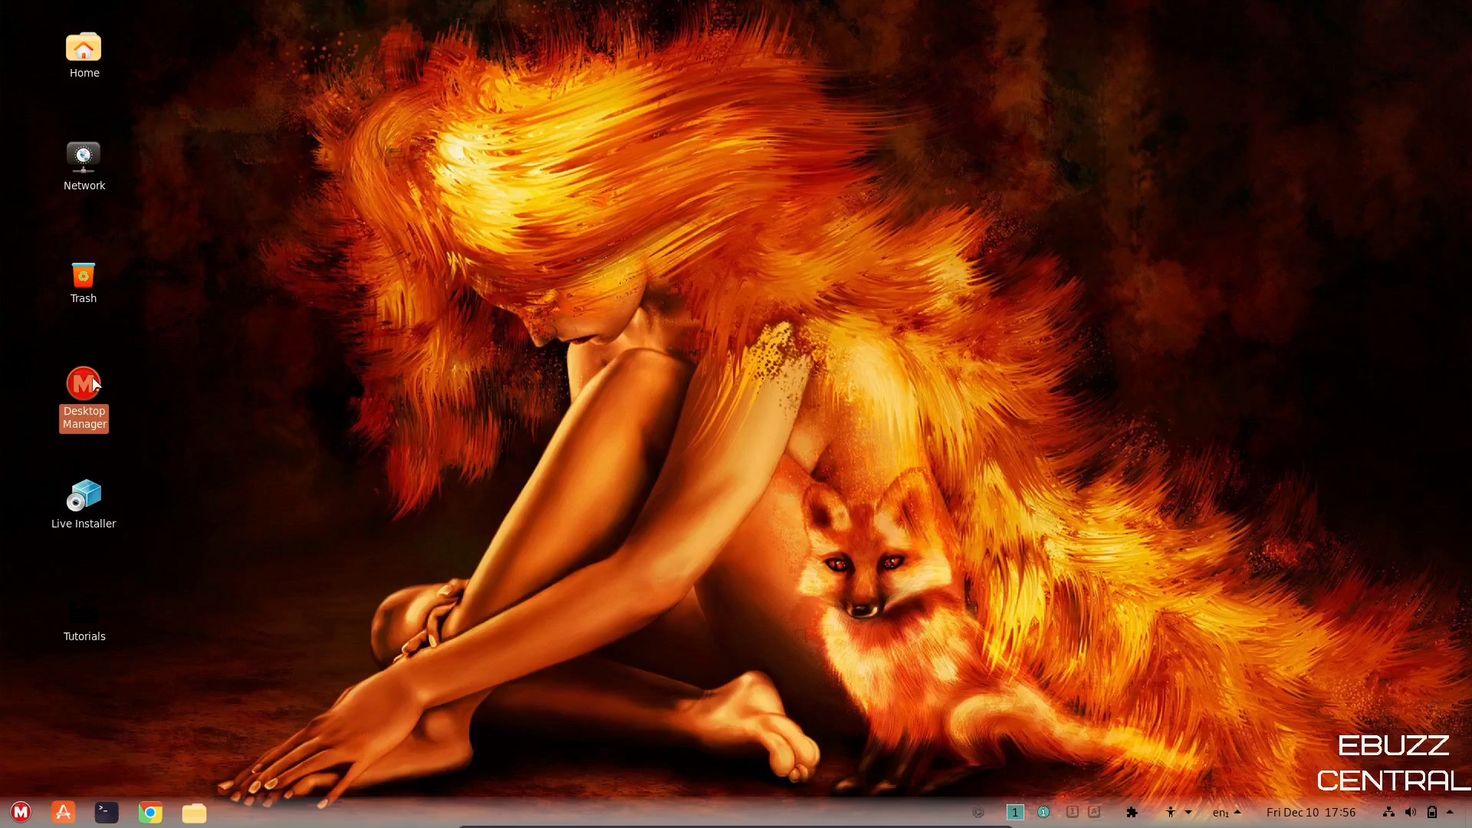
- Enable the desktop clock from Desktop Manager's Desktop Clock Options
double_click(84, 385)
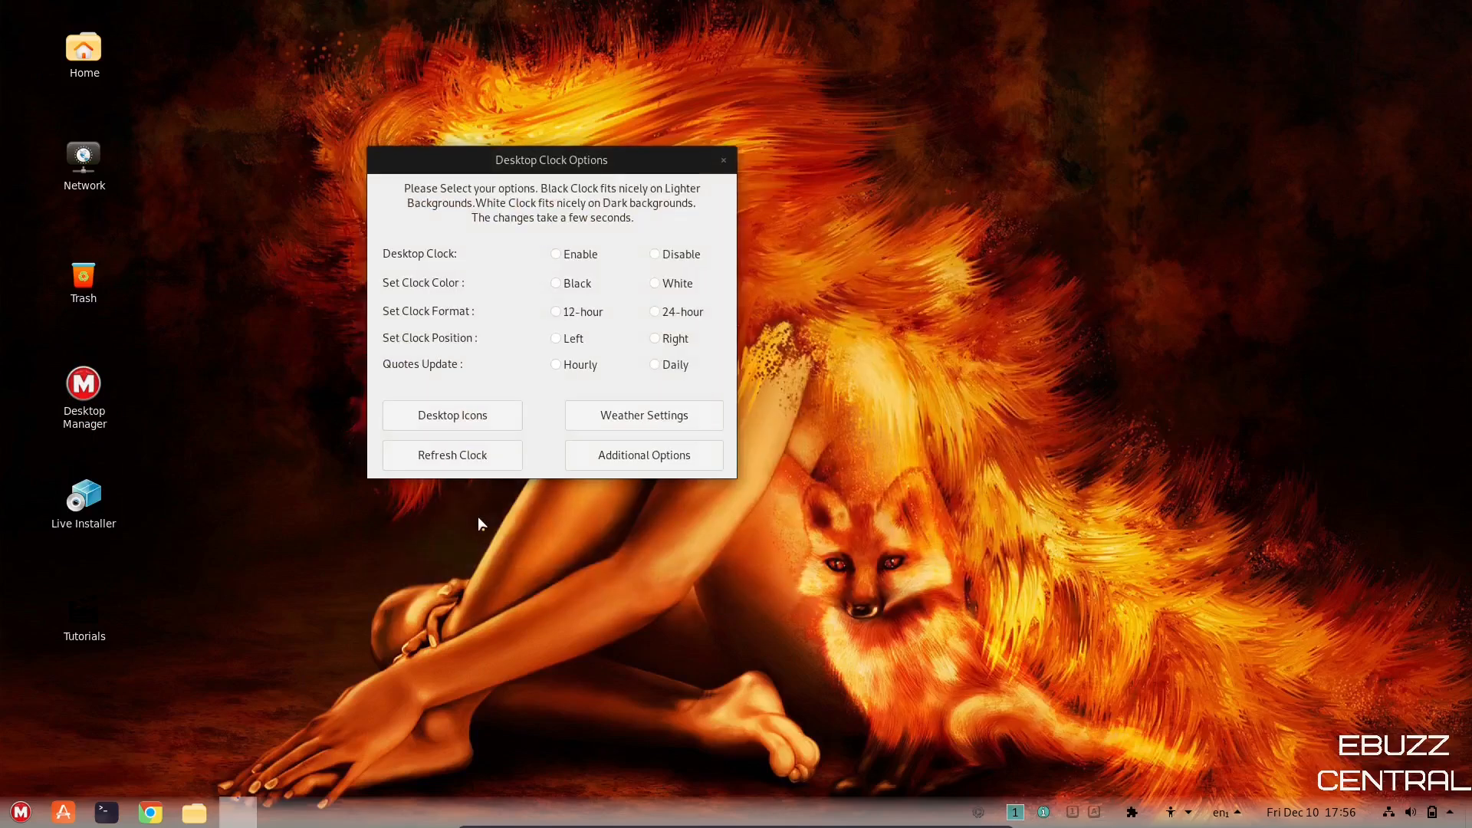
left_click(556, 254)
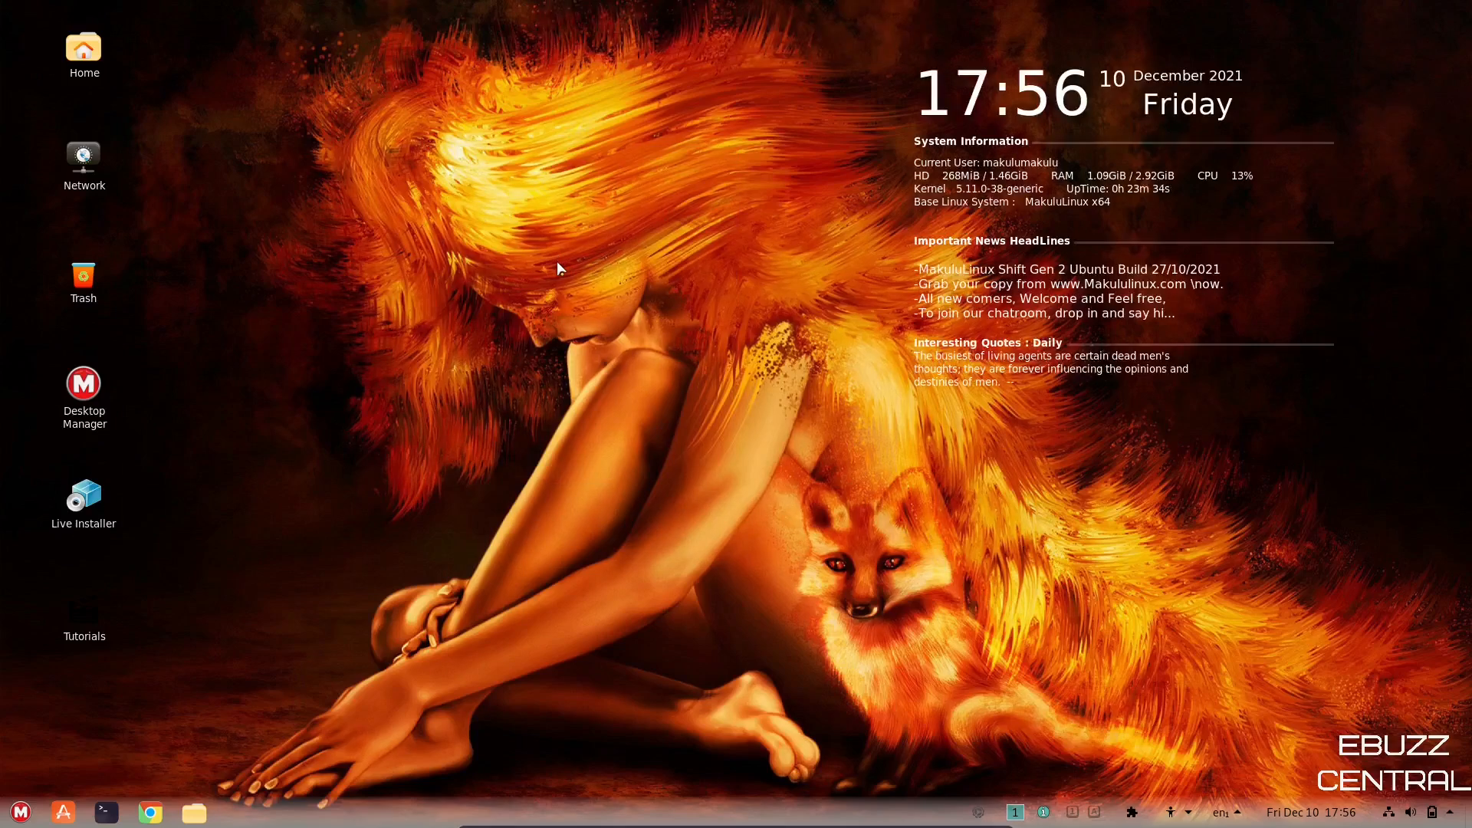
mouse_move(23, 749)
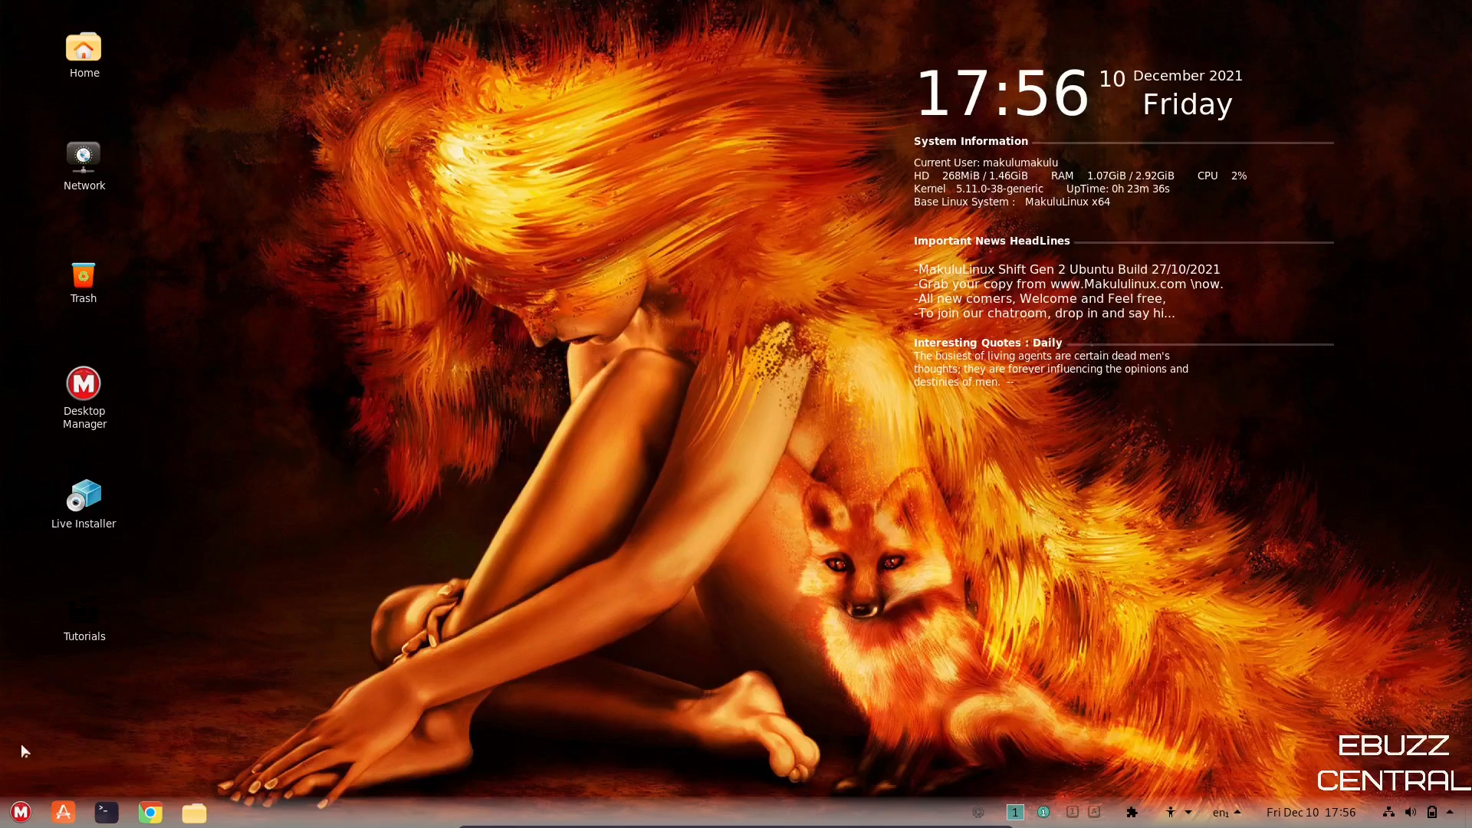
mouse_move(42, 812)
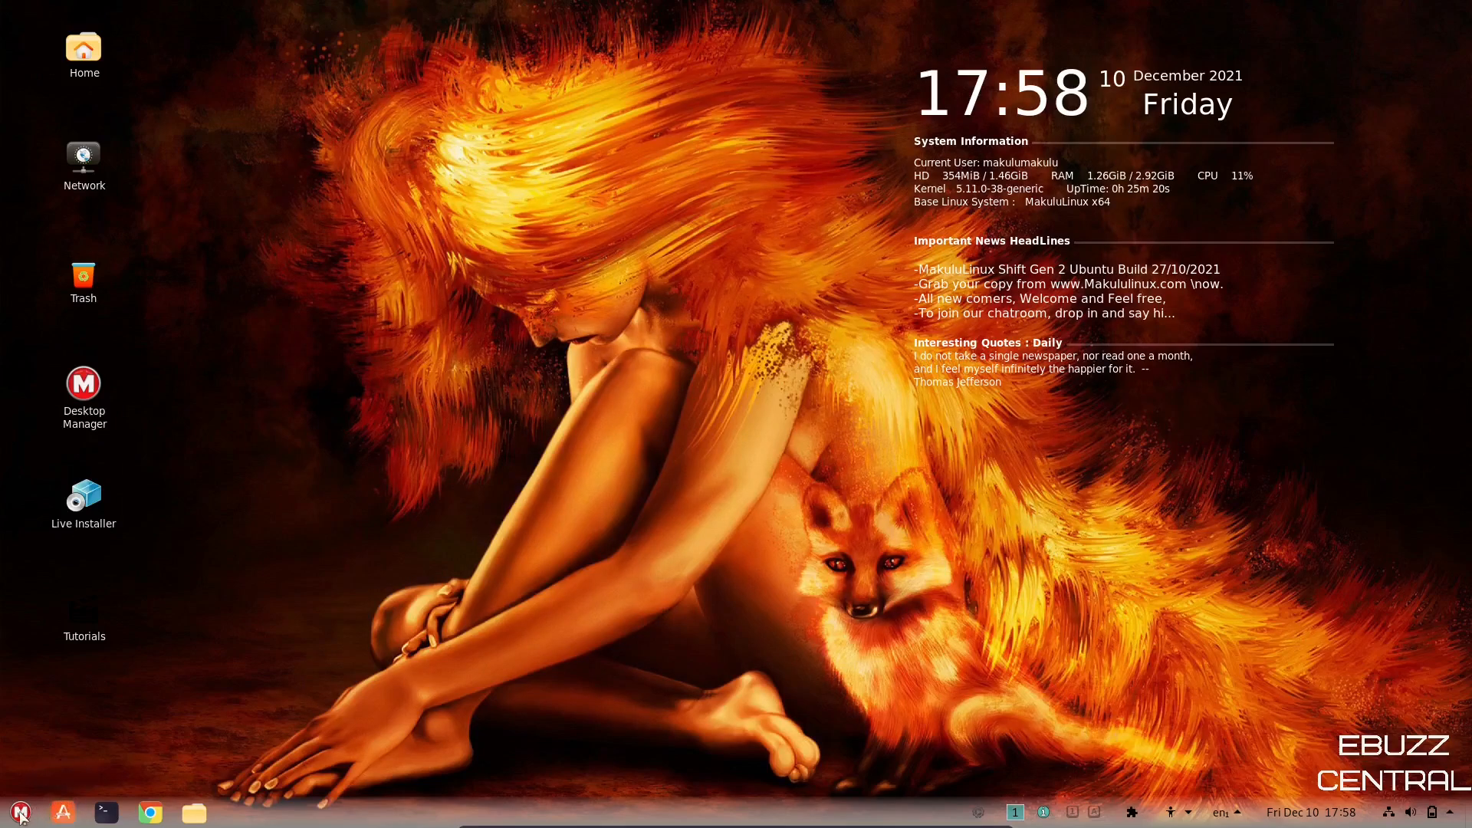
- Browse the M menu's System Tools list down to Synaptic Package Manager
left_click(17, 812)
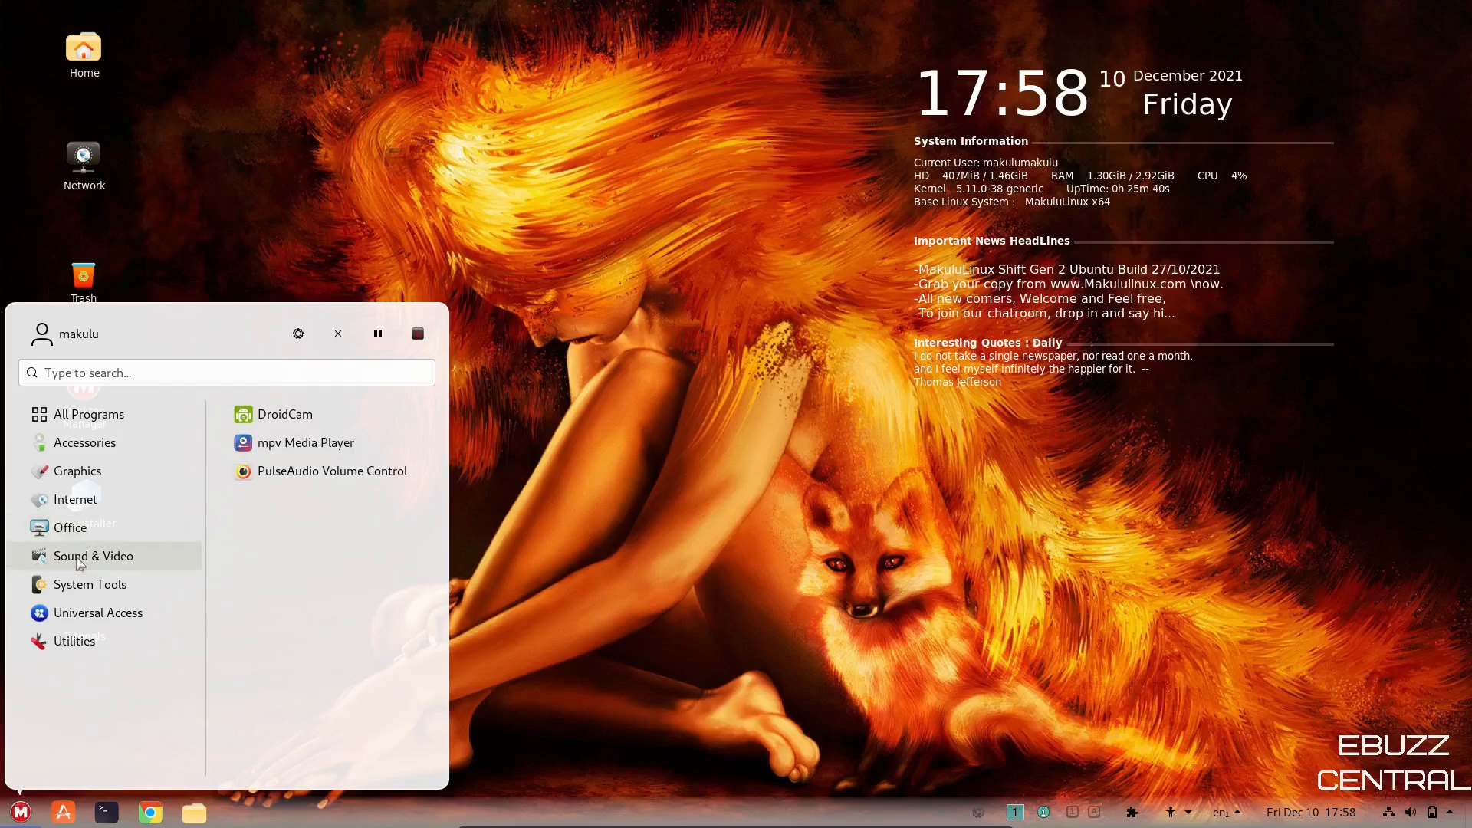
mouse_move(327, 499)
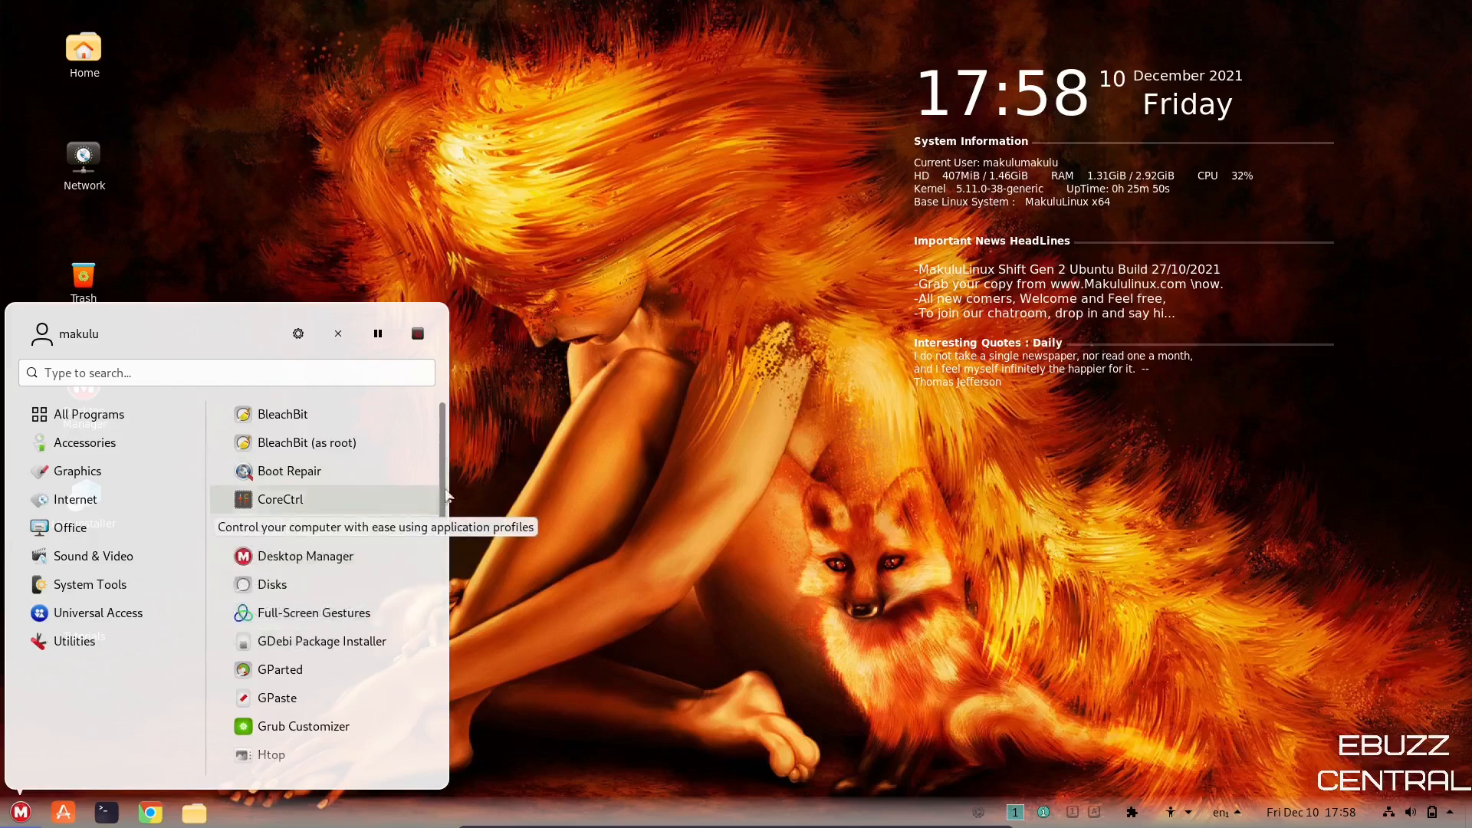
scroll("down", 3)
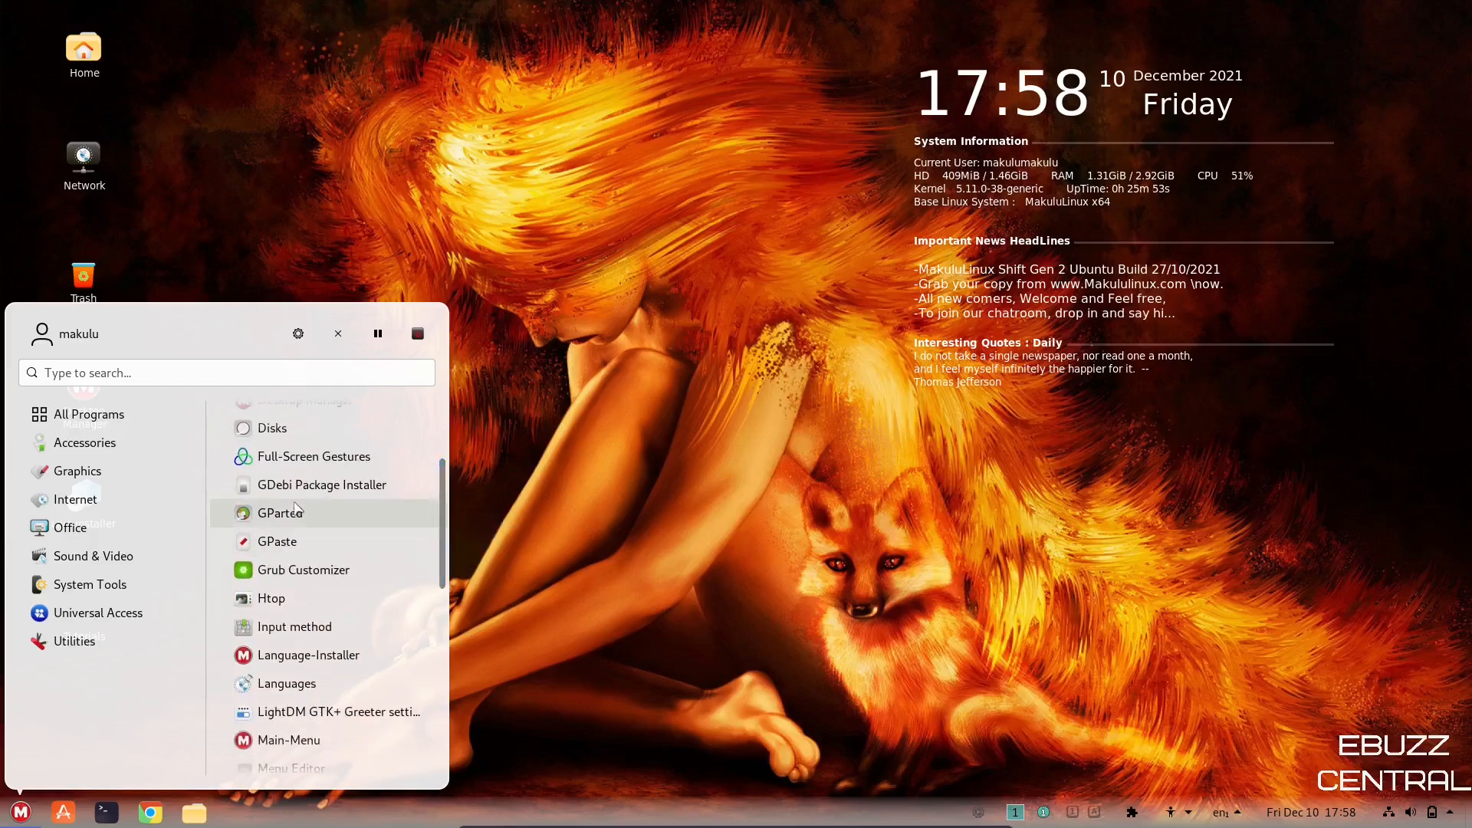
mouse_move(322, 485)
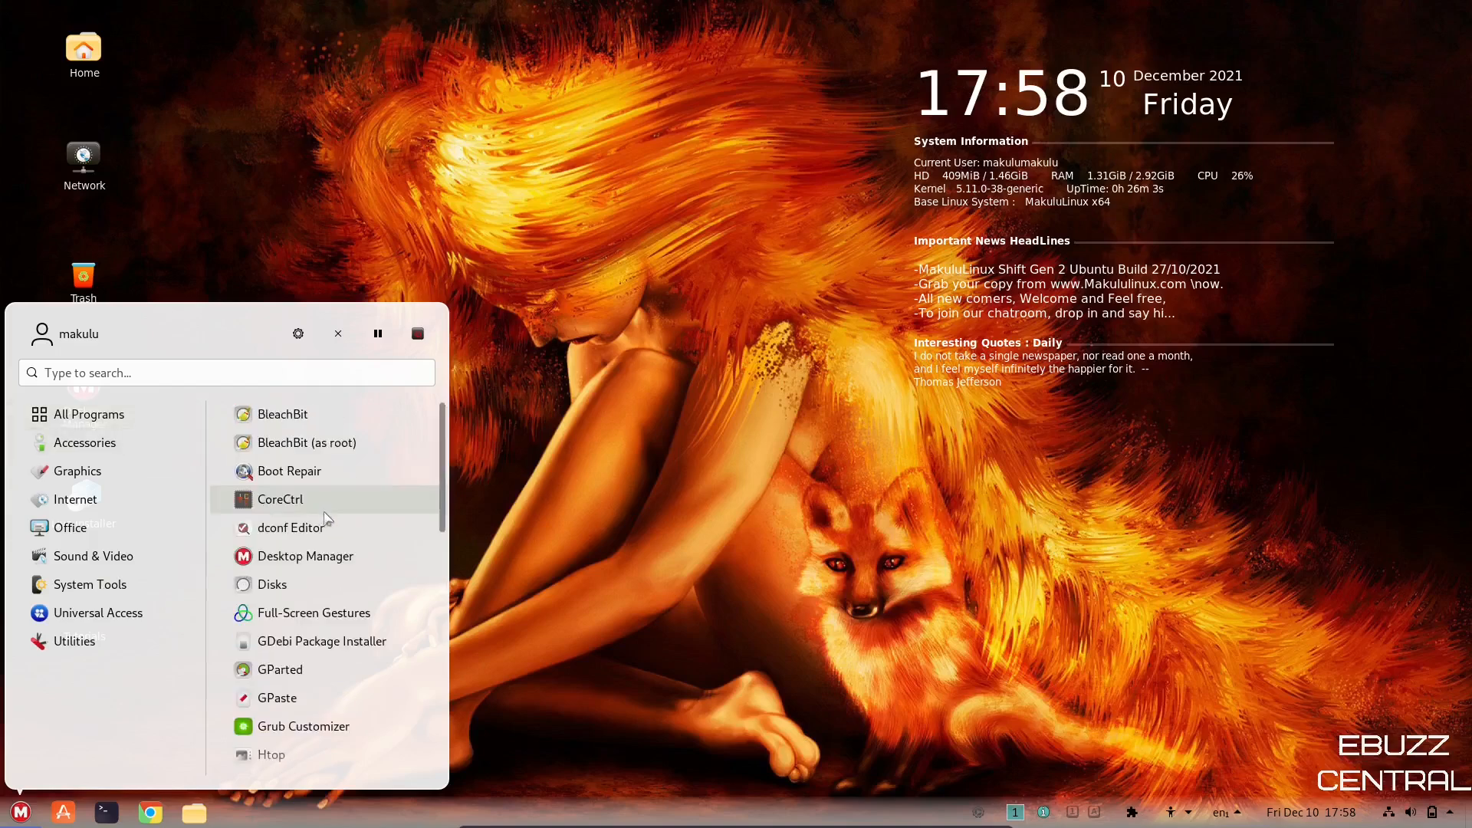
scroll("down", 3)
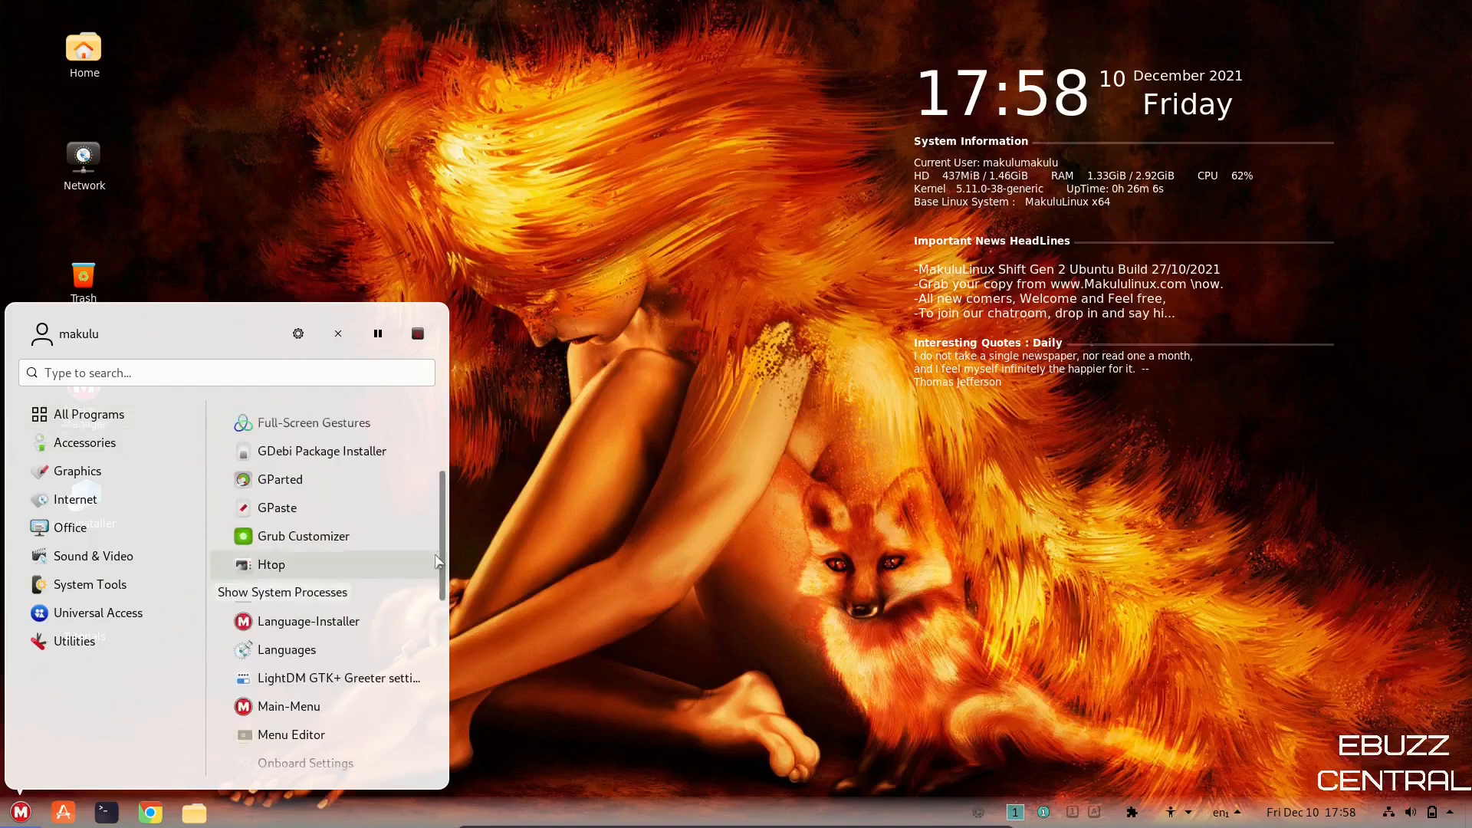
scroll("down", 3)
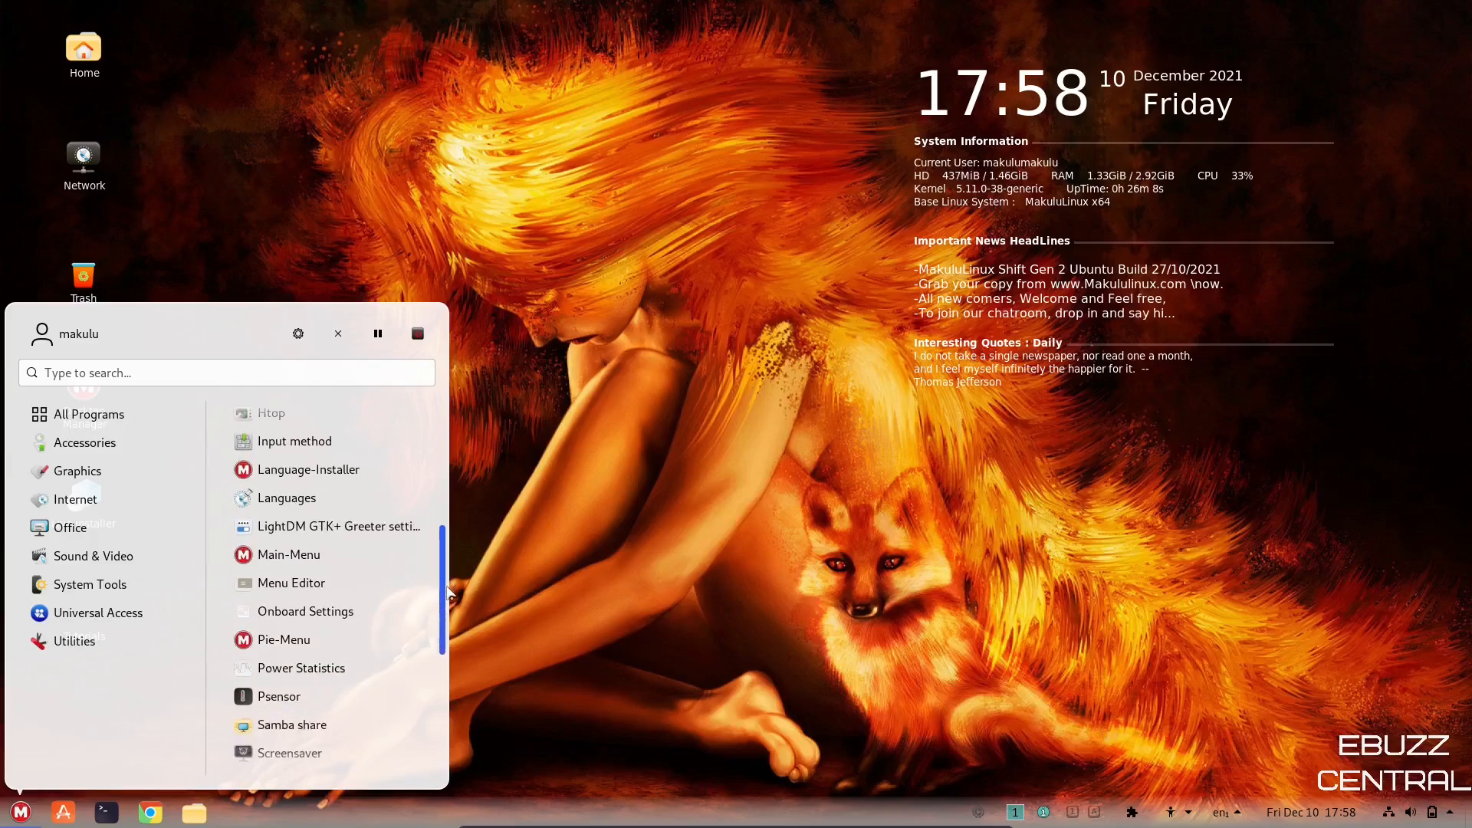
scroll("down", 3)
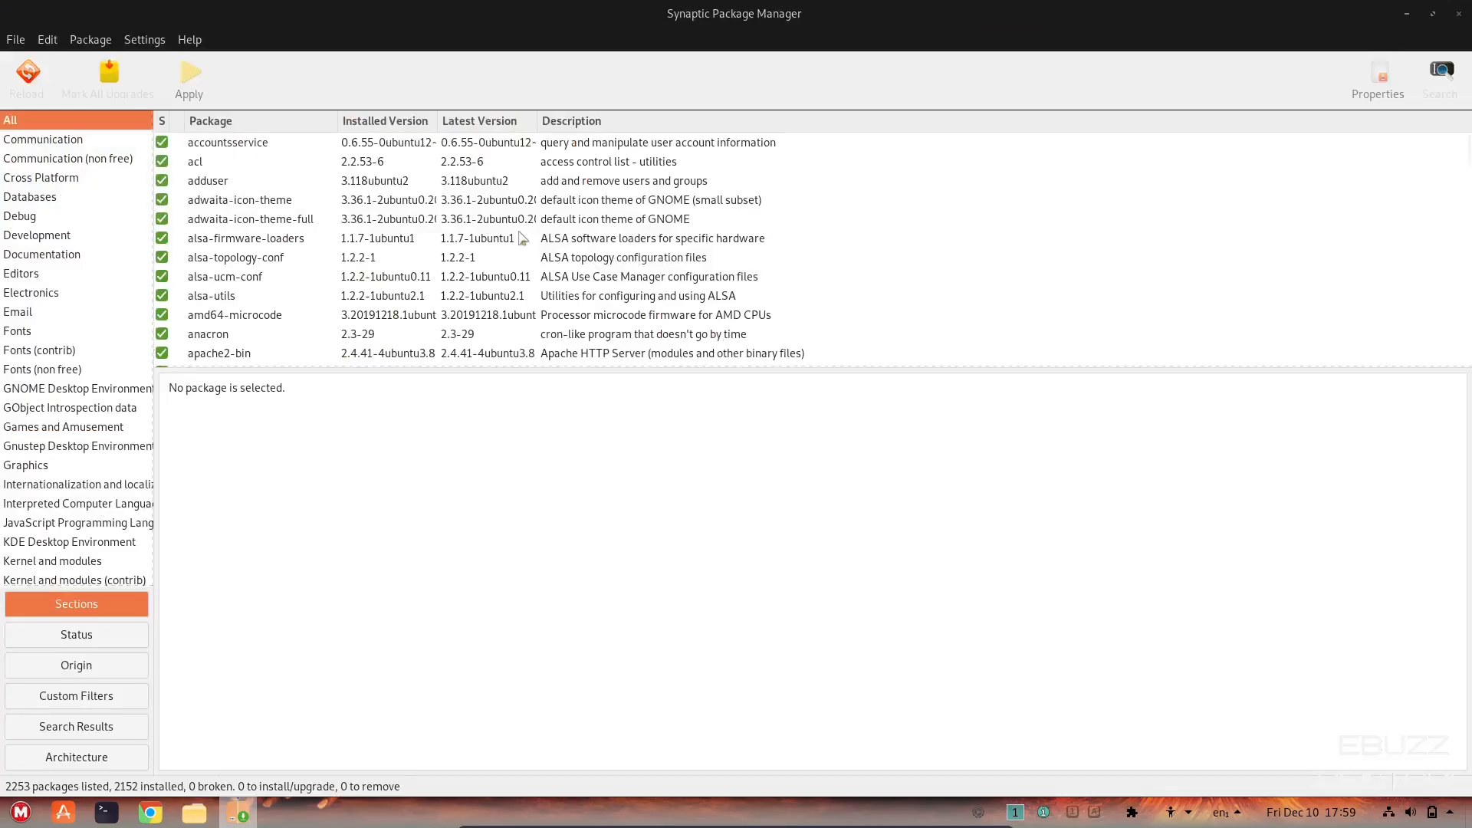
- Filter Synaptic to the Communication section, then show All packages again
left_click(42, 139)
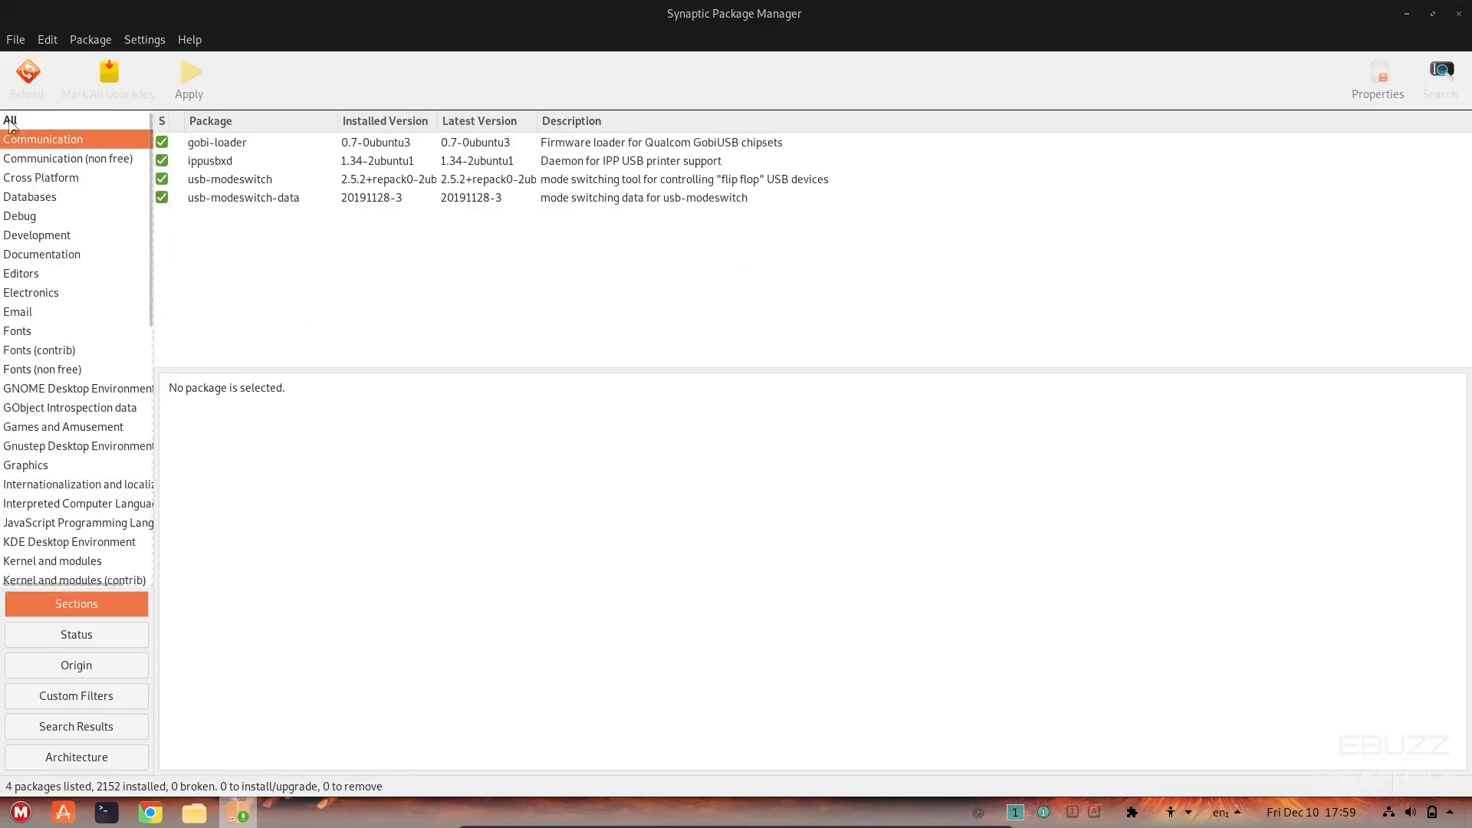
left_click(10, 120)
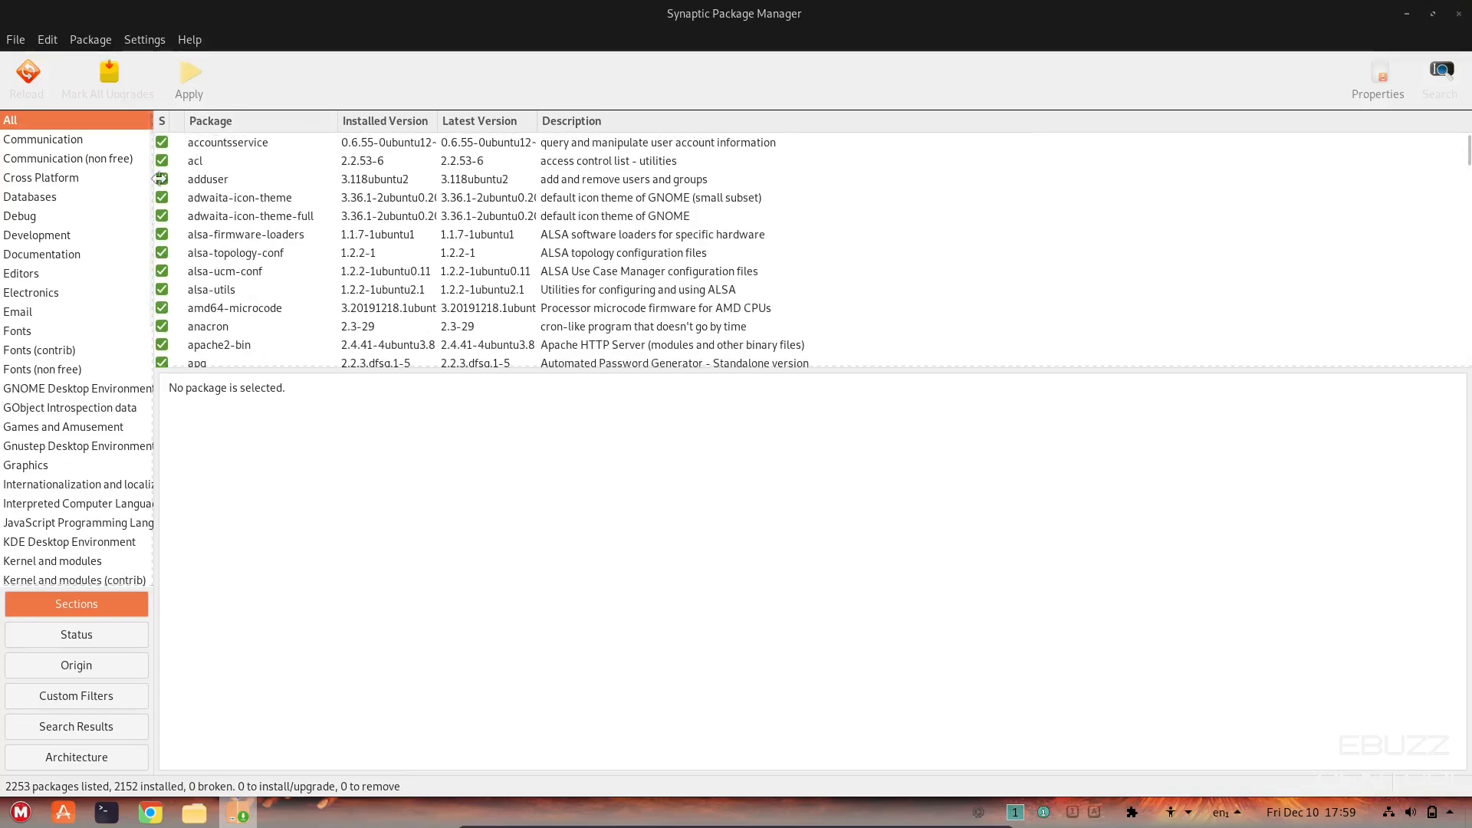
mouse_move(218, 146)
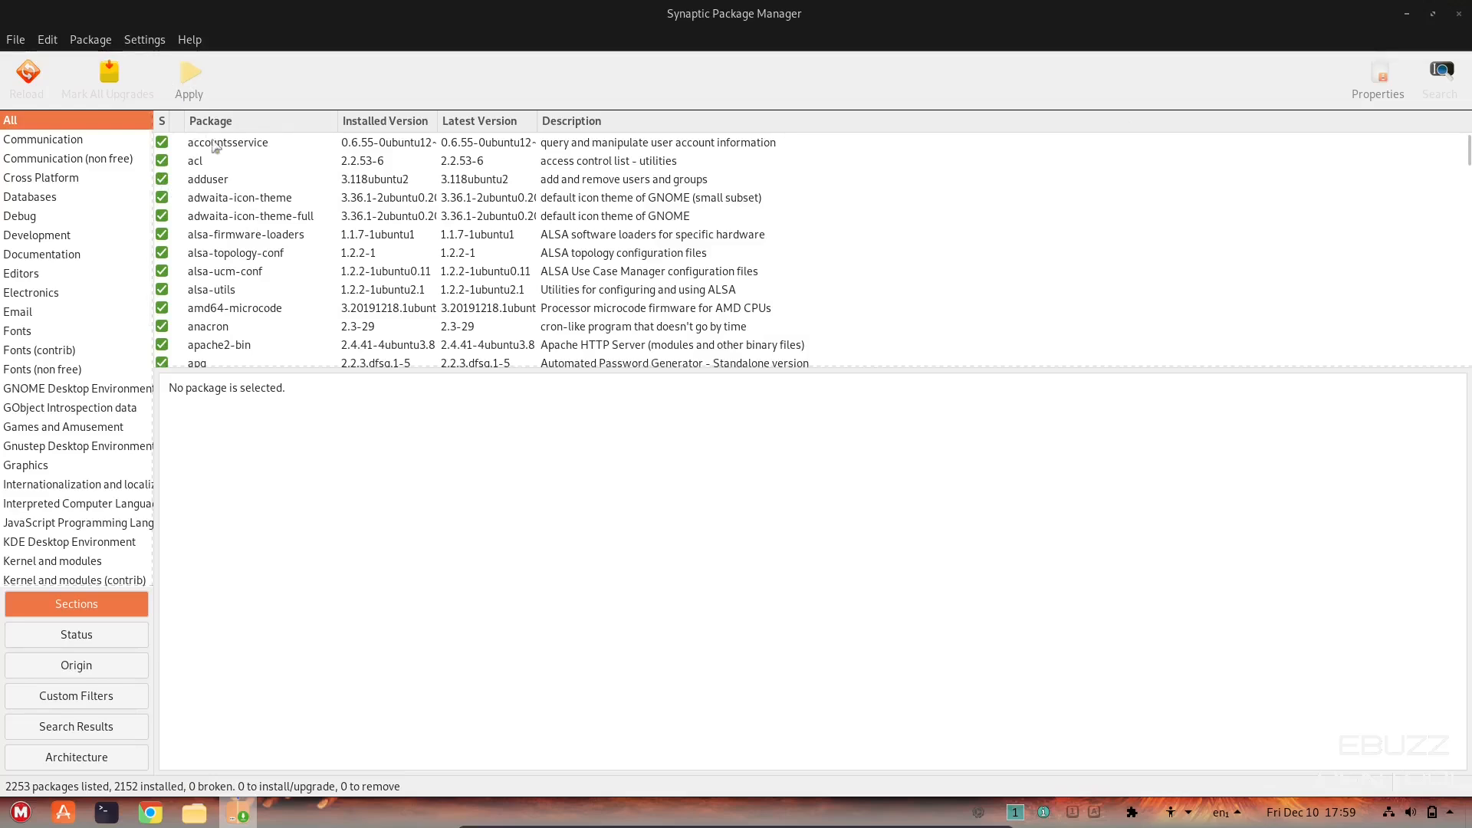
mouse_move(1461, 25)
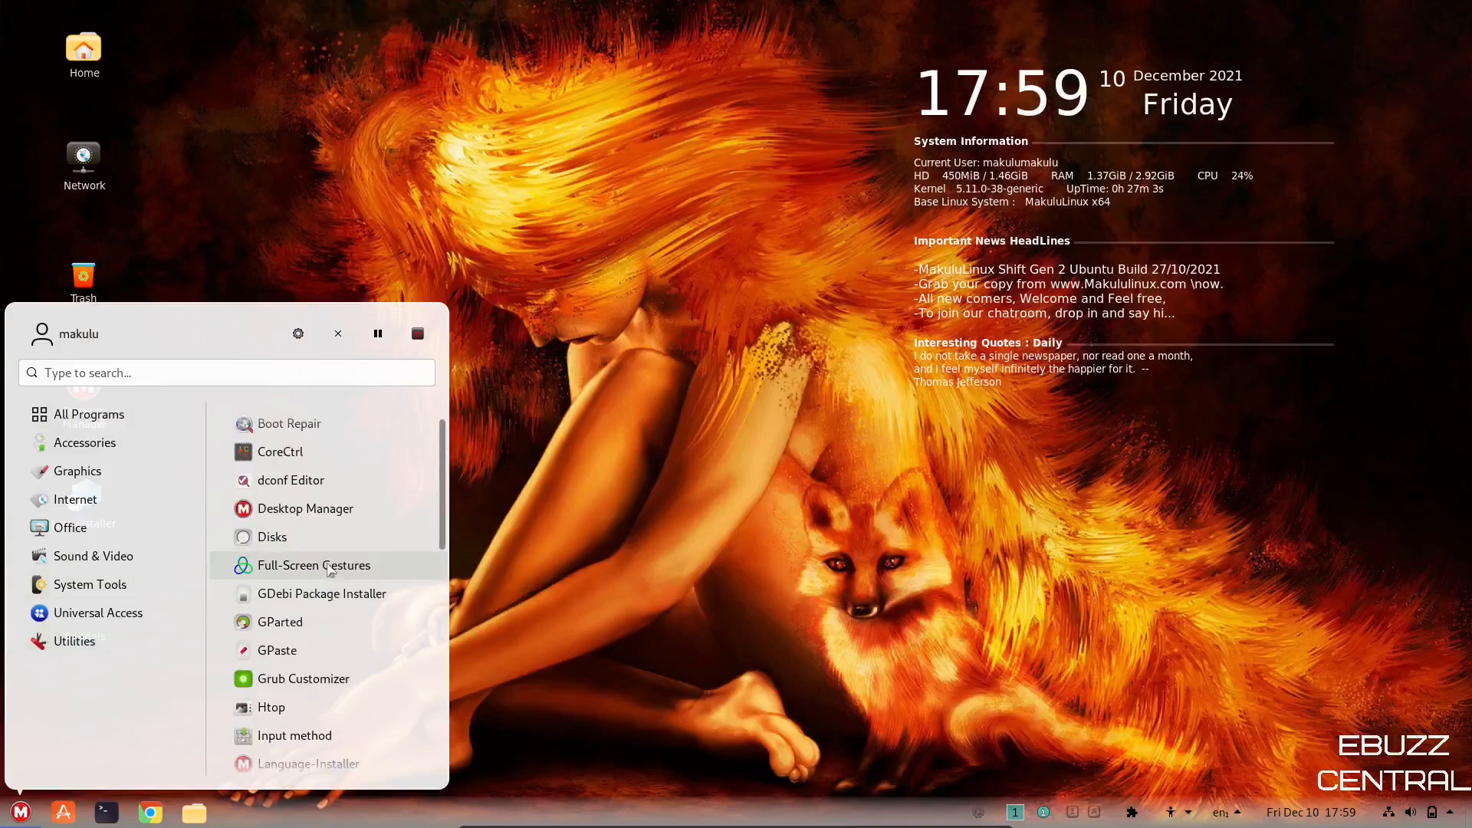
- Scroll the System Tools menu down to Timeshift
scroll("down", 3)
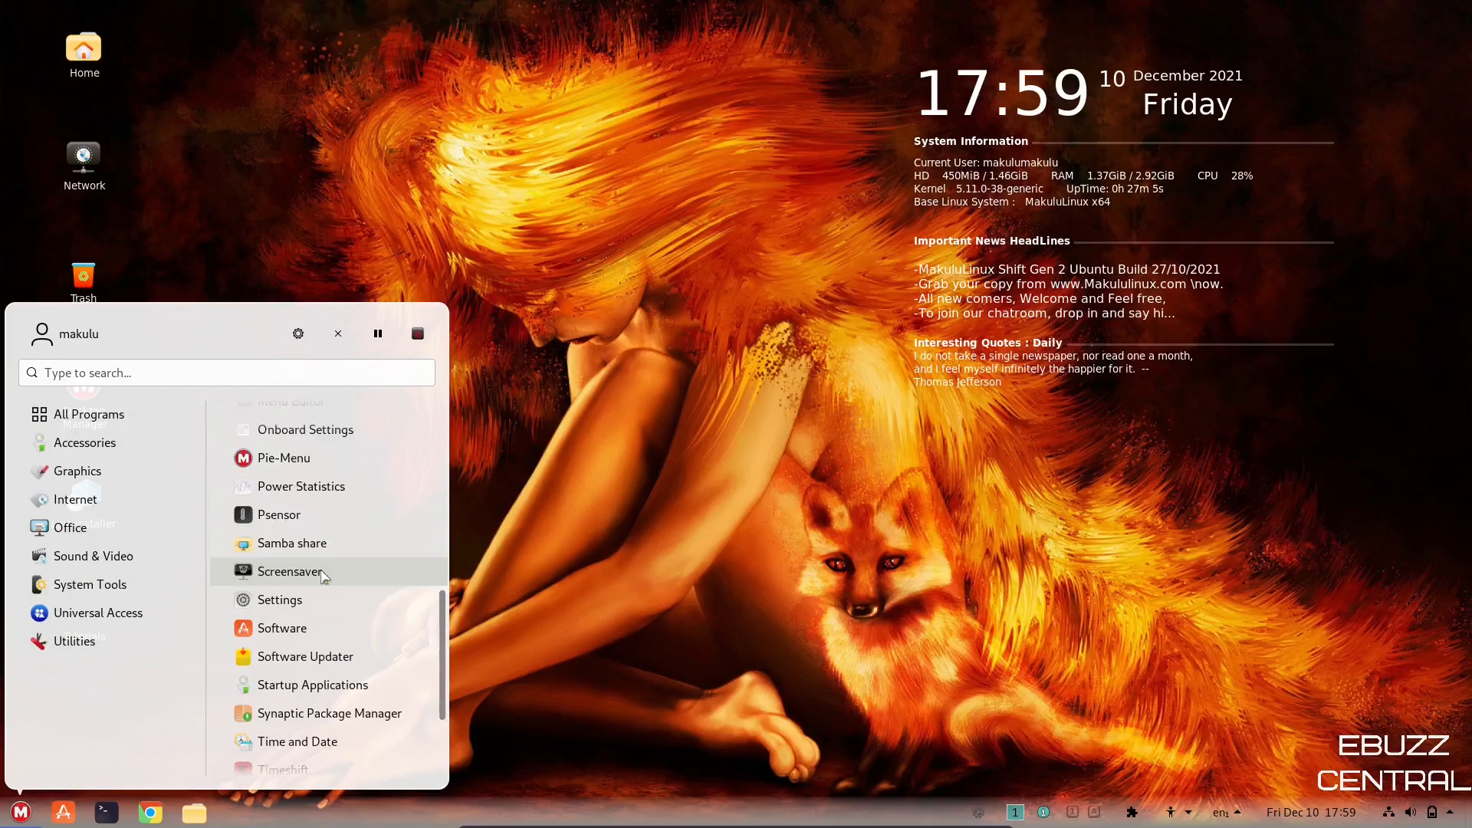
scroll("down", 3)
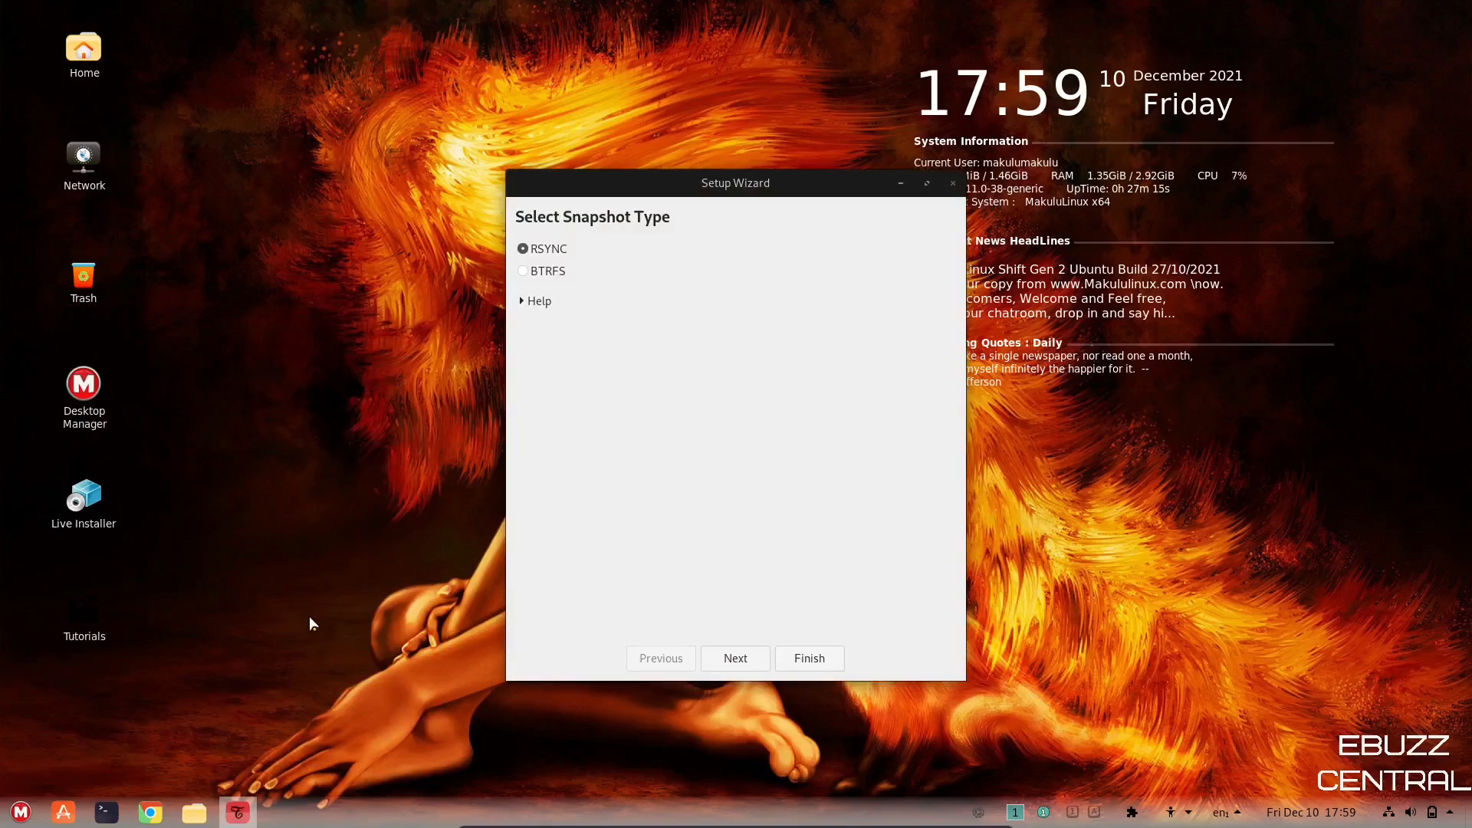
mouse_move(528, 248)
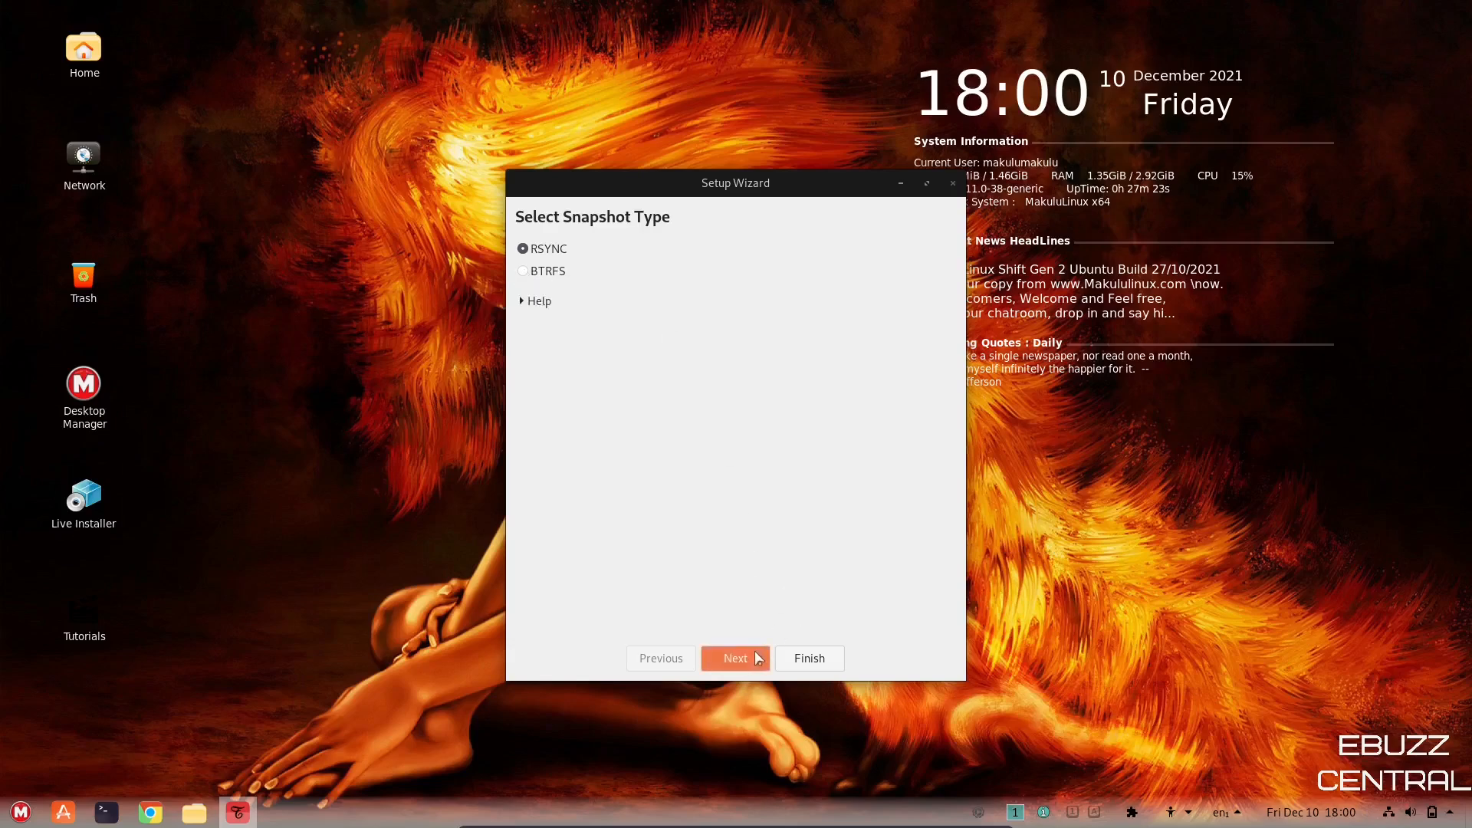
- Keep RSYNC and advance the Timeshift wizard to Select Snapshot Location
left_click(736, 657)
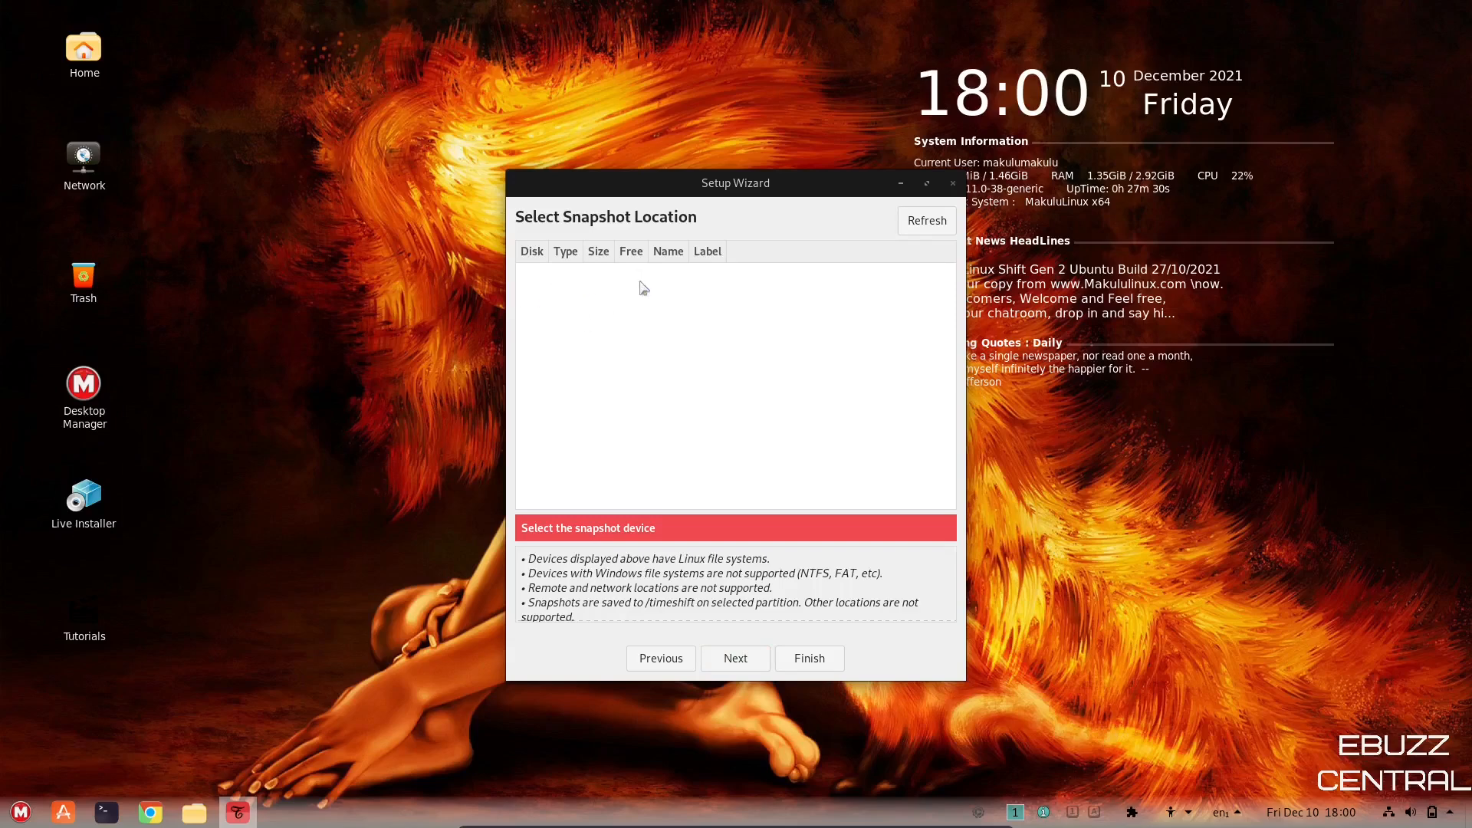
mouse_move(636, 286)
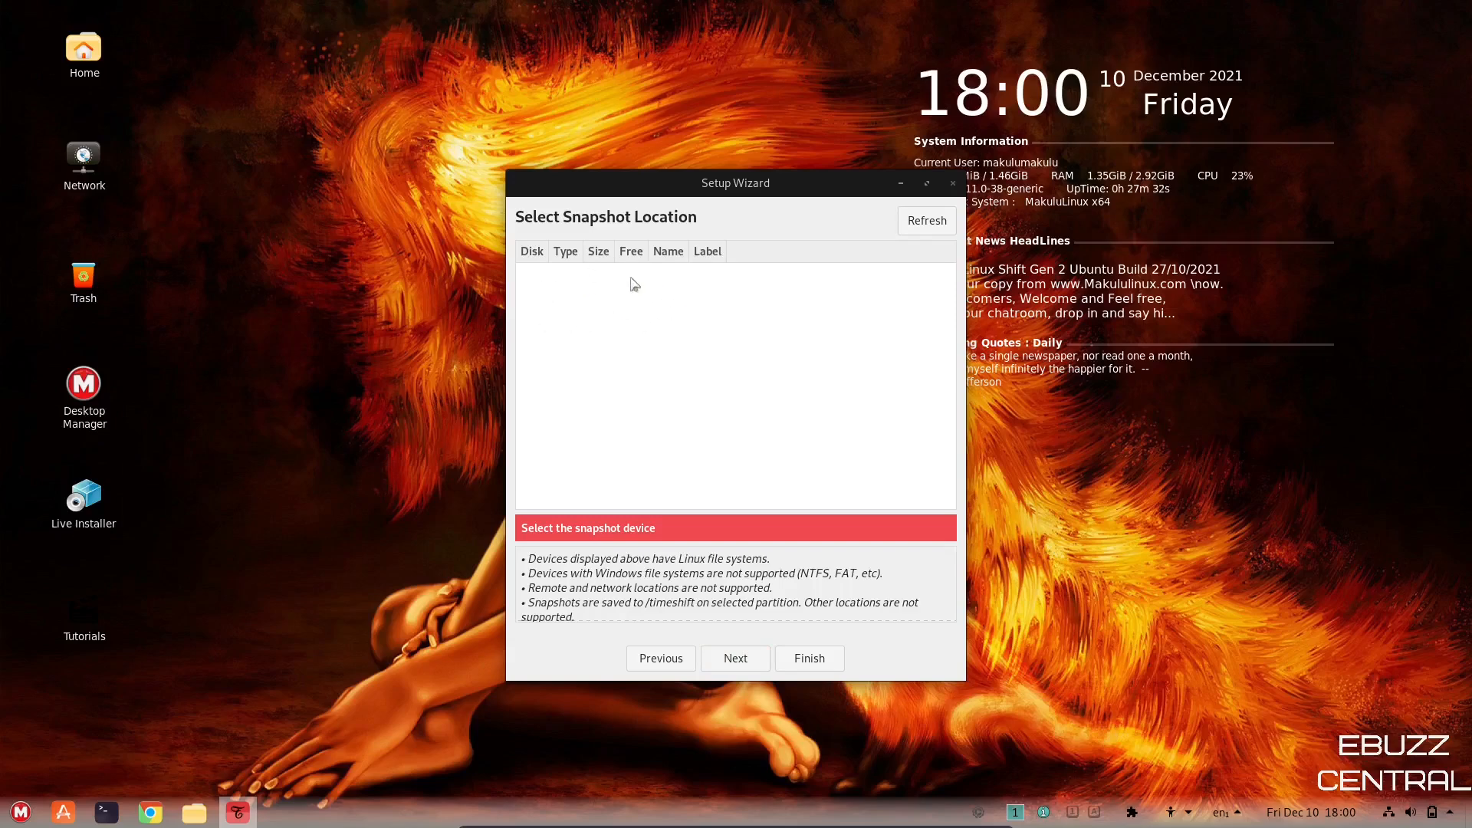
mouse_move(735, 658)
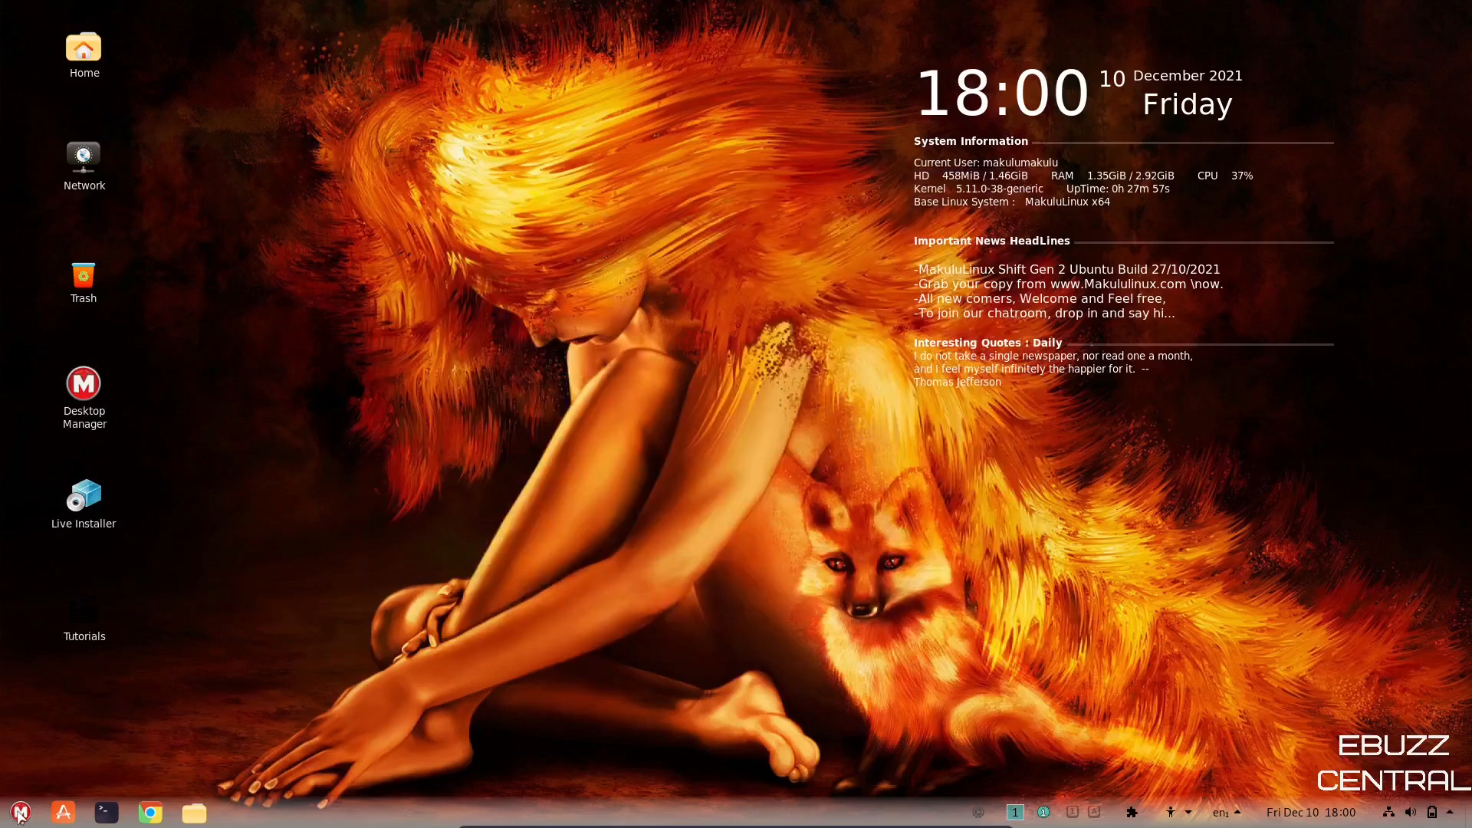
left_click(20, 812)
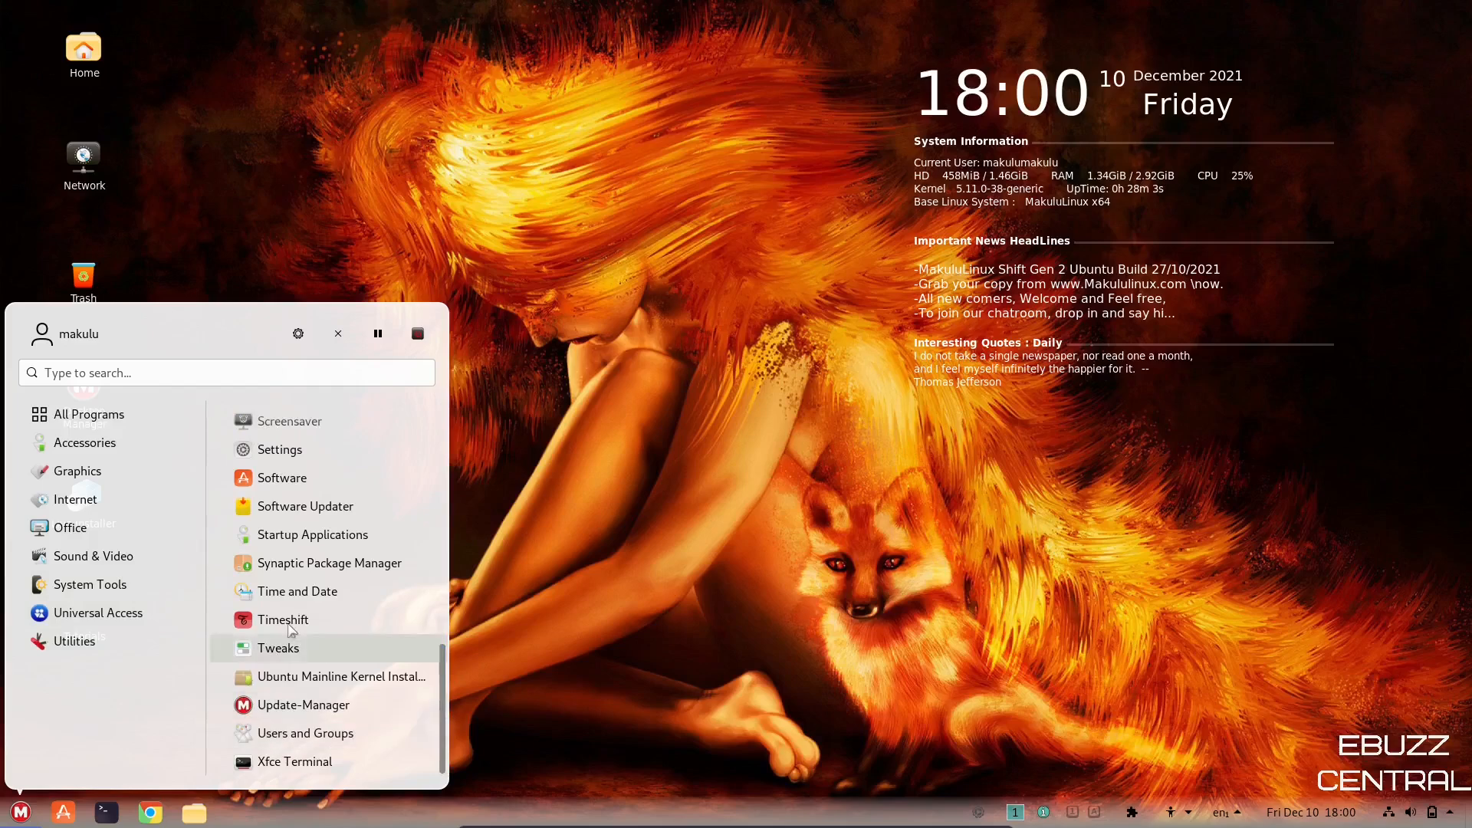
mouse_move(305, 733)
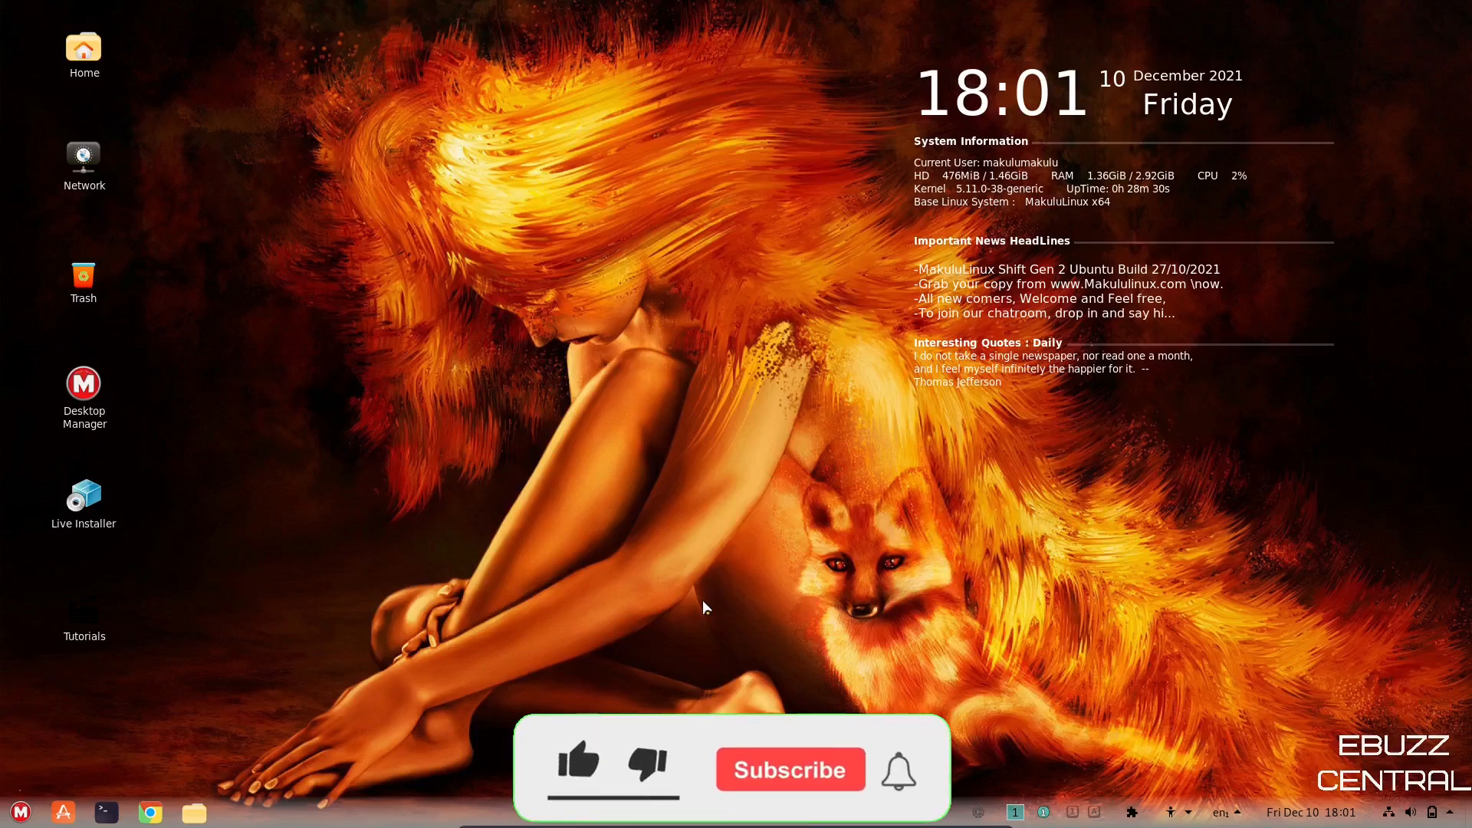
left_click(578, 769)
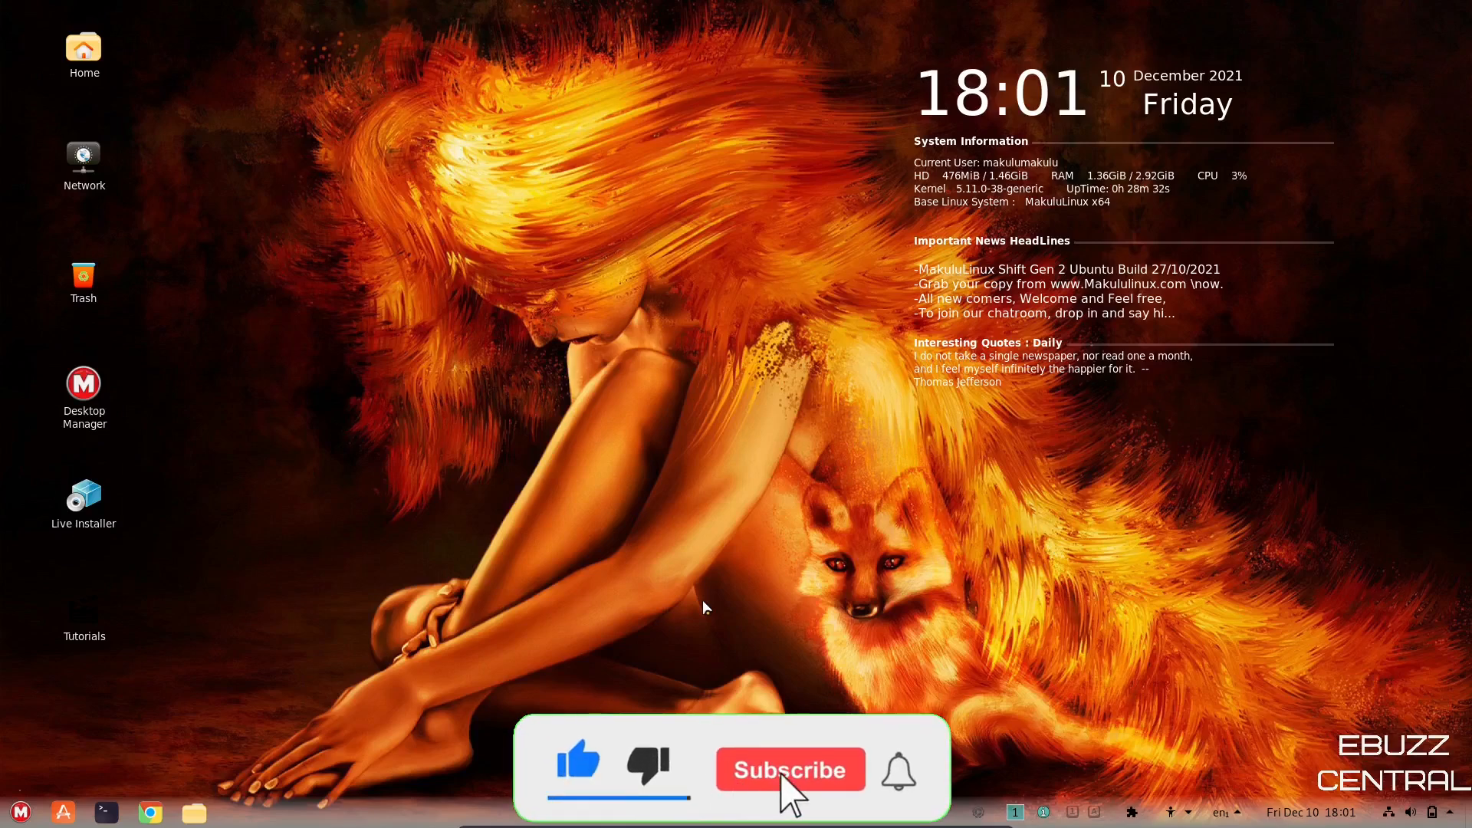
left_click(790, 769)
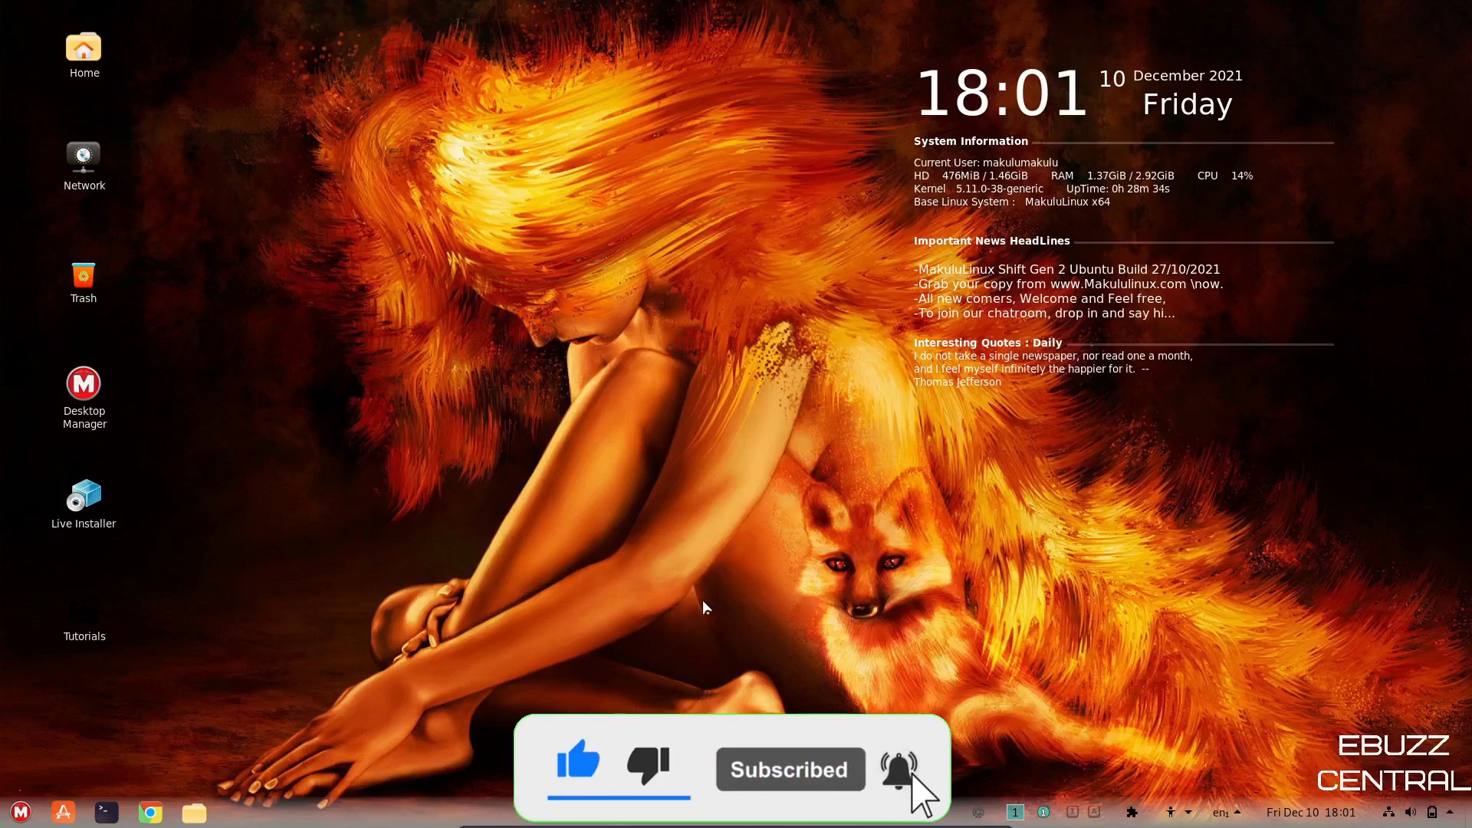